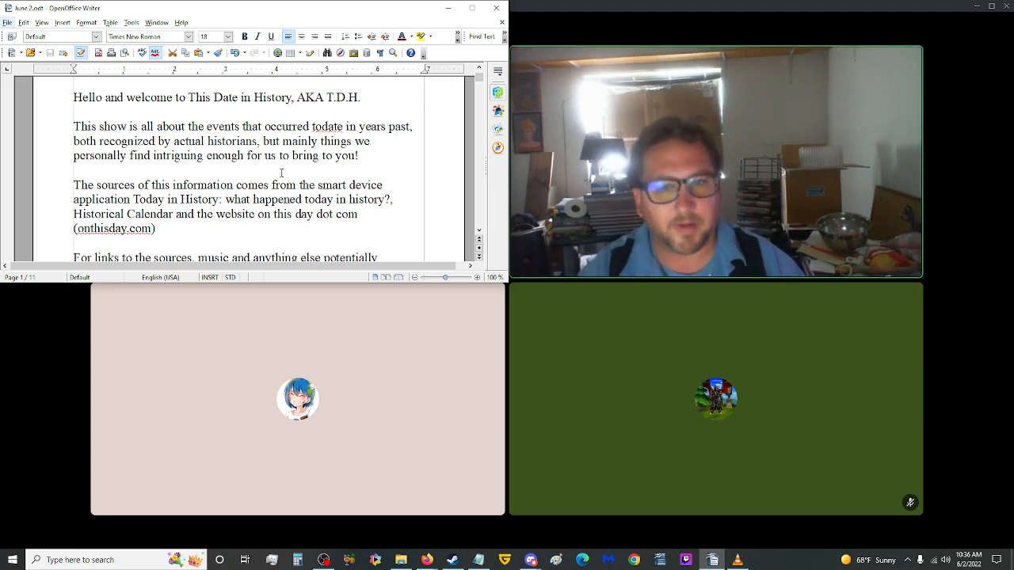
- Scroll down past the intro paragraphs to the 455 Sack of Rome and 1098 First Crusade entries
scroll("down", 3)
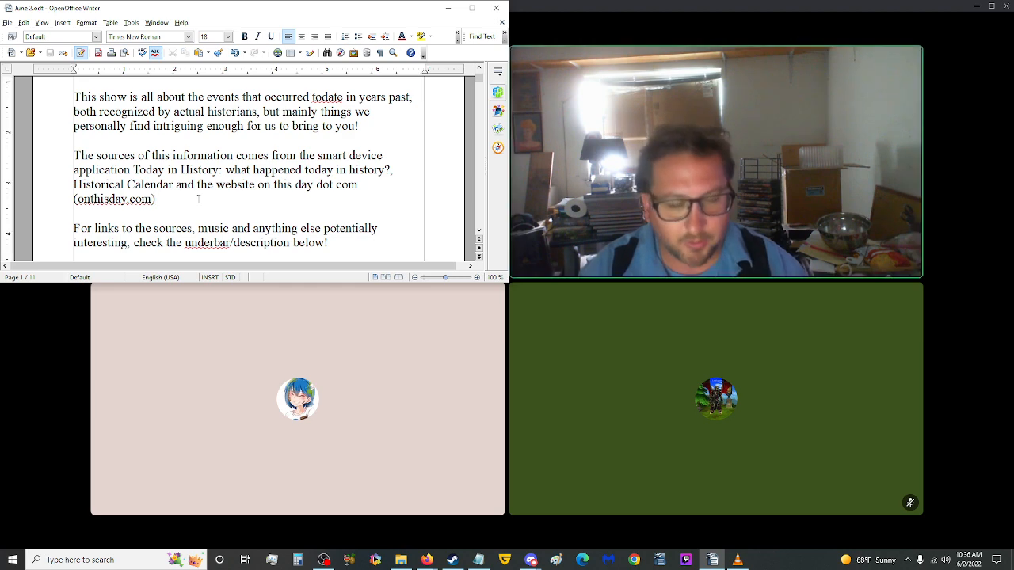
scroll("down", 3)
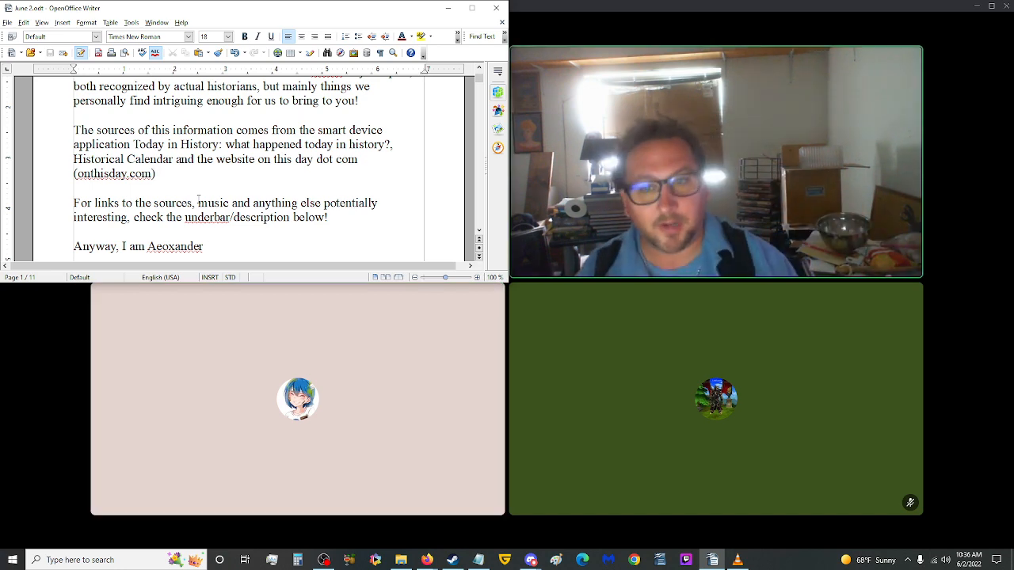
scroll("down", 3)
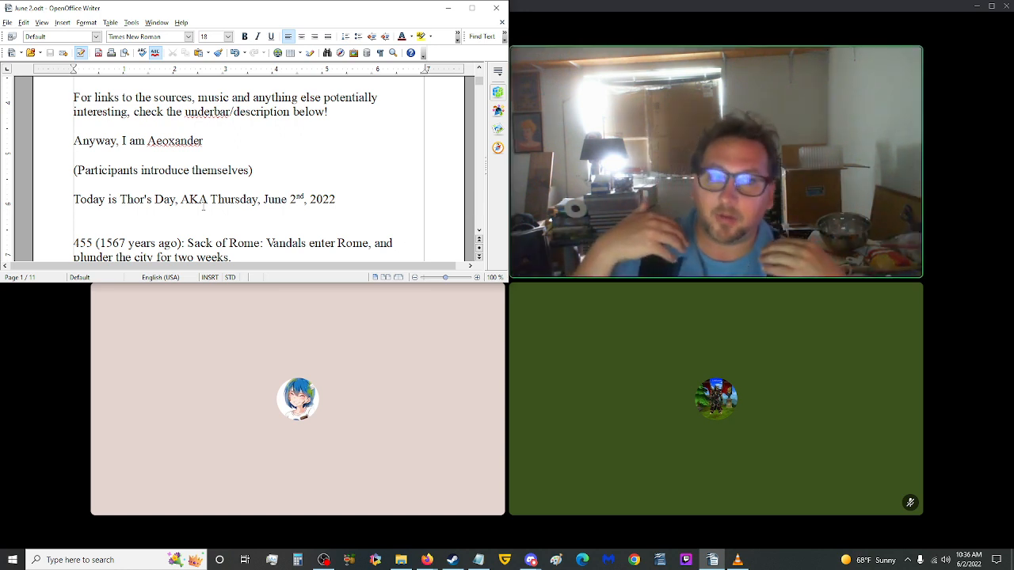
scroll("down", 3)
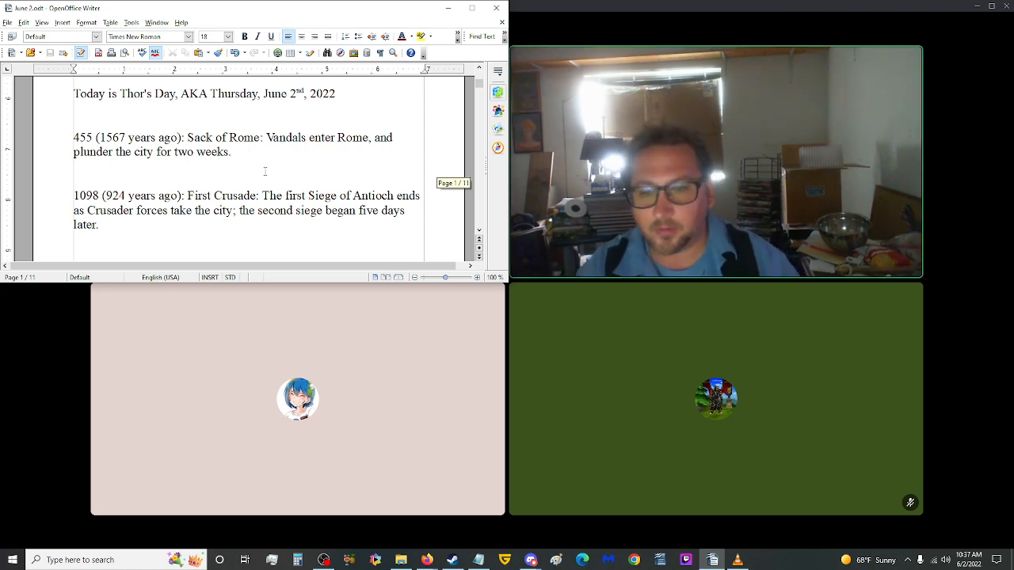
- Scroll to the end of the First Crusade entry at the bottom of page one
scroll("down", 3)
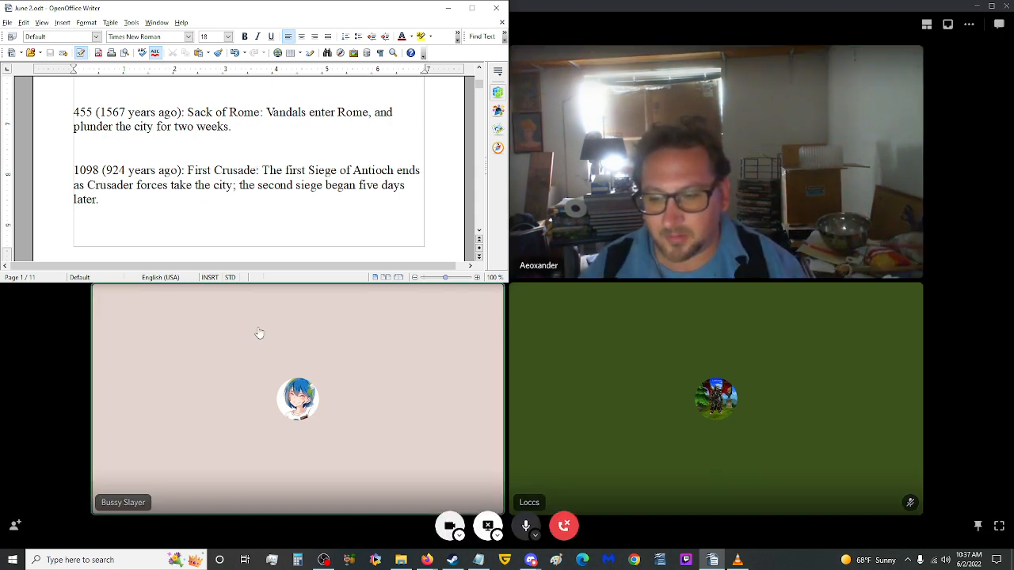
mouse_move(279, 298)
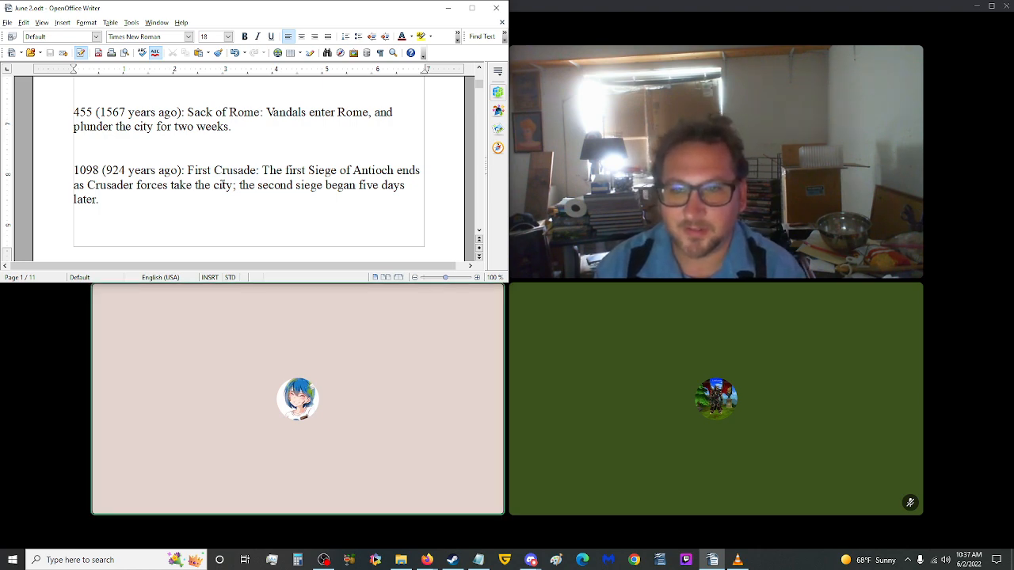
scroll("down", 3)
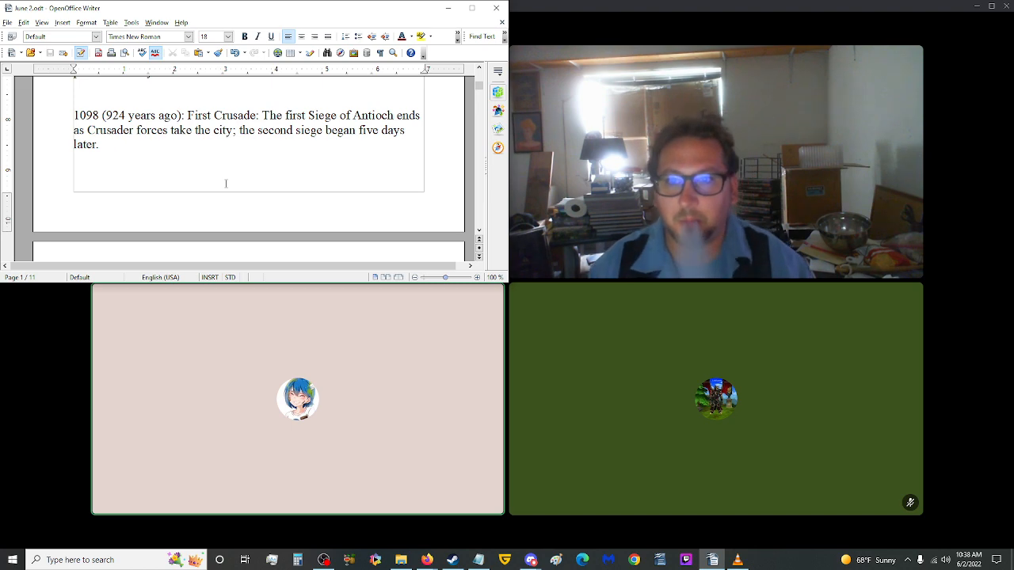
scroll("down", 3)
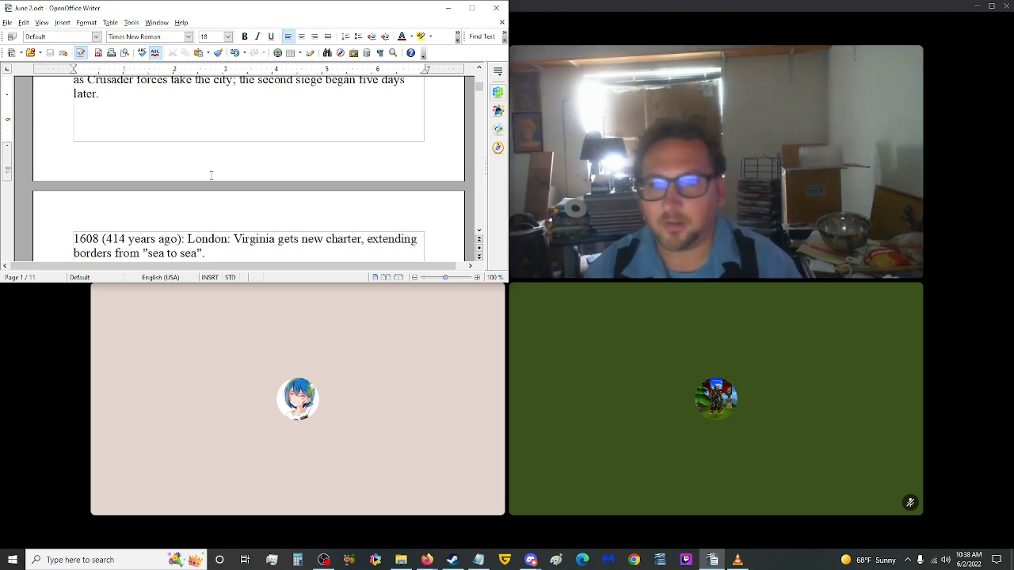
scroll("up", 3)
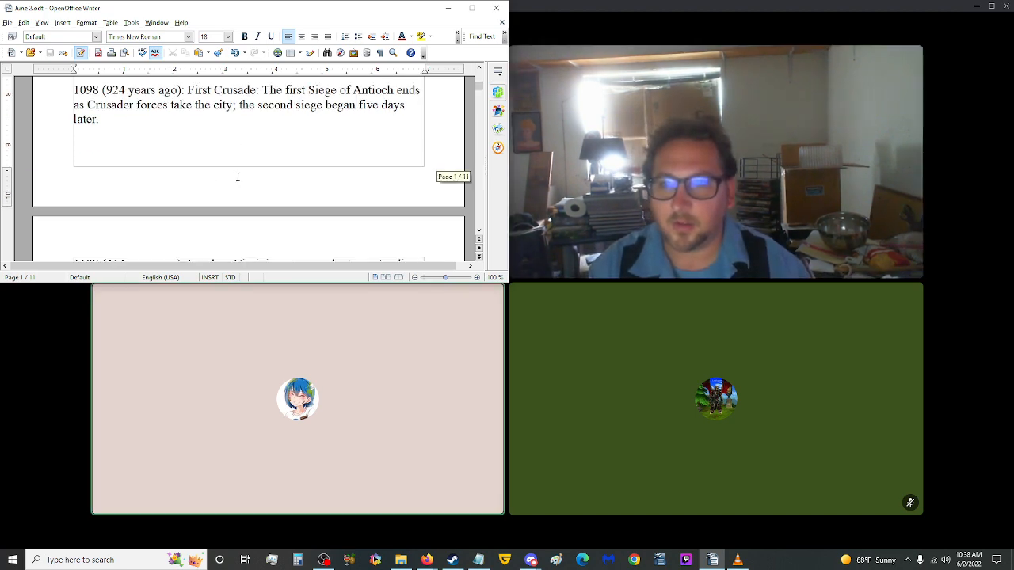
- Scroll down page two past the 1608, 1615, 1676 and 1692 entries to the 1763 Pontiac's Rebellion entry
scroll("down", 3)
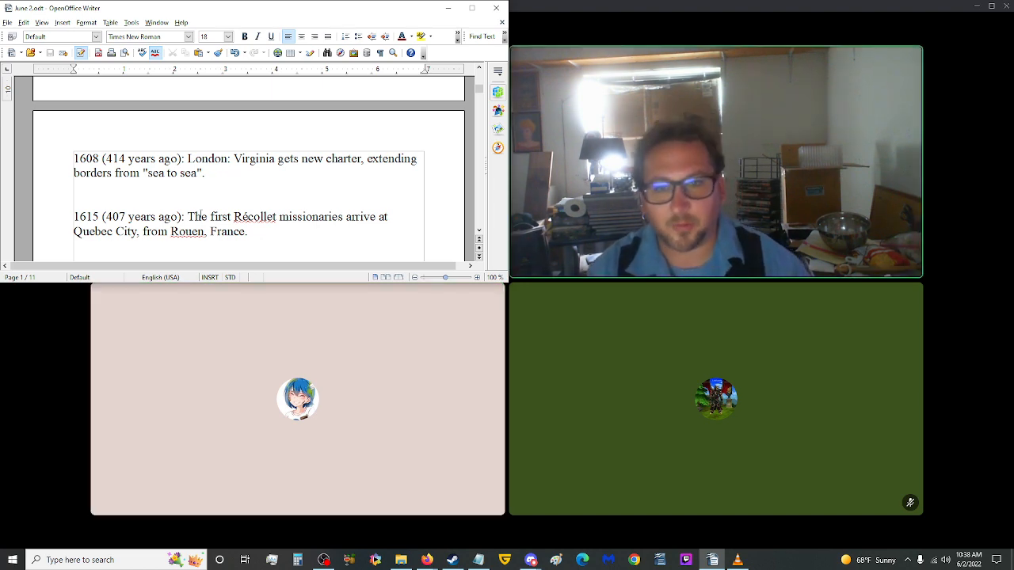
scroll("down", 3)
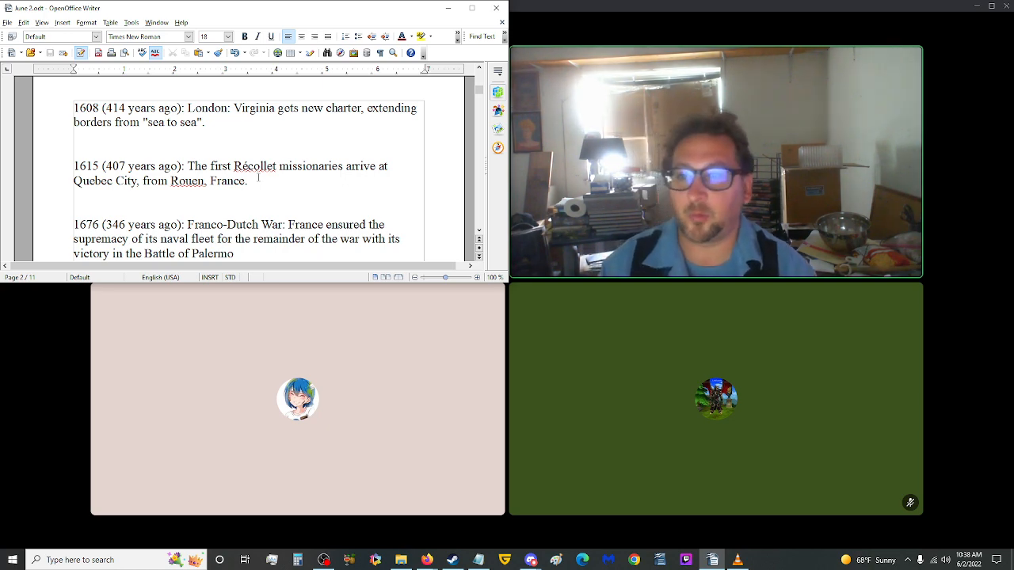
scroll("up", 3)
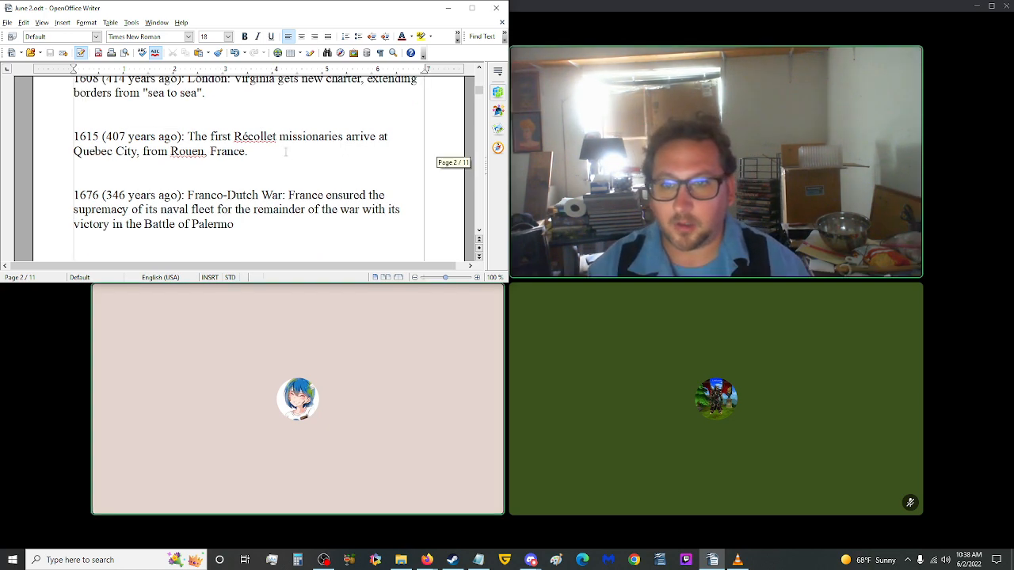
scroll("down", 3)
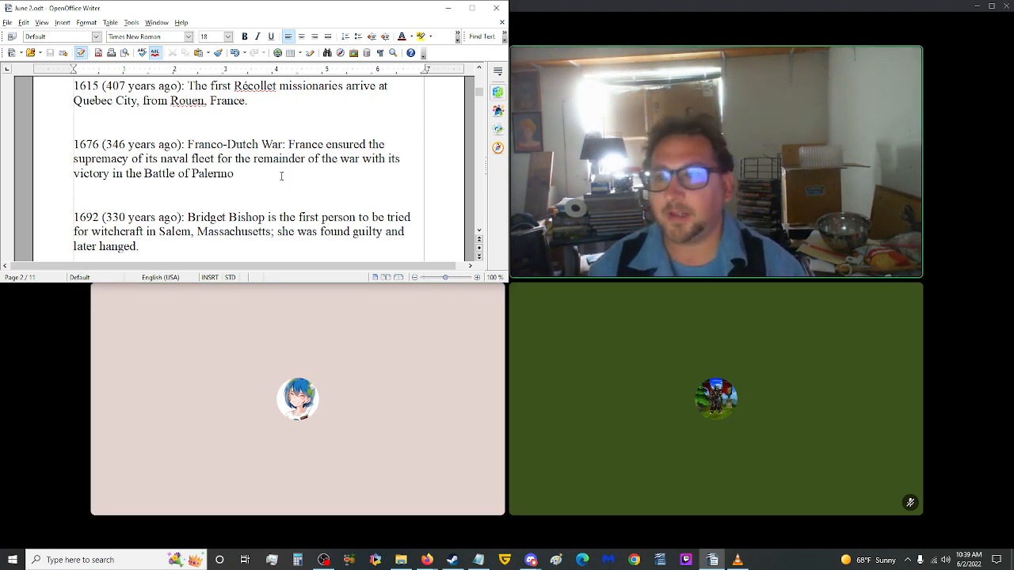
scroll("down", 3)
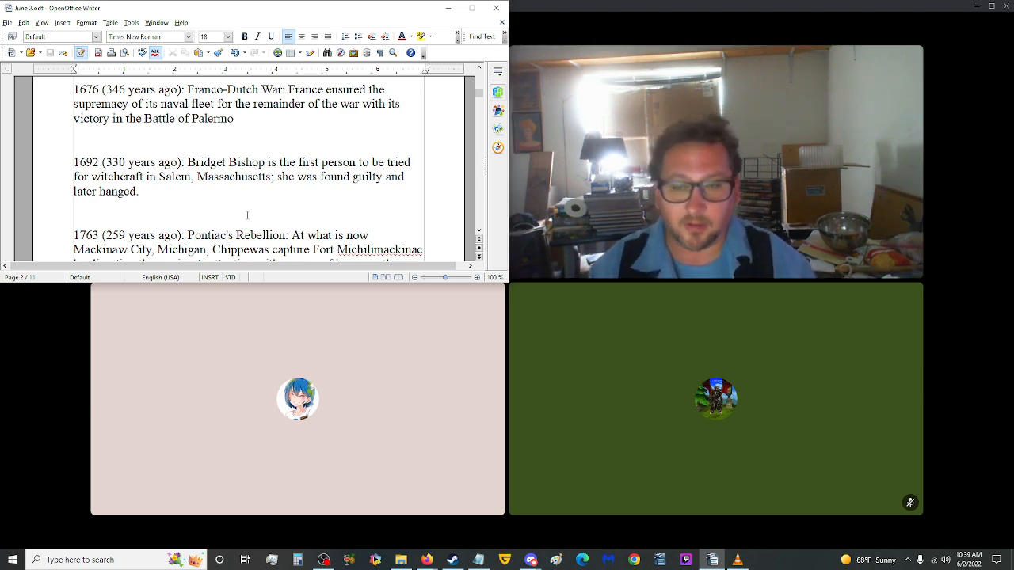
scroll("down", 3)
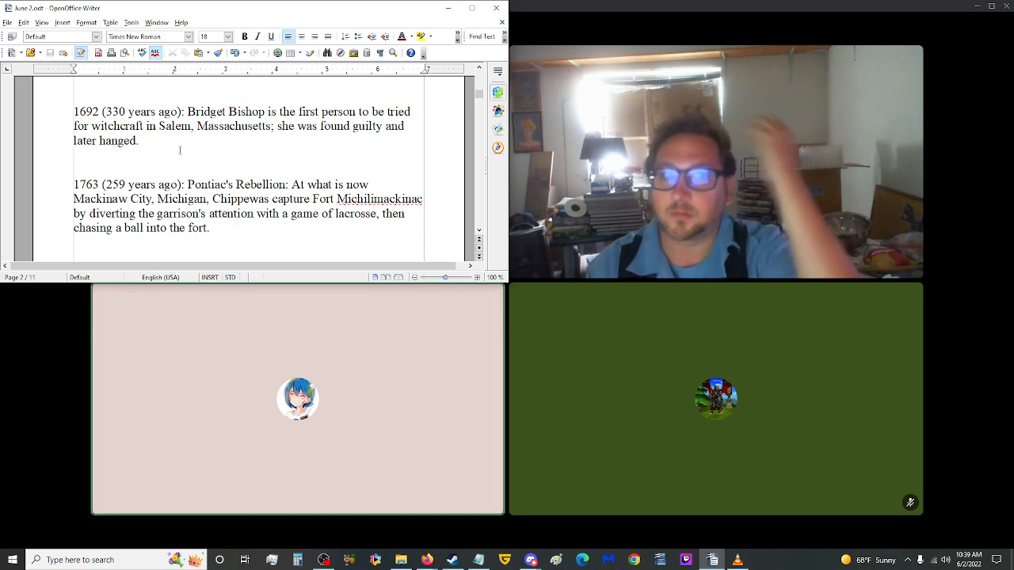
scroll("down", 3)
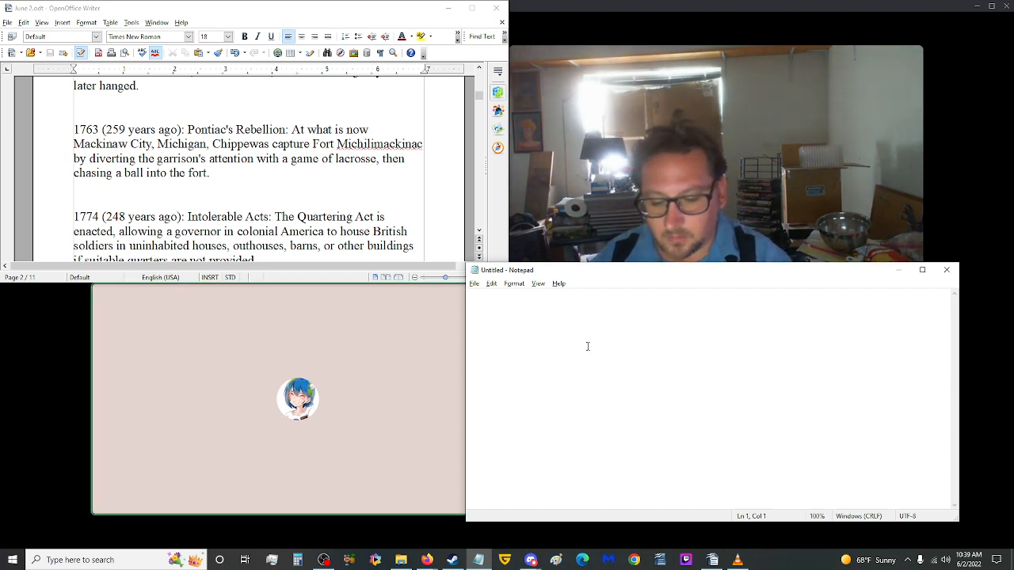
- Type the note 'Salem Witch Trial' in Notepad and get it out of view of the call
type("Salem Wit")
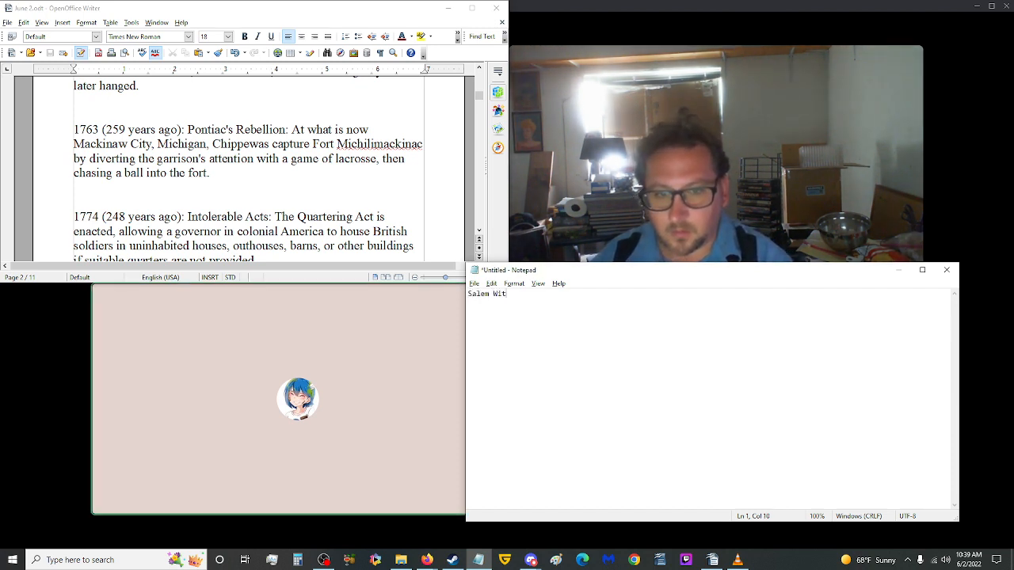
type("ch Trial")
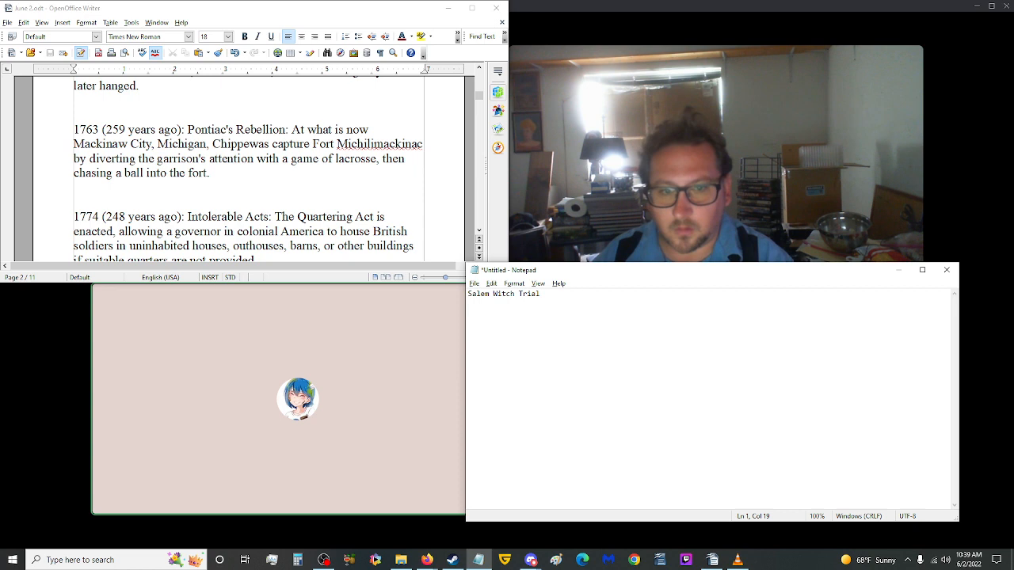
type("start")
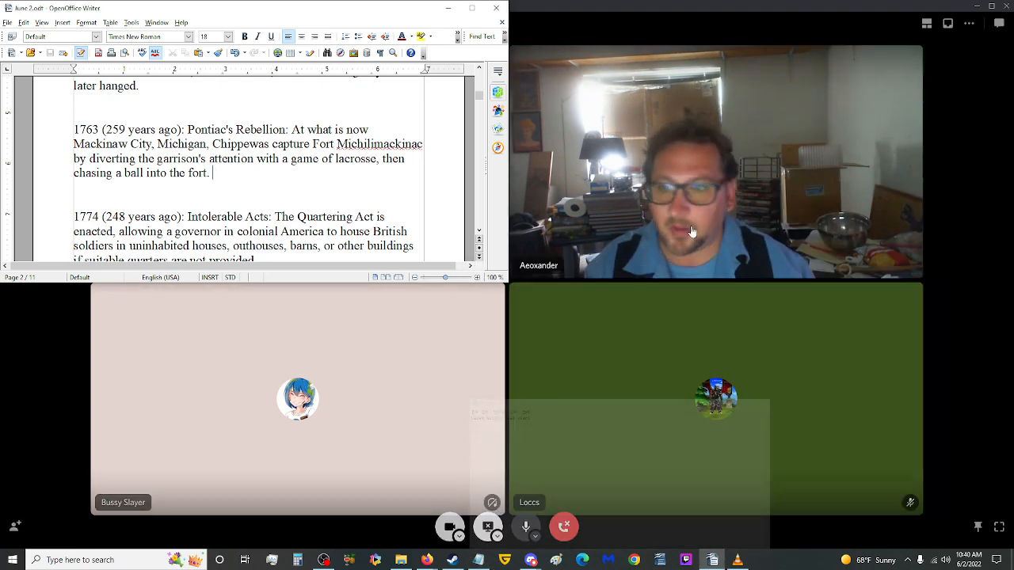
- Scroll down past the 1774, 1780 and 1793 event entries on page two
scroll("down", 3)
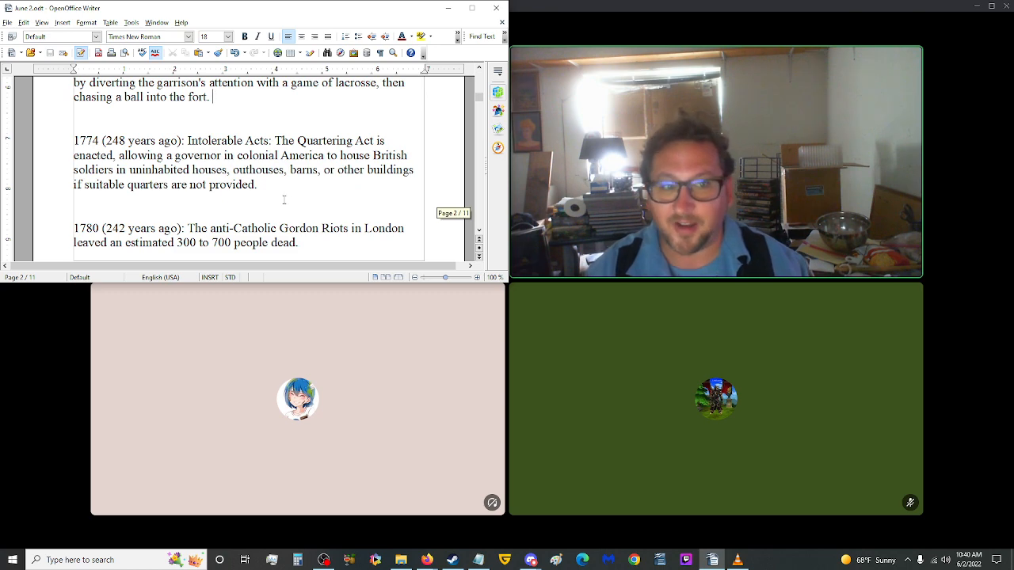
scroll("down", 3)
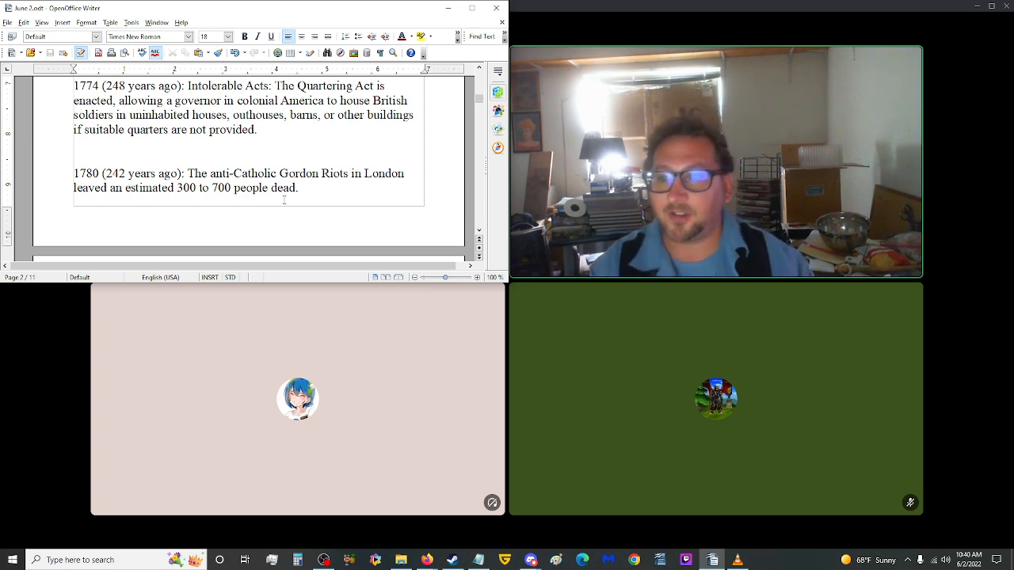
scroll("down", 3)
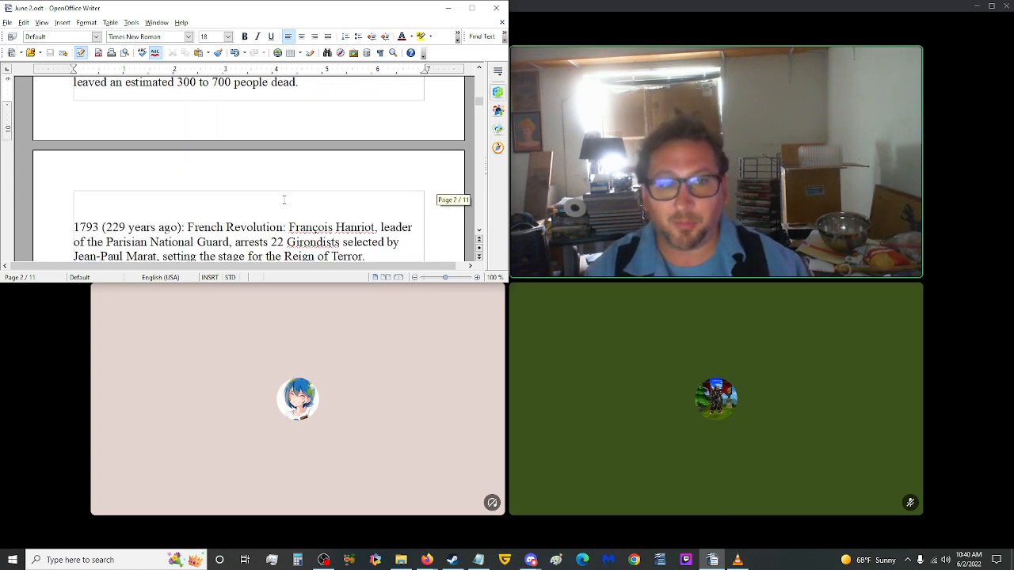
scroll("up", 3)
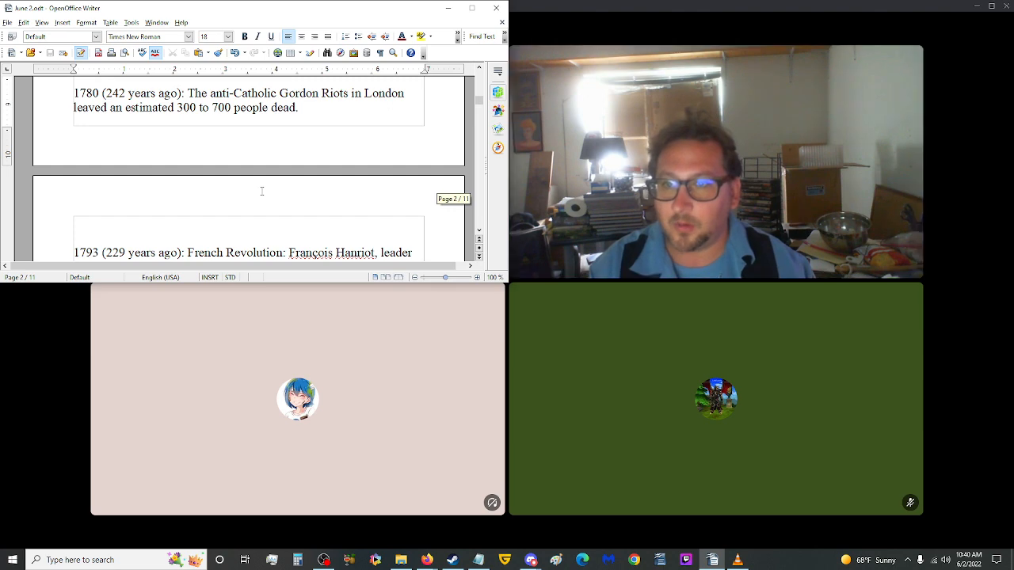
scroll("down", 3)
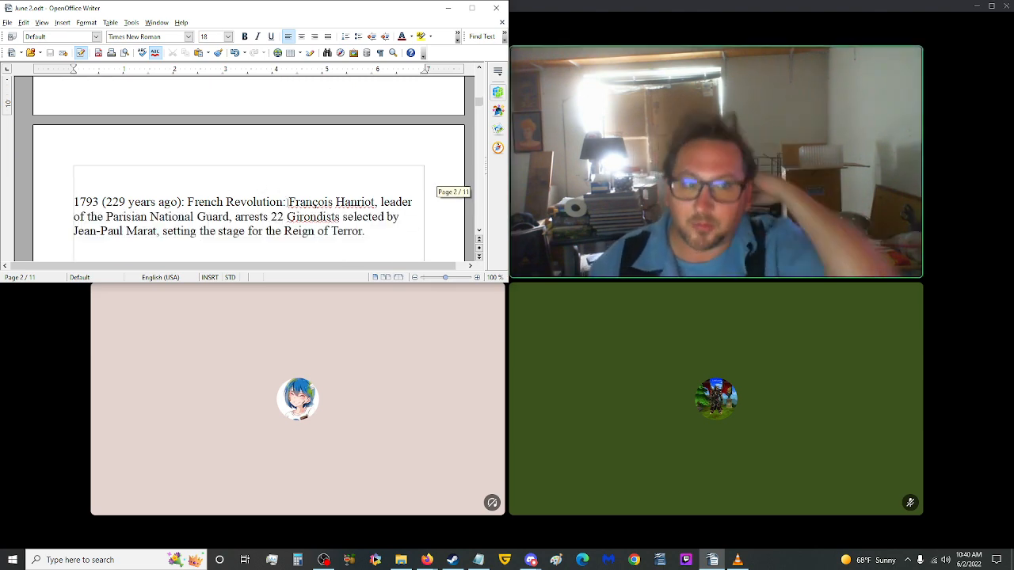
scroll("down", 3)
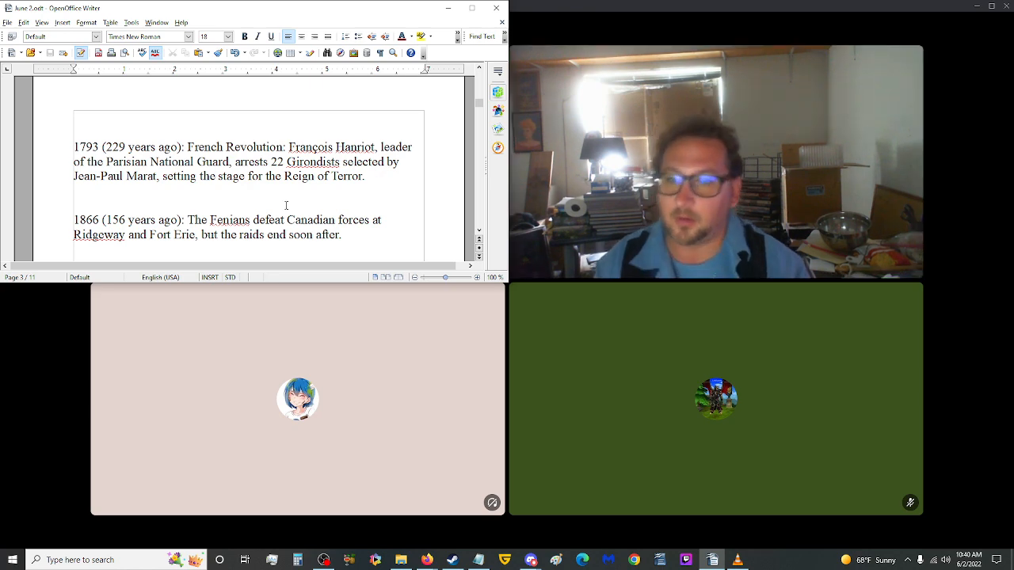
- Scroll on through the 1866 and 1805 entries to the 1835 P. T. Barnum circus tour entry
scroll("down", 3)
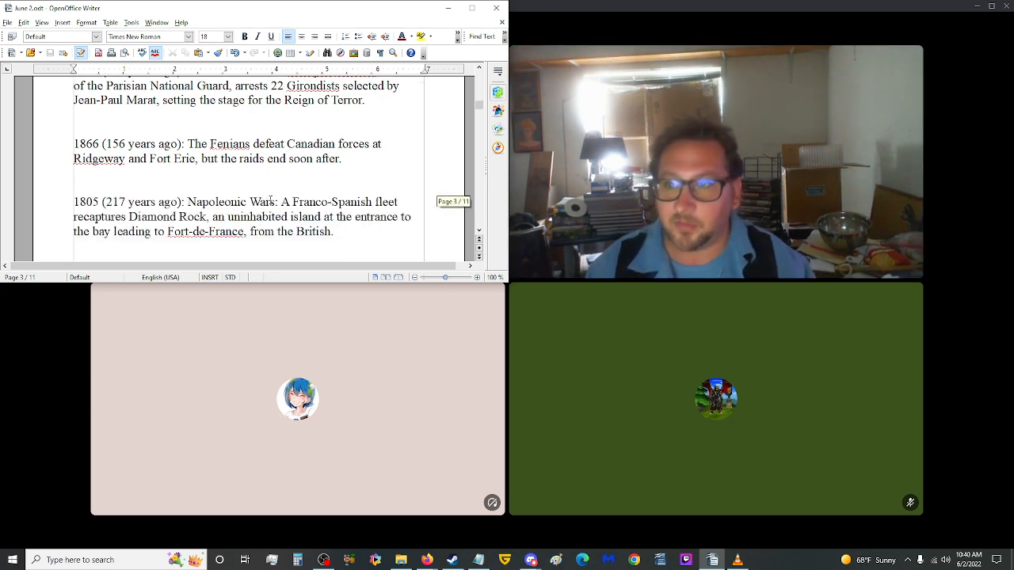
scroll("up", 3)
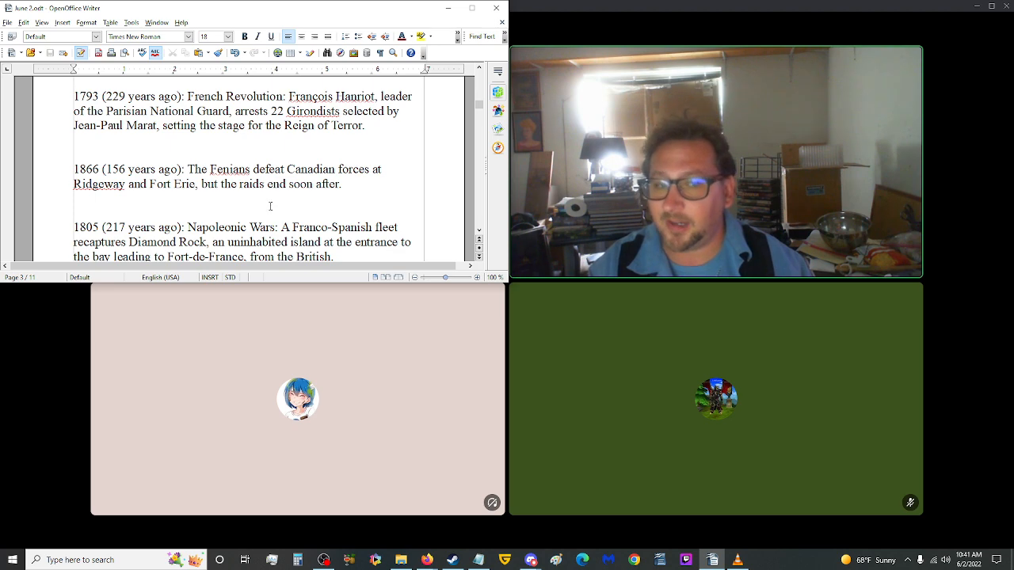
scroll("down", 3)
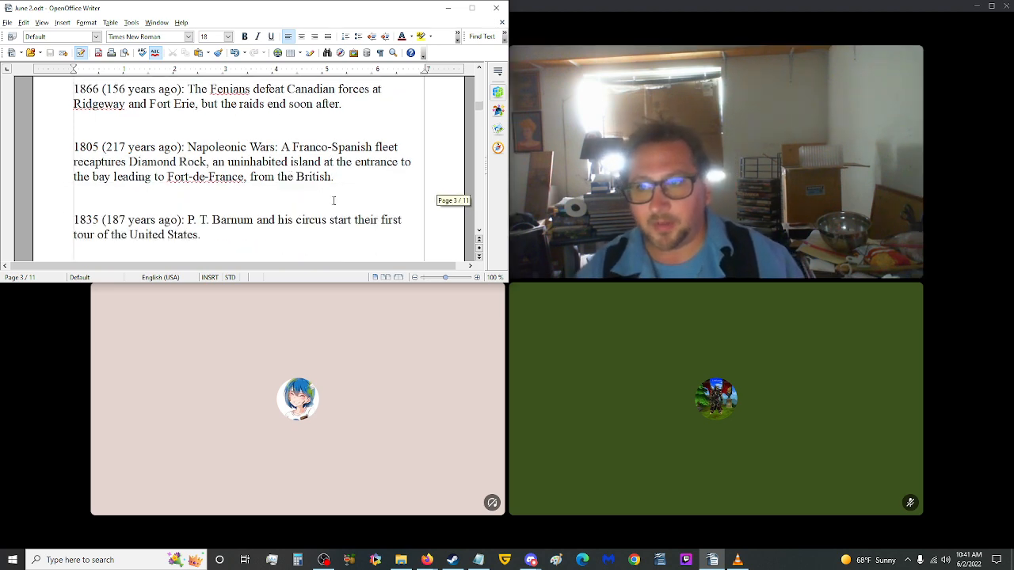
scroll("up", 3)
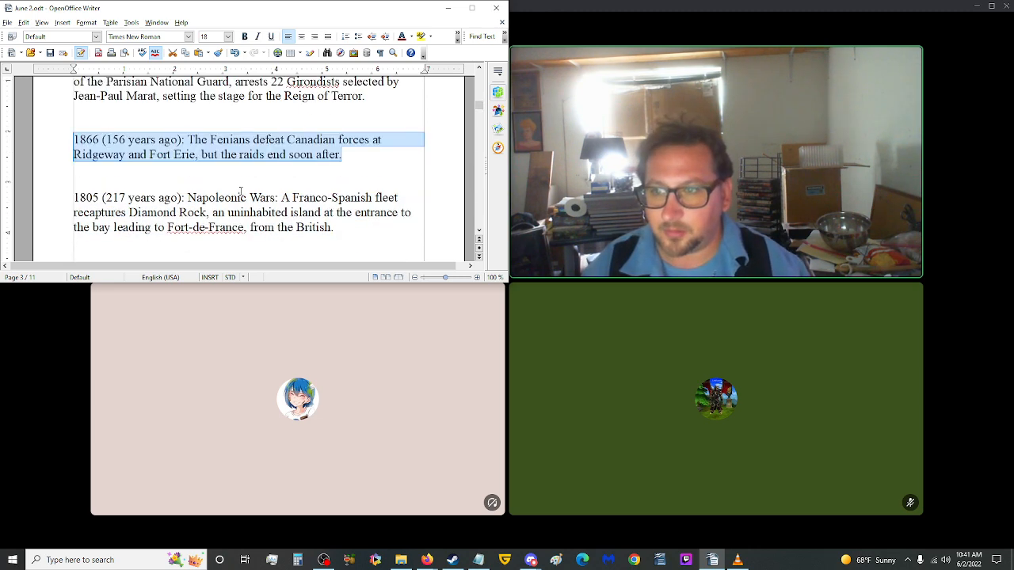
- Delete the misplaced duplicate 1866 Fenians paragraph above the 1805 Diamond Rock entry
scroll("up", 3)
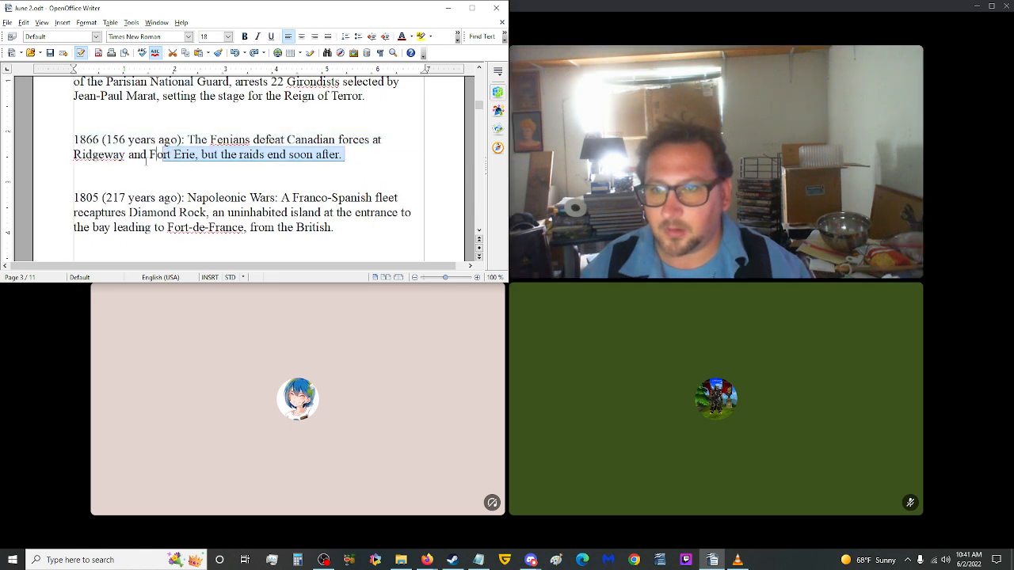
key("Delete")
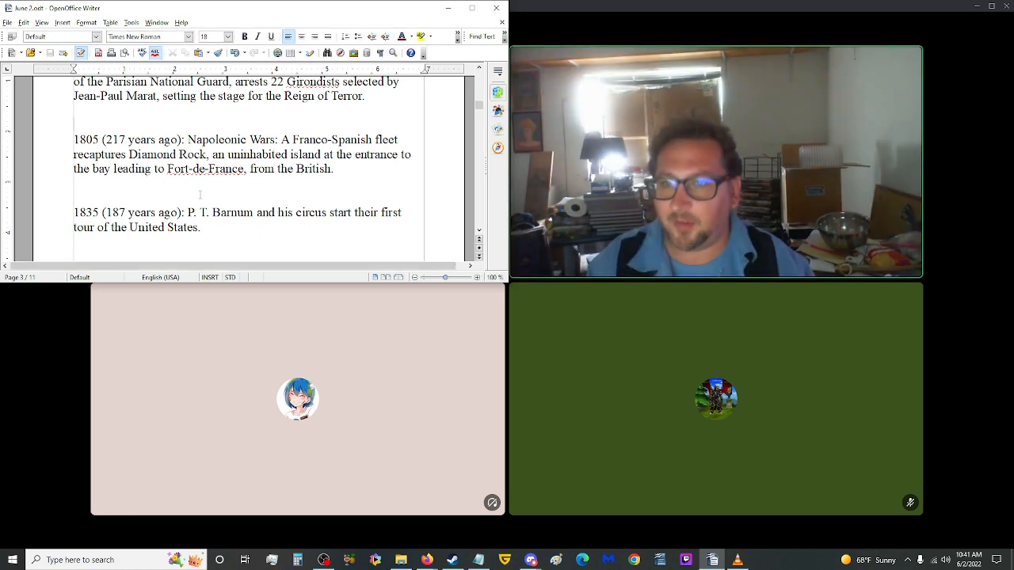
- Scroll down through the 1848 Slavic congress and Fenian raids entries to the 1910 Charles Rolls entry
scroll("down", 3)
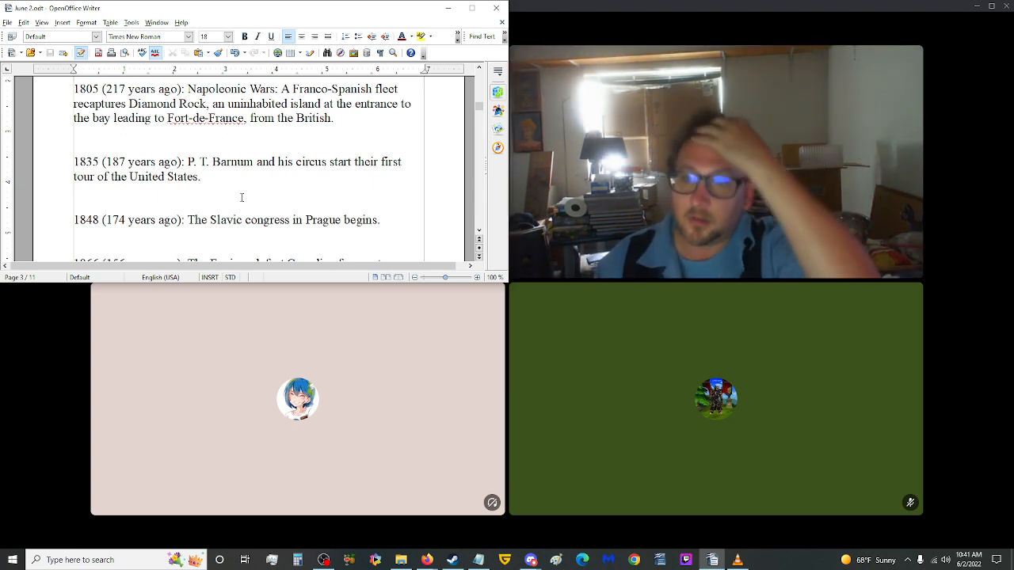
scroll("down", 3)
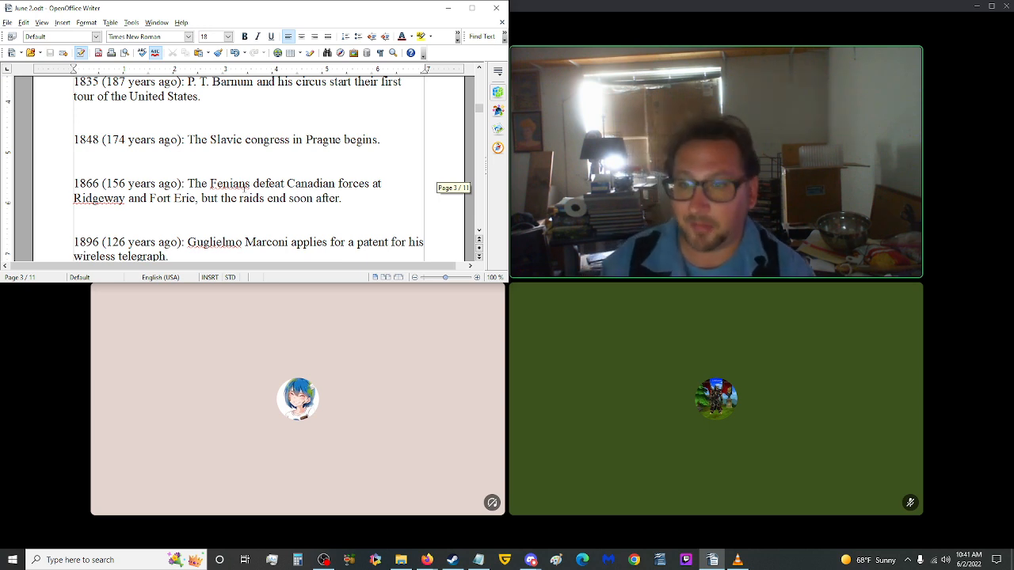
scroll("down", 3)
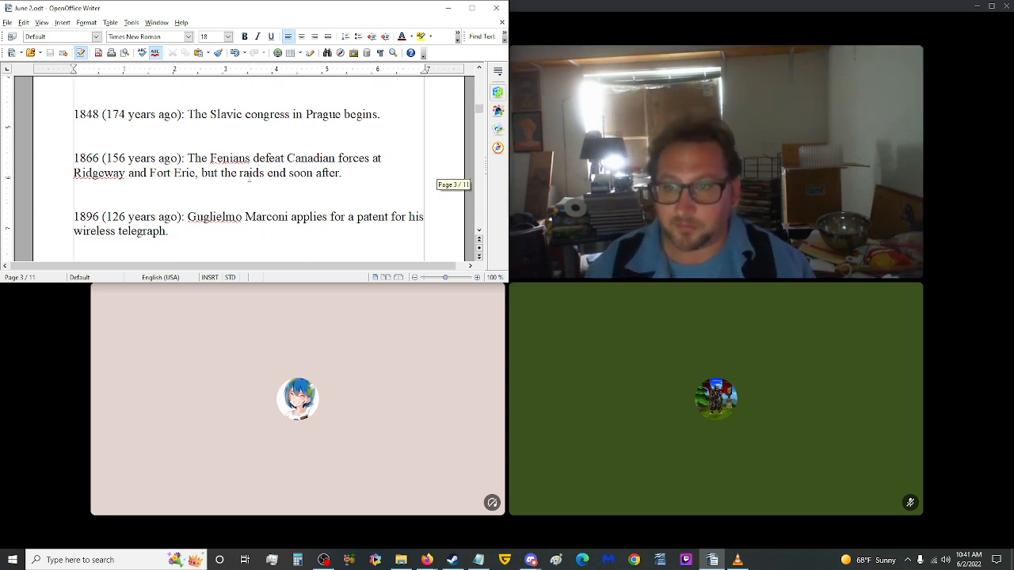
scroll("down", 3)
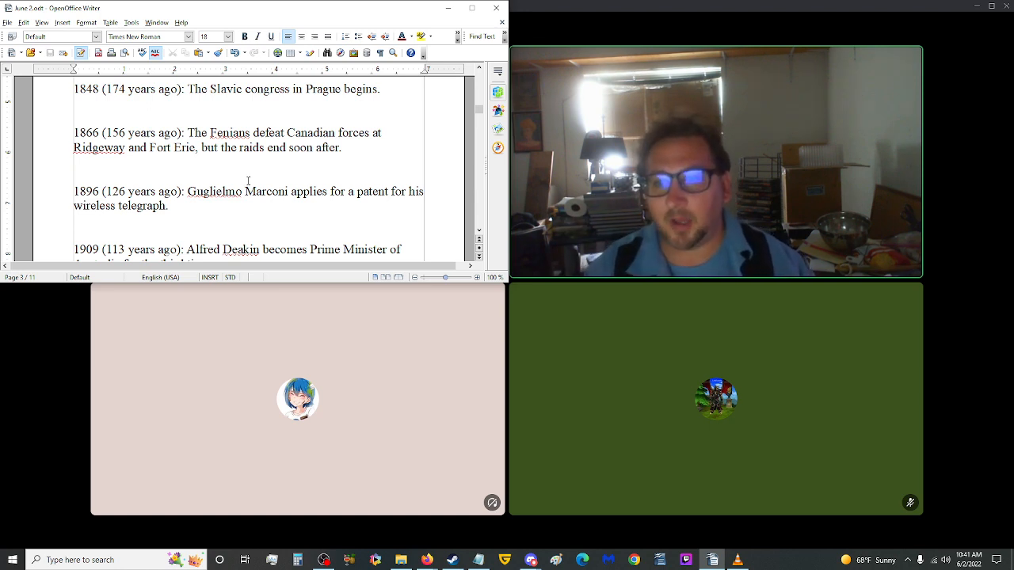
scroll("down", 3)
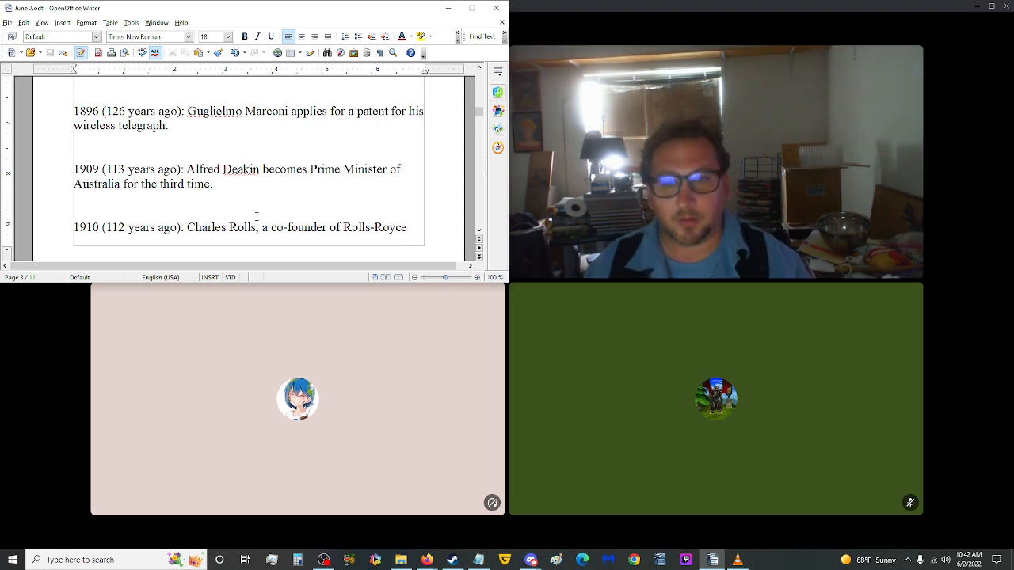
scroll("up", 3)
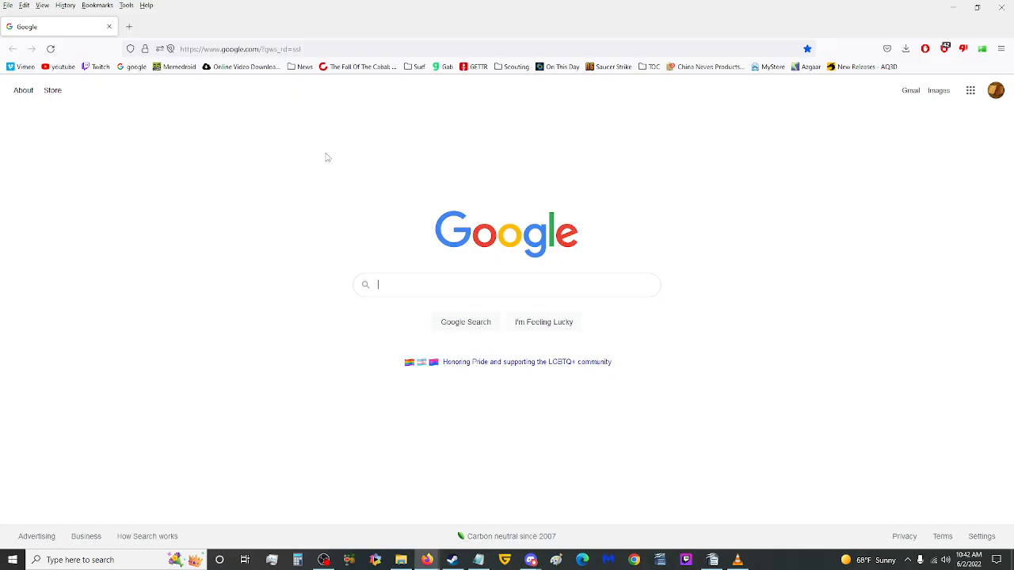
mouse_move(387, 284)
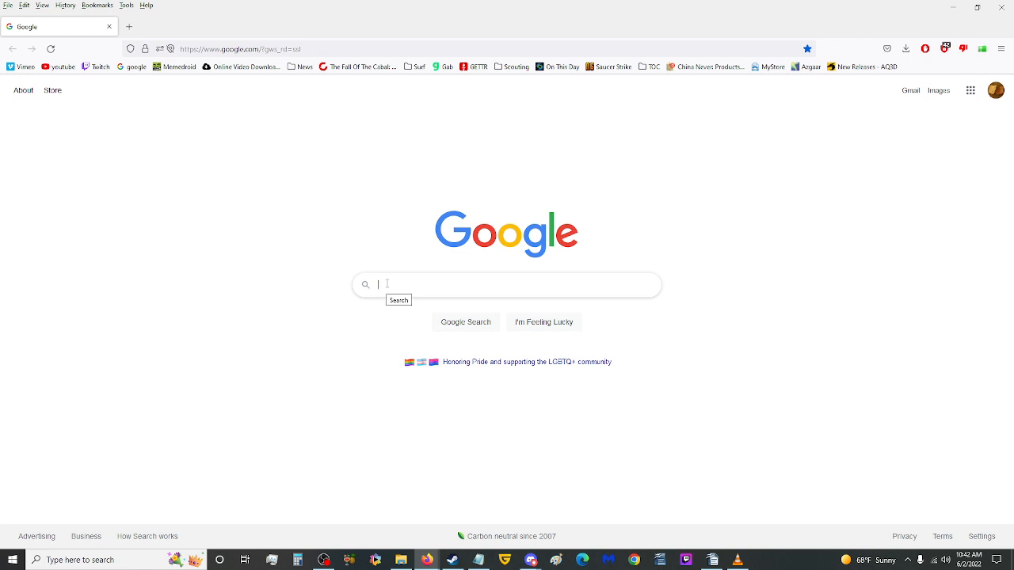
- Search Google for 'australian prime minister how many terms', then bring up the window switcher
type("australian prime minister terms")
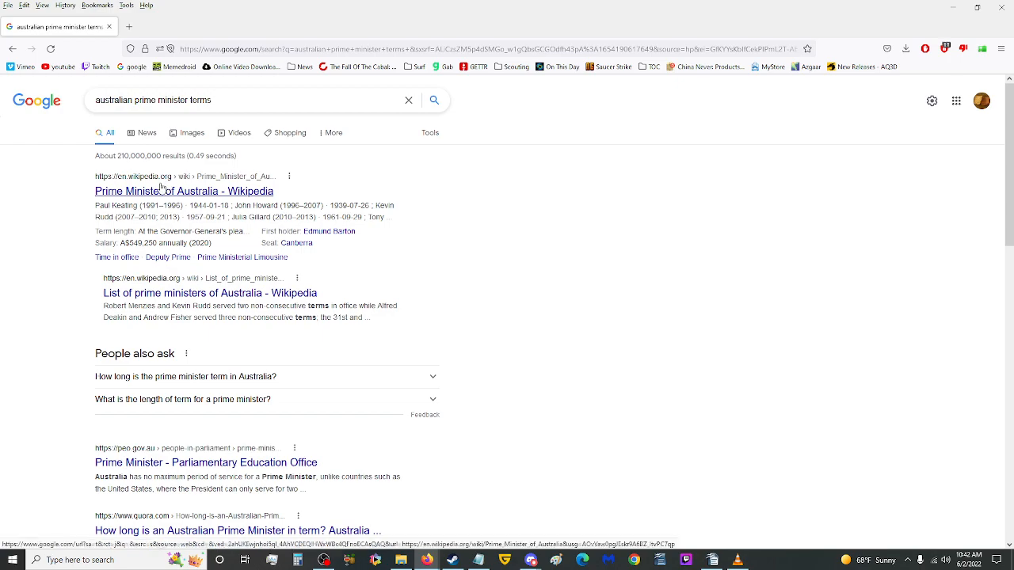
left_click(184, 190)
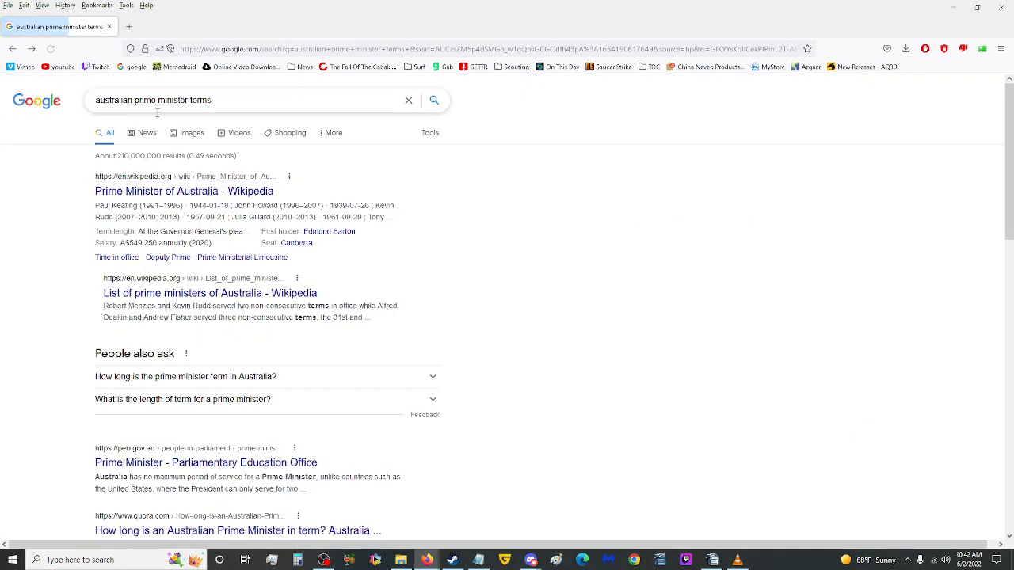
type("how many")
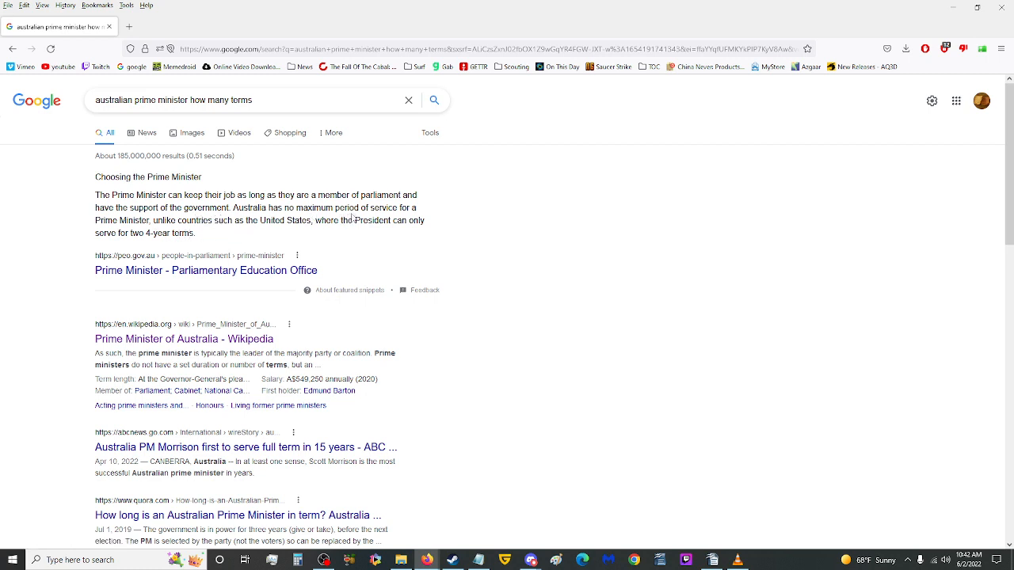
mouse_move(236, 235)
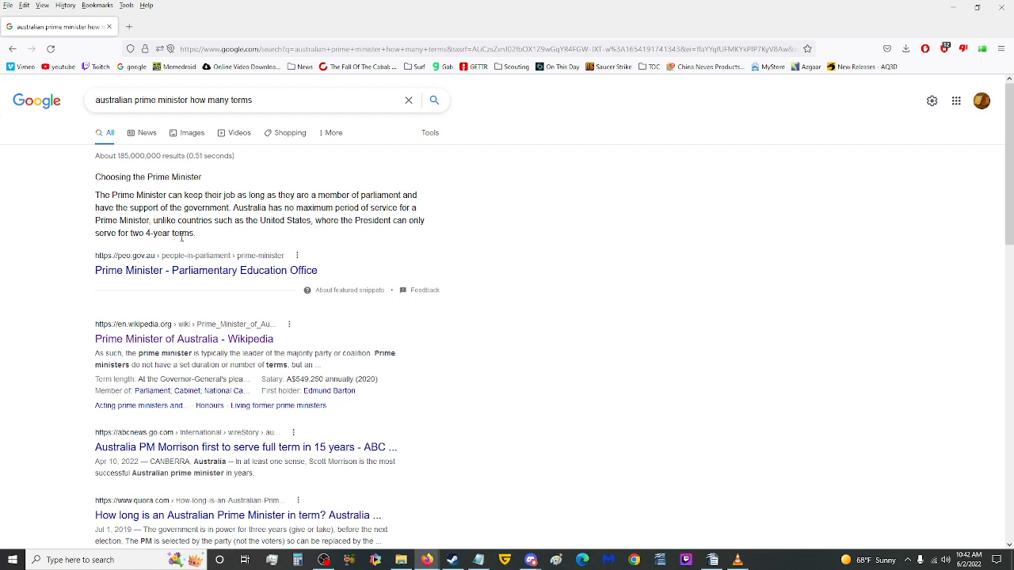
key("alt+tab")
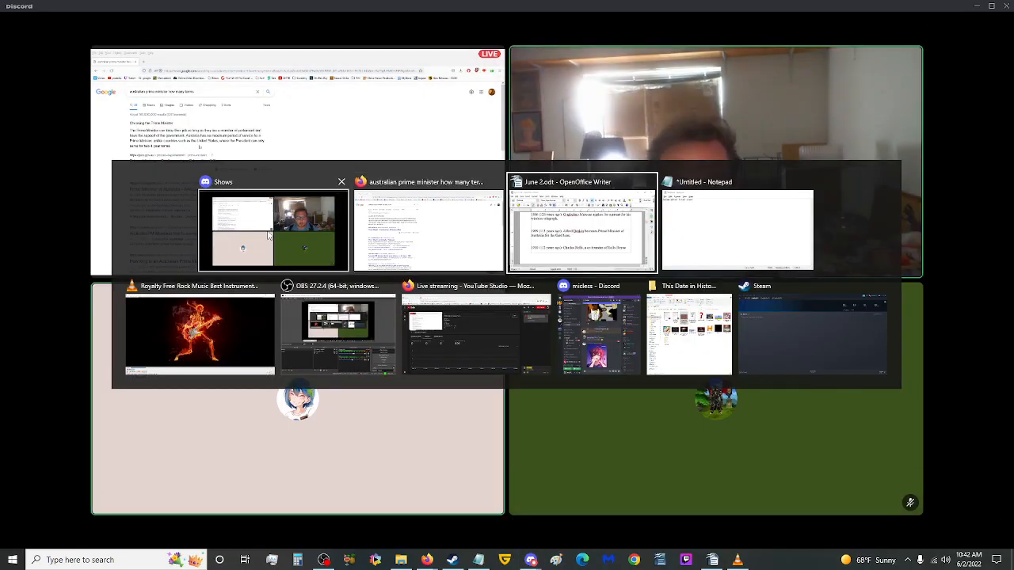
- Switch back to the Writer script and scroll to the 1909 Deakin and 1910 Rolls entries
left_click(584, 225)
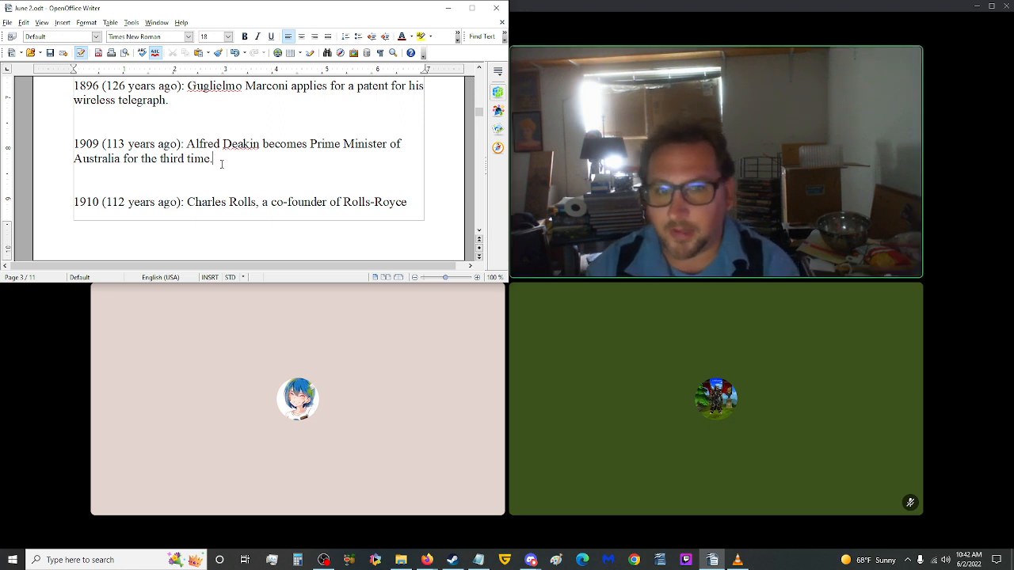
mouse_move(226, 168)
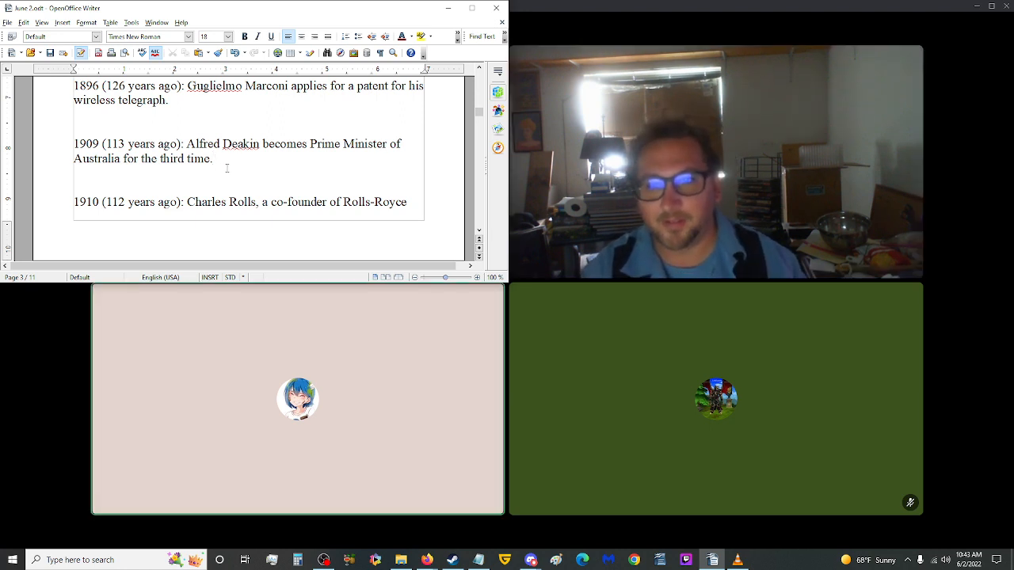
scroll("down", 3)
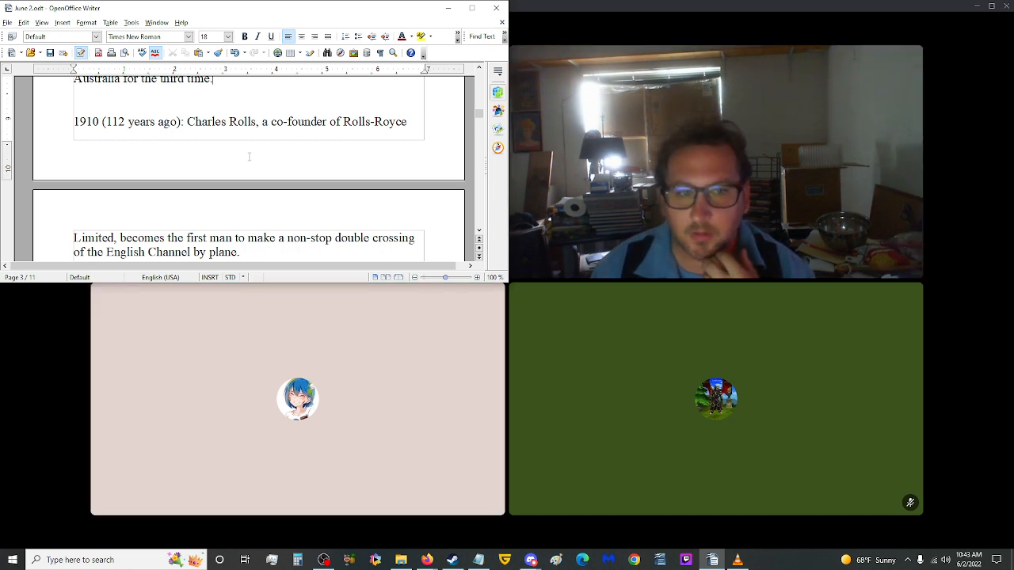
scroll("up", 3)
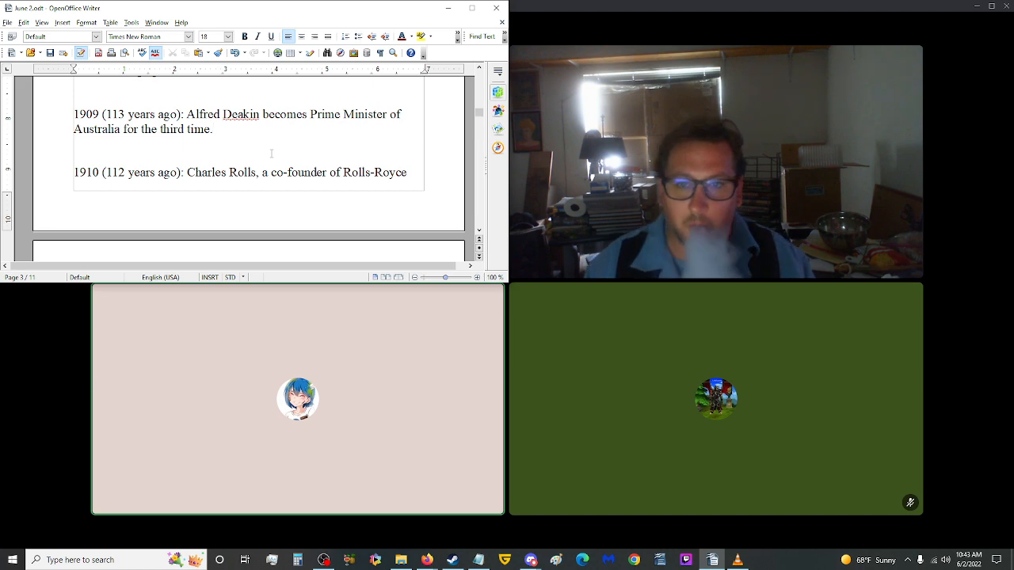
scroll("down", 3)
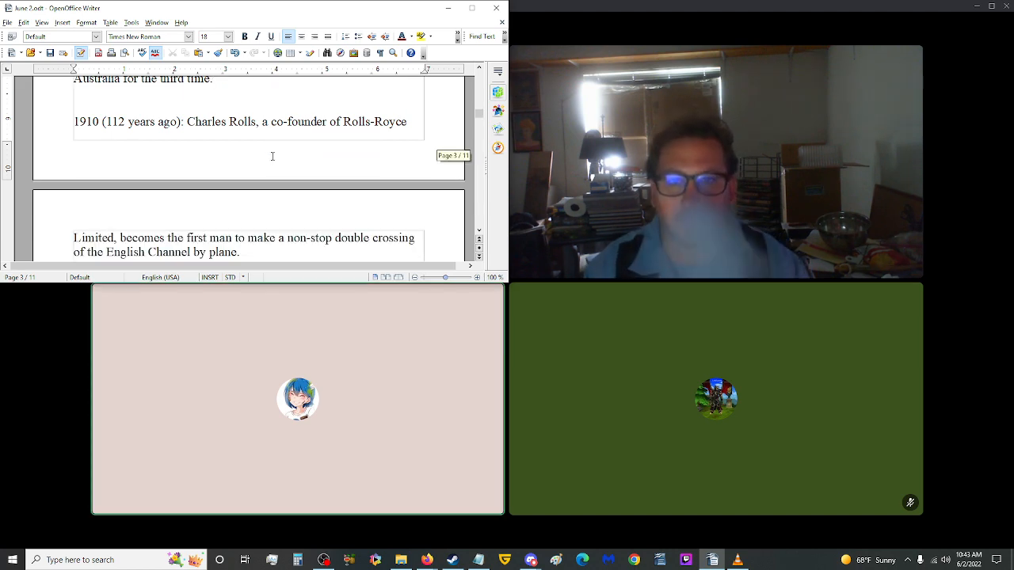
scroll("down", 3)
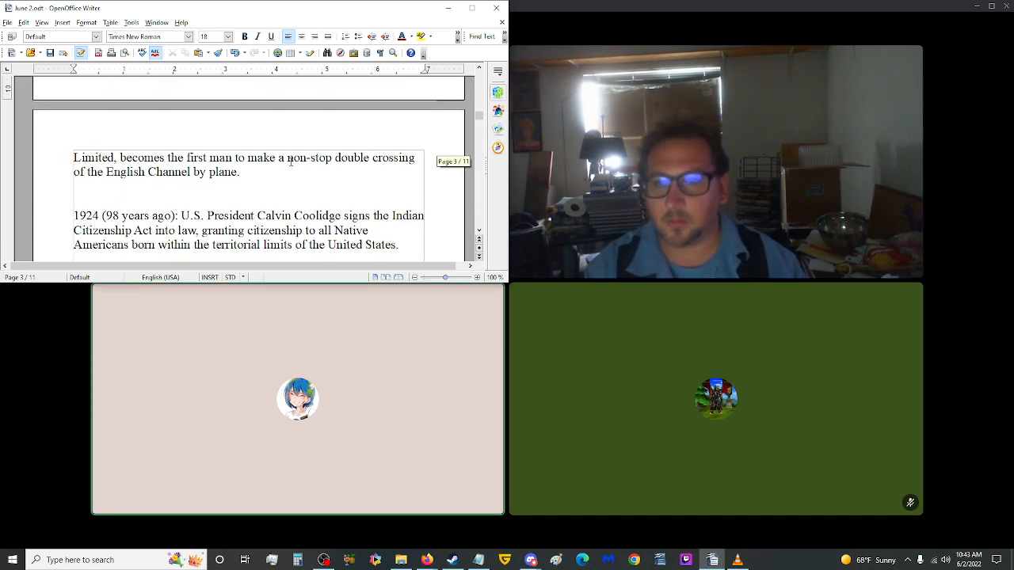
scroll("down", 3)
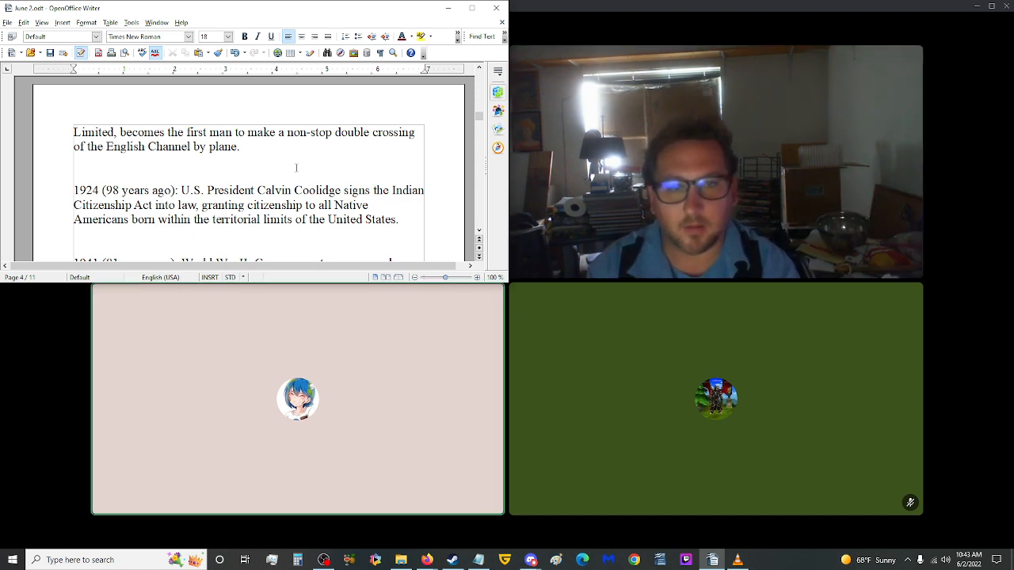
scroll("down", 3)
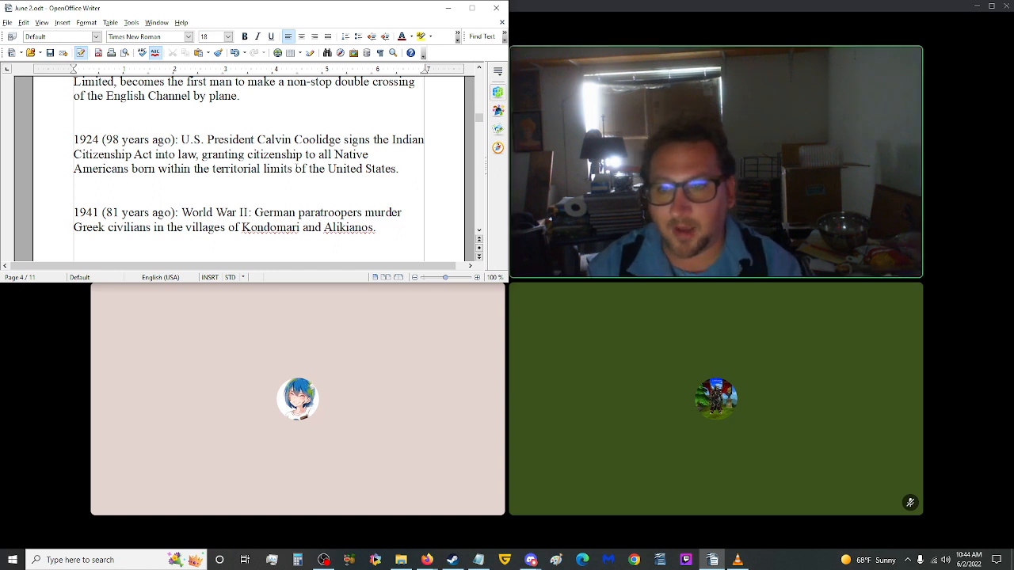
scroll("down", 3)
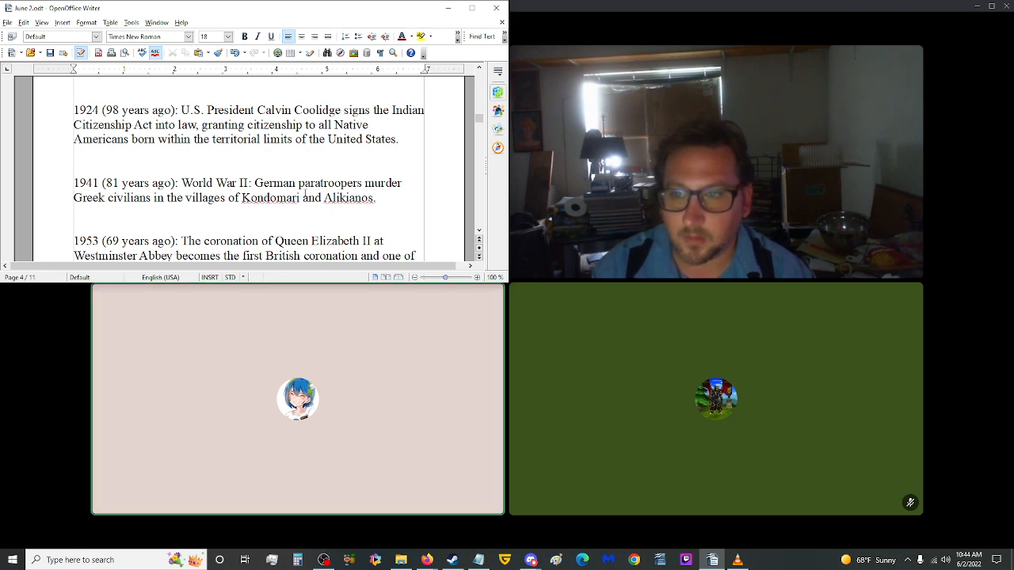
key("alt+tab")
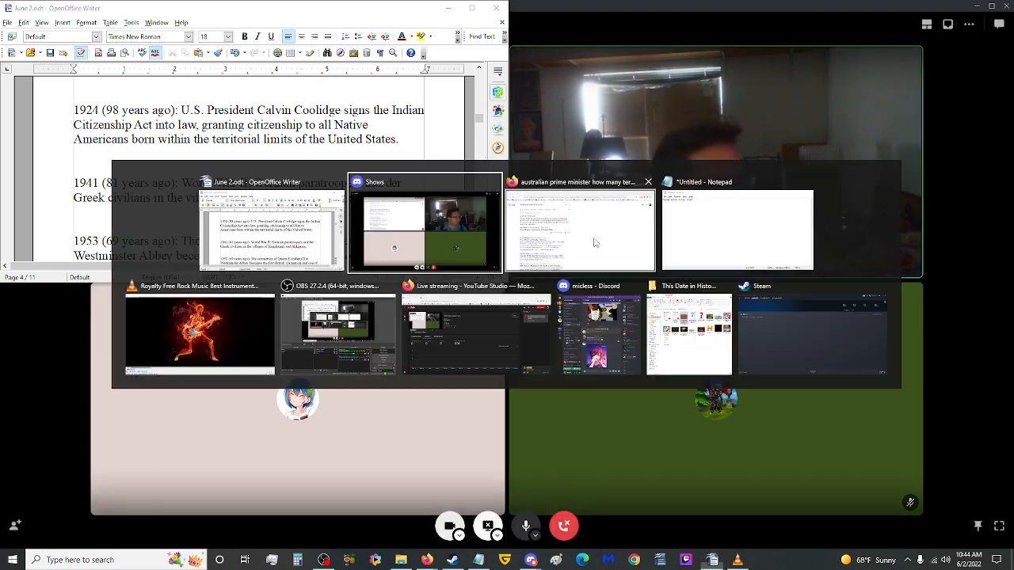
left_click(266, 225)
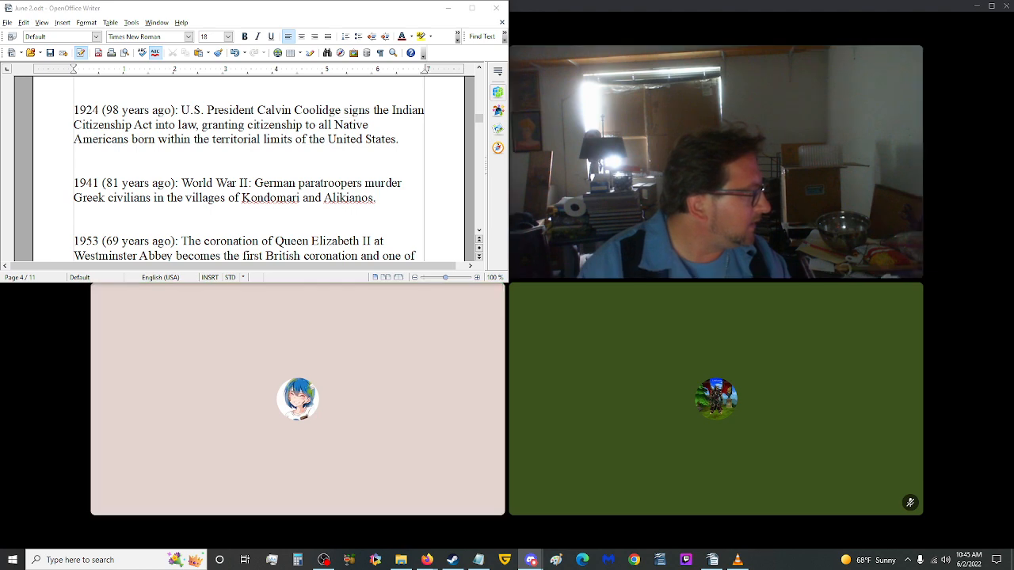
scroll("down", 3)
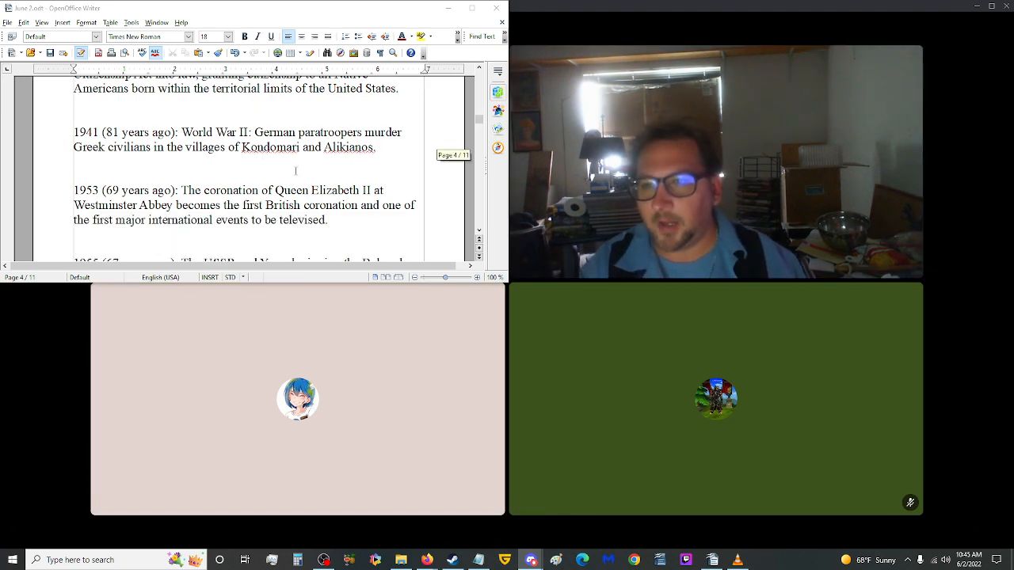
scroll("down", 3)
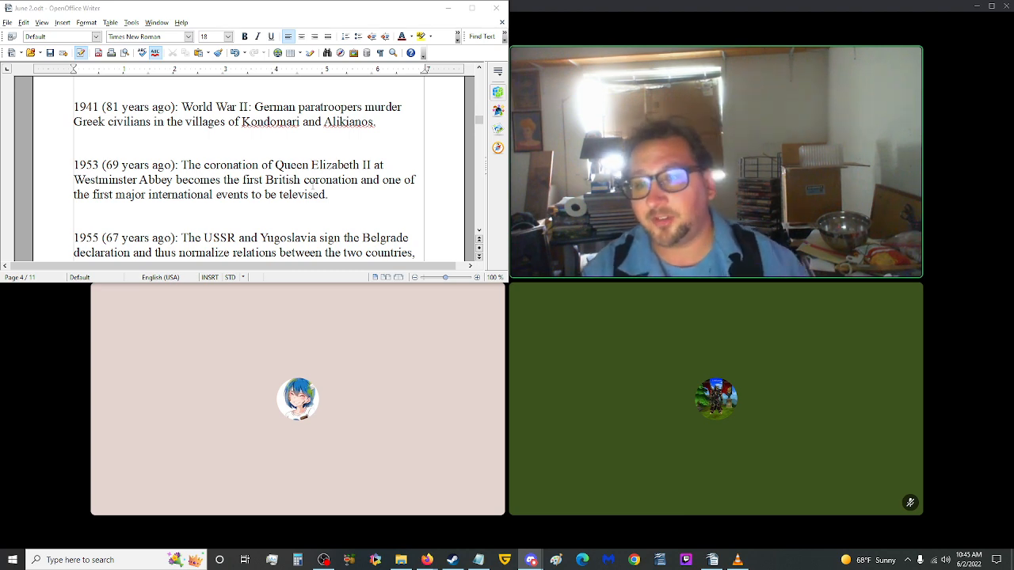
scroll("down", 3)
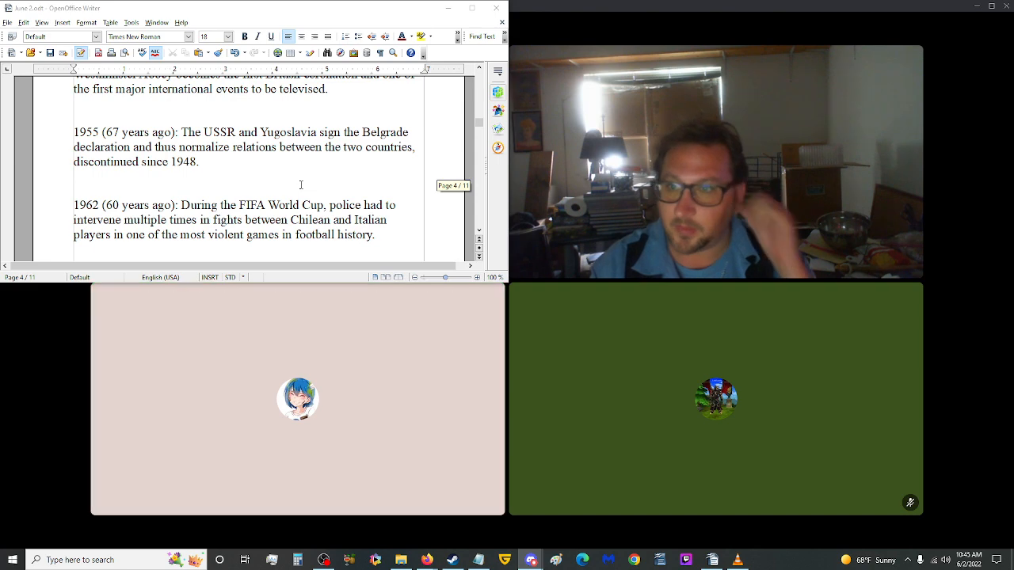
scroll("up", 3)
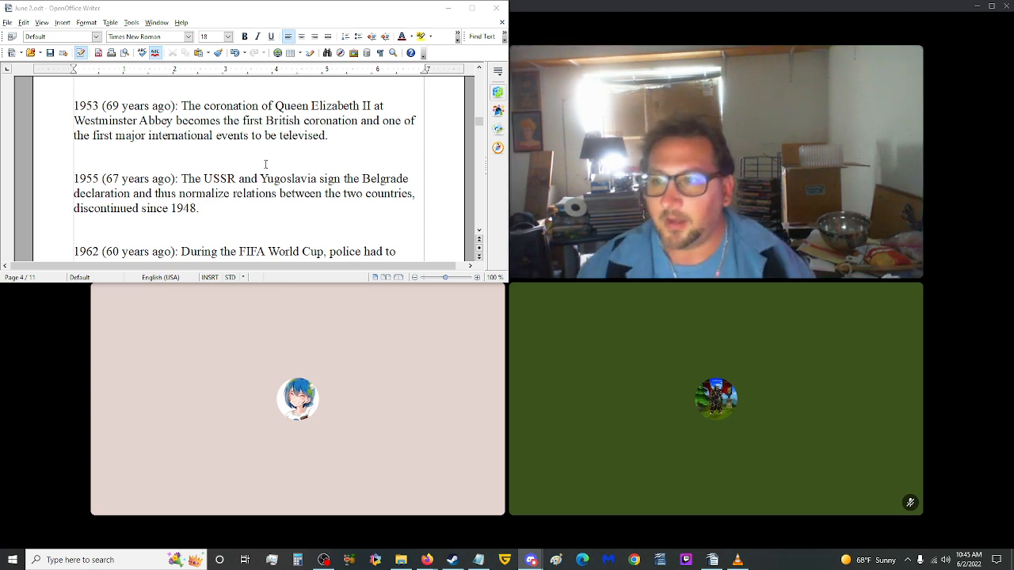
scroll("down", 3)
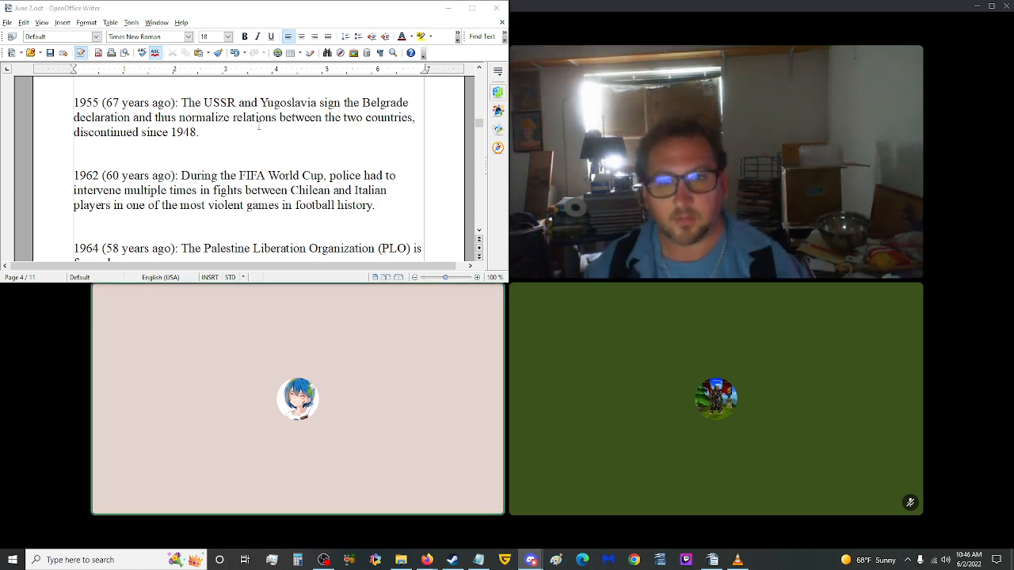
scroll("down", 3)
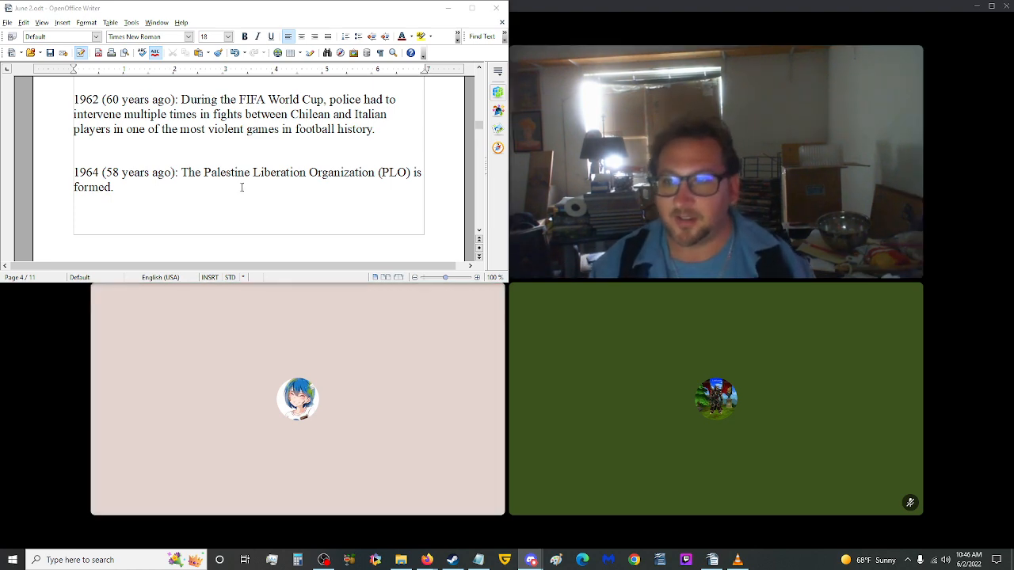
scroll("down", 3)
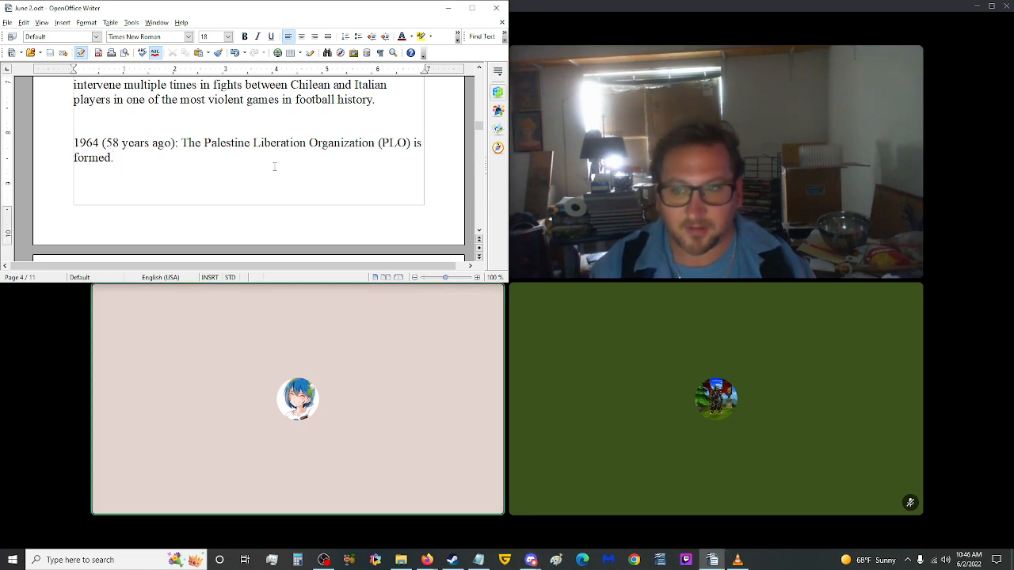
scroll("down", 3)
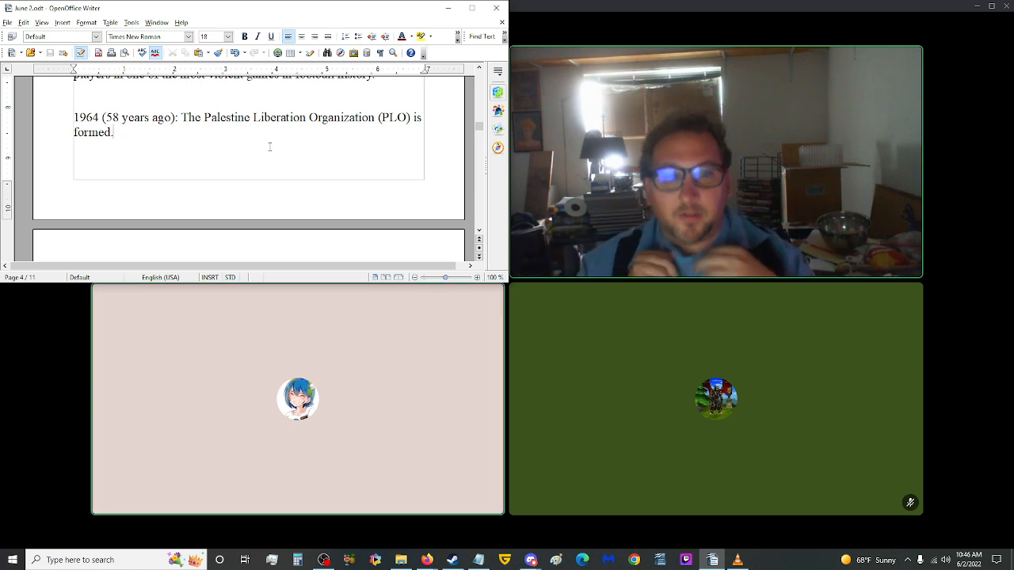
scroll("down", 3)
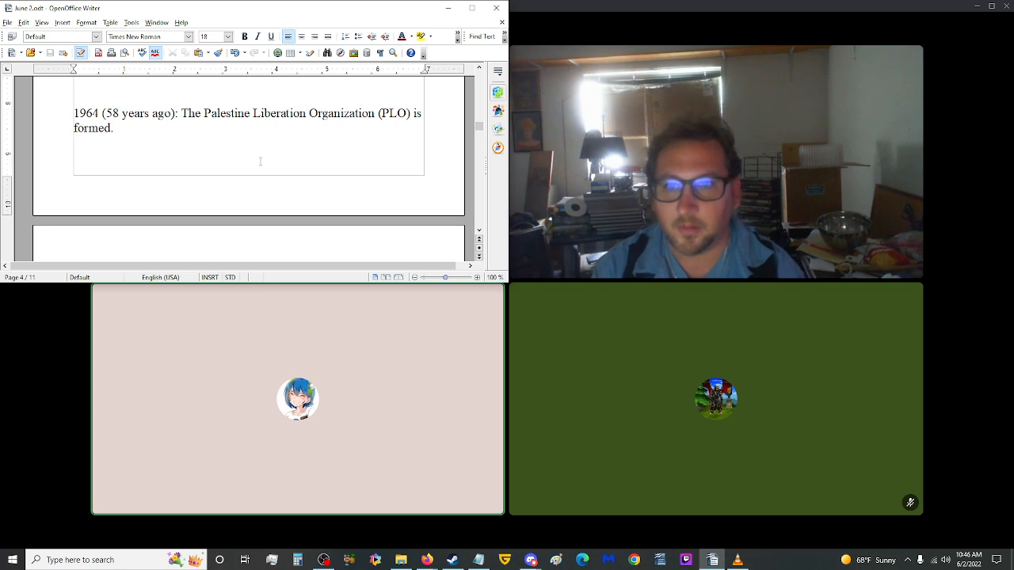
scroll("down", 3)
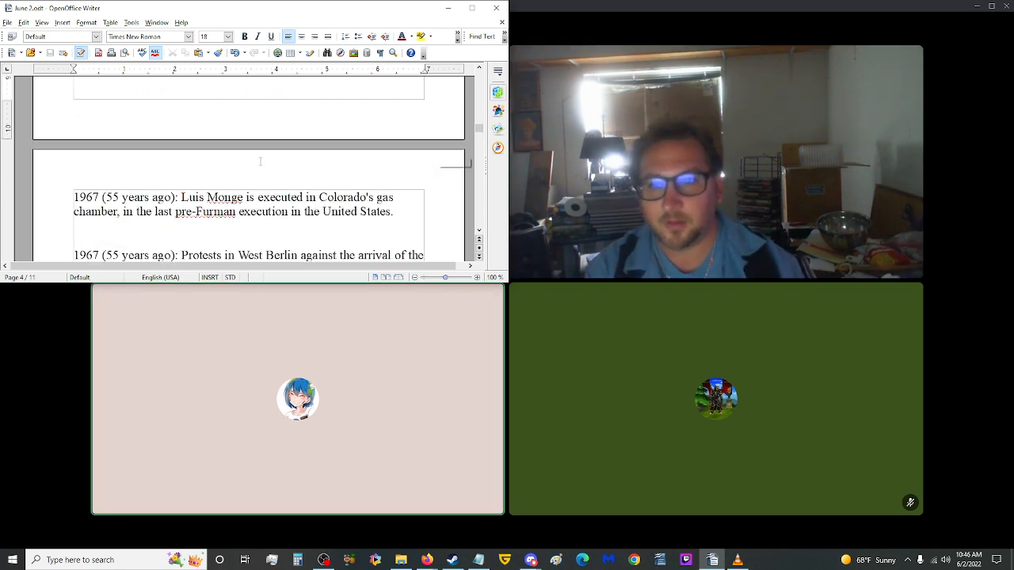
scroll("down", 3)
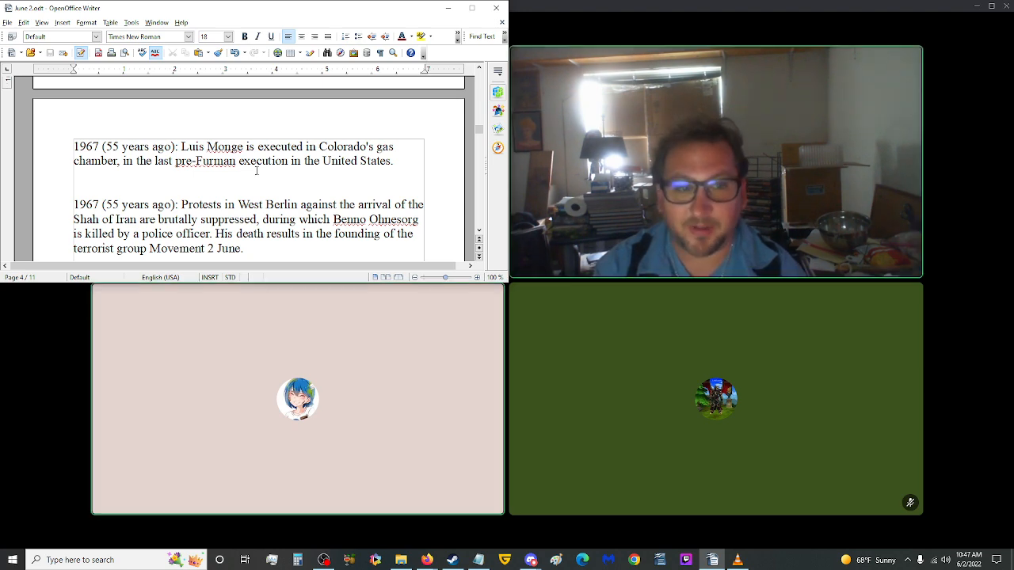
scroll("down", 3)
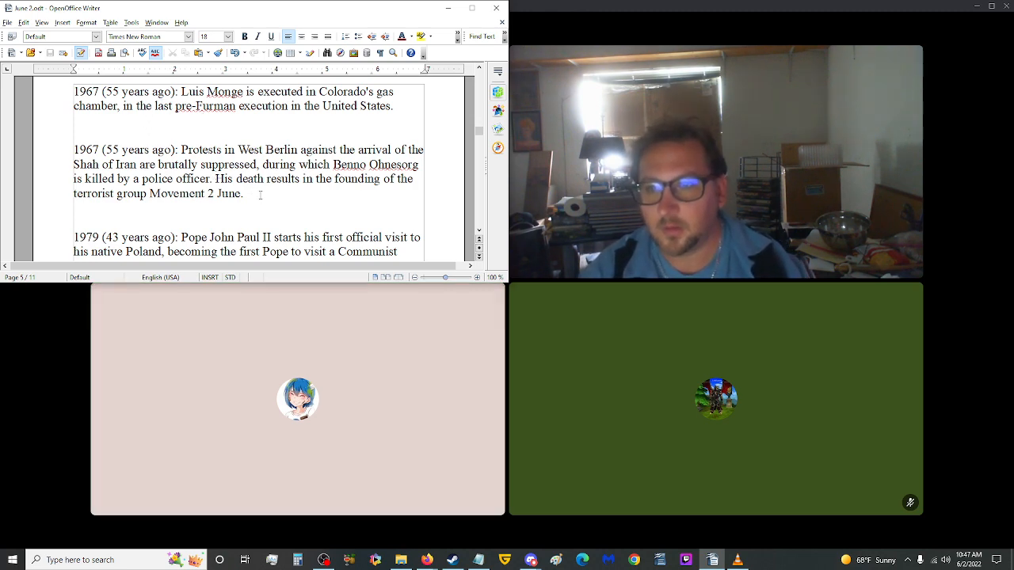
scroll("down", 3)
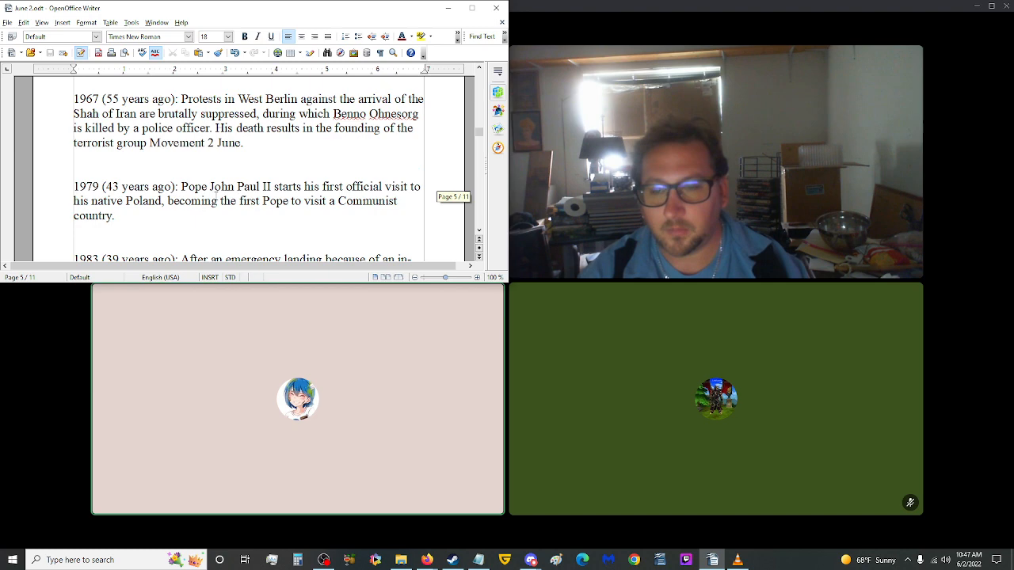
scroll("down", 3)
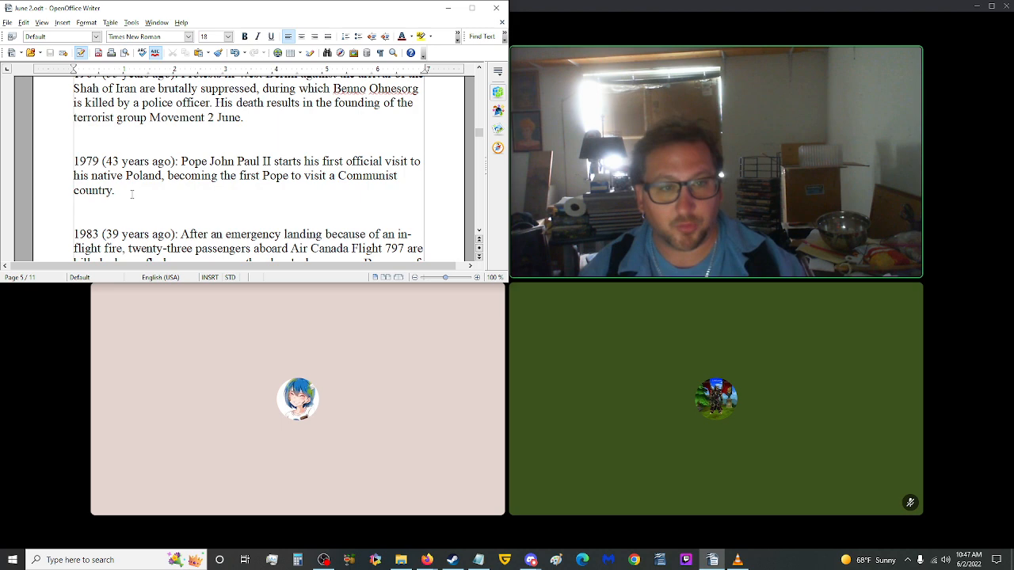
scroll("down", 3)
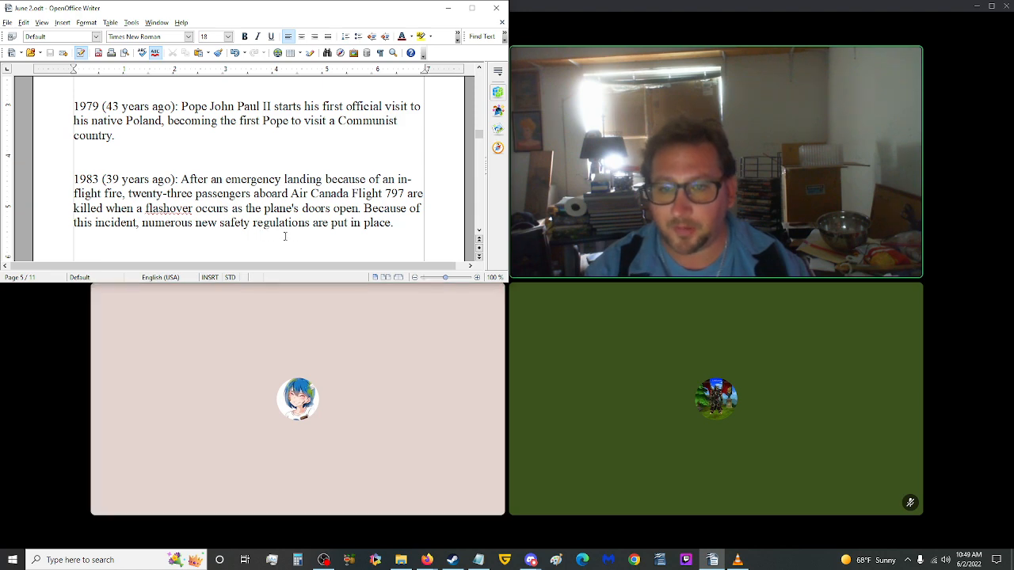
scroll("down", 3)
type("flashover")
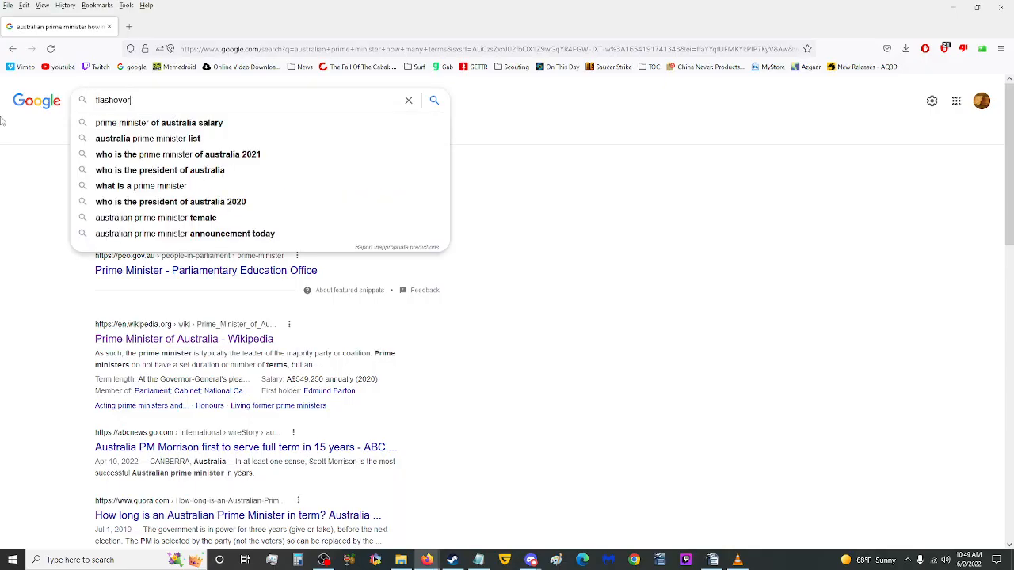
- Run the Google search for 'flashover' and open the Flashover Wikipedia article
key("Return")
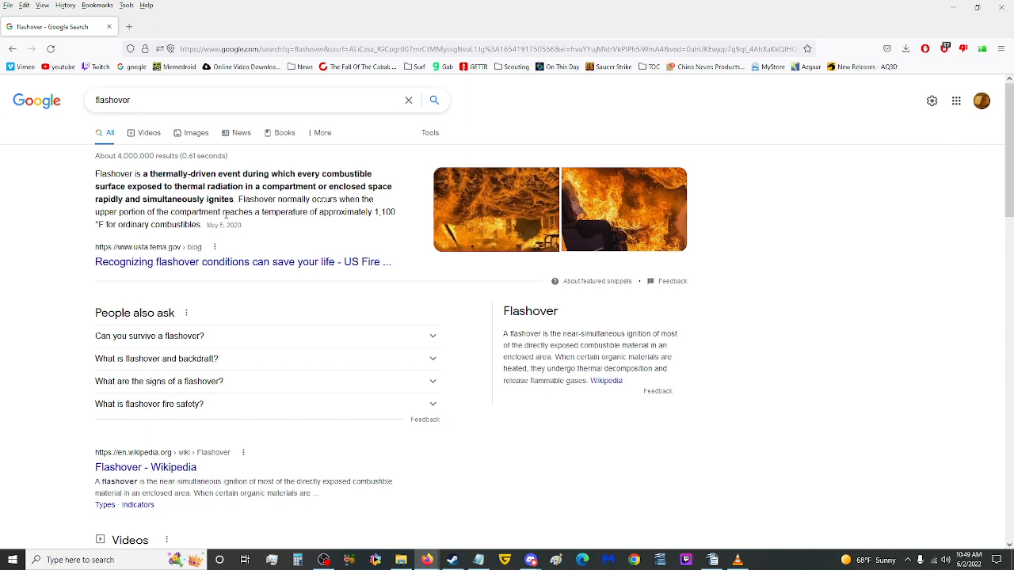
mouse_move(608, 390)
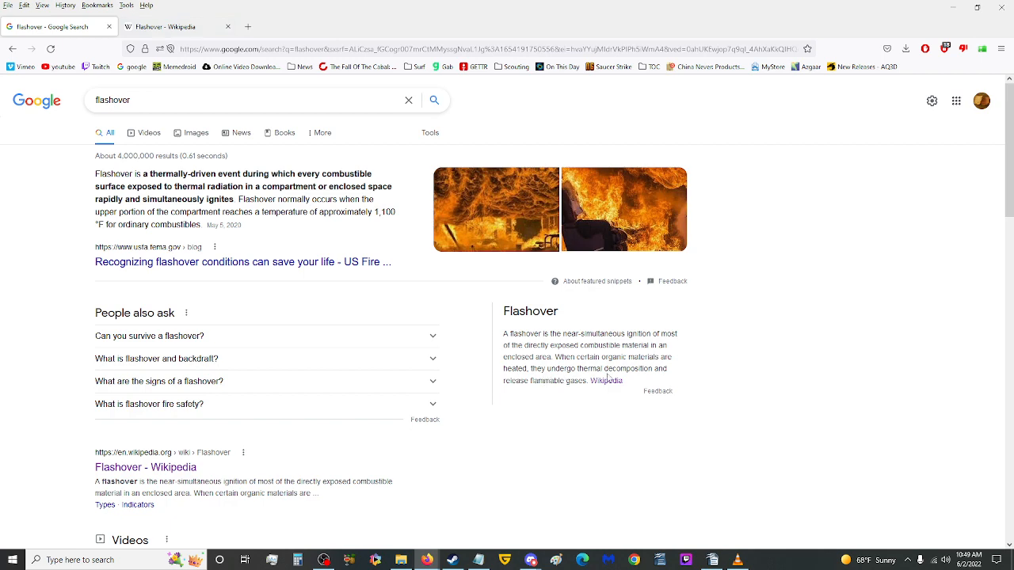
left_click(166, 26)
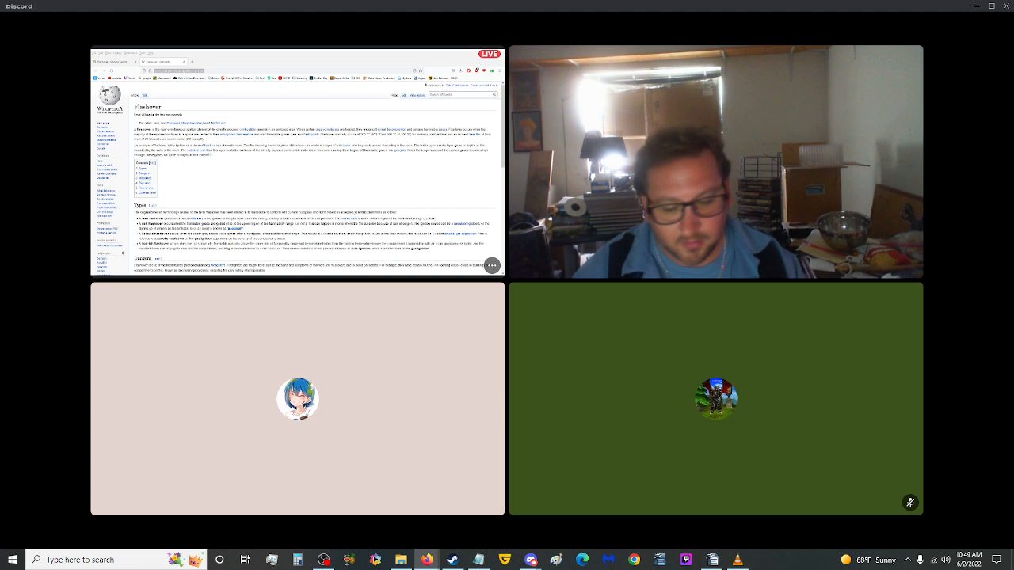
mouse_move(434, 187)
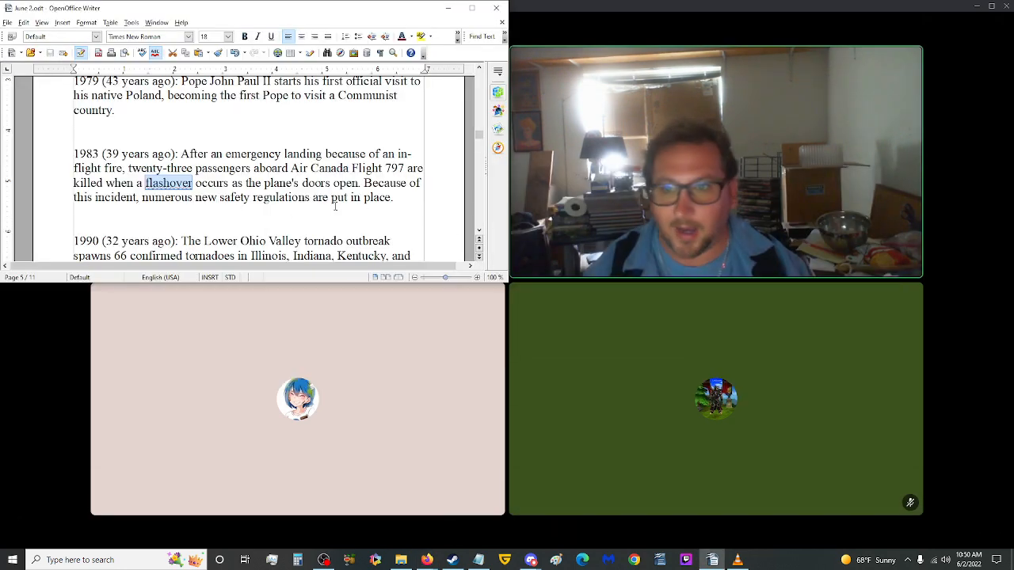
scroll("down", 3)
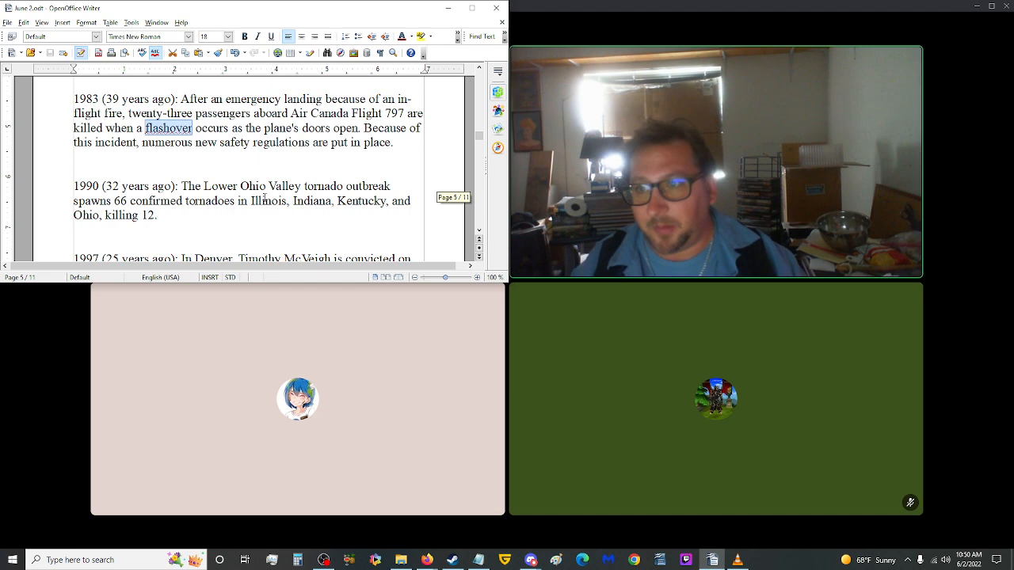
scroll("down", 3)
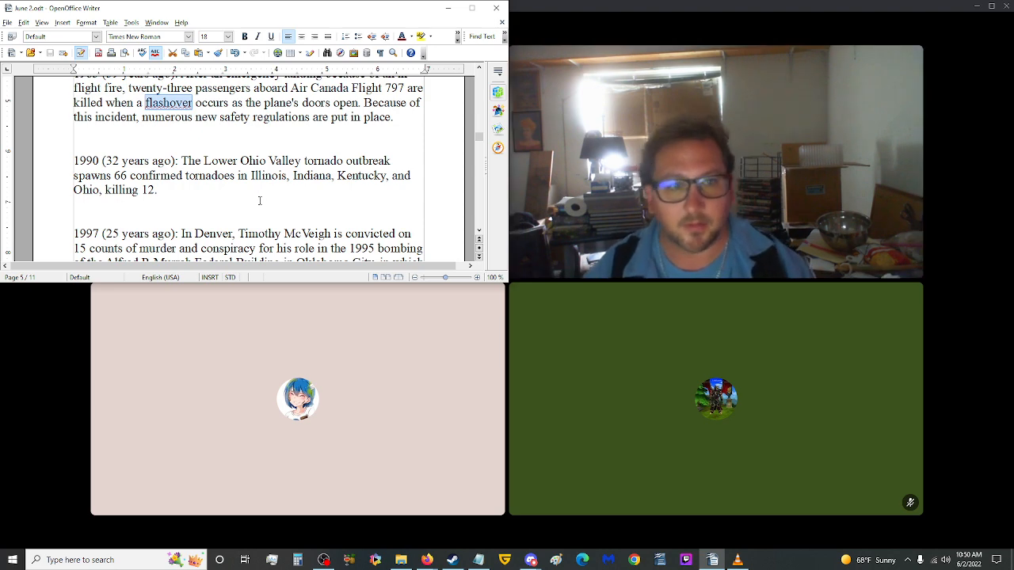
scroll("down", 3)
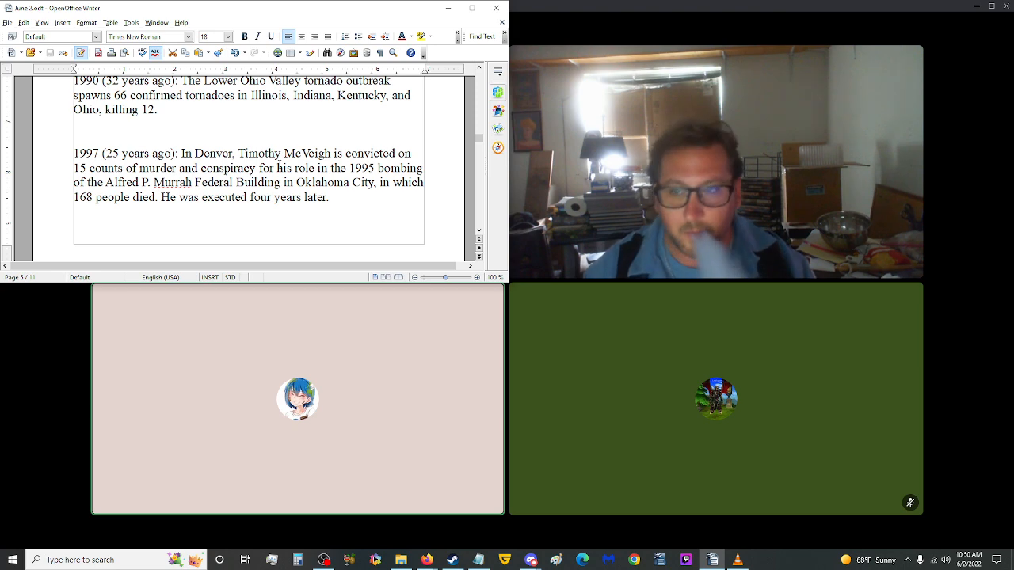
scroll("up", 3)
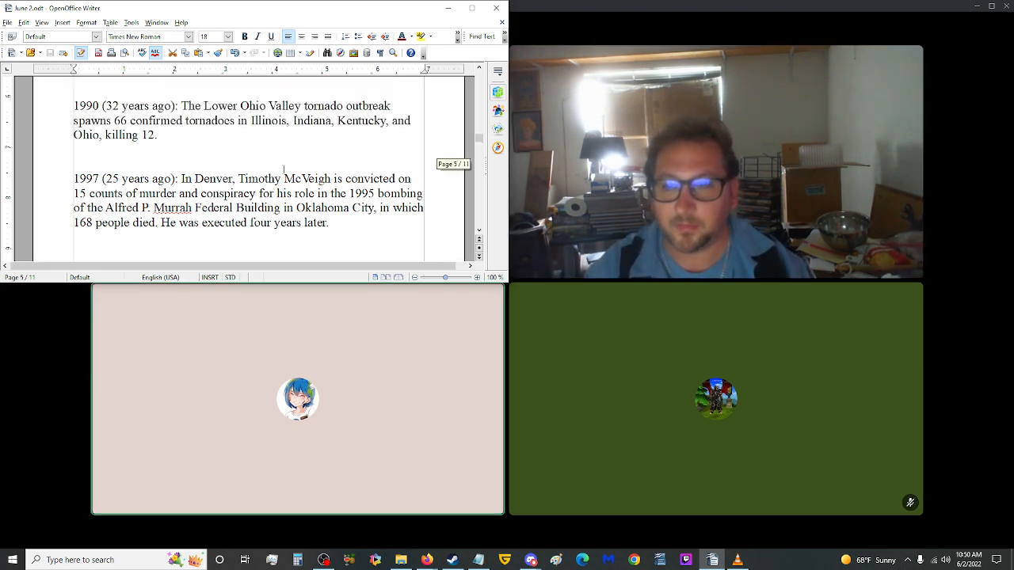
scroll("up", 3)
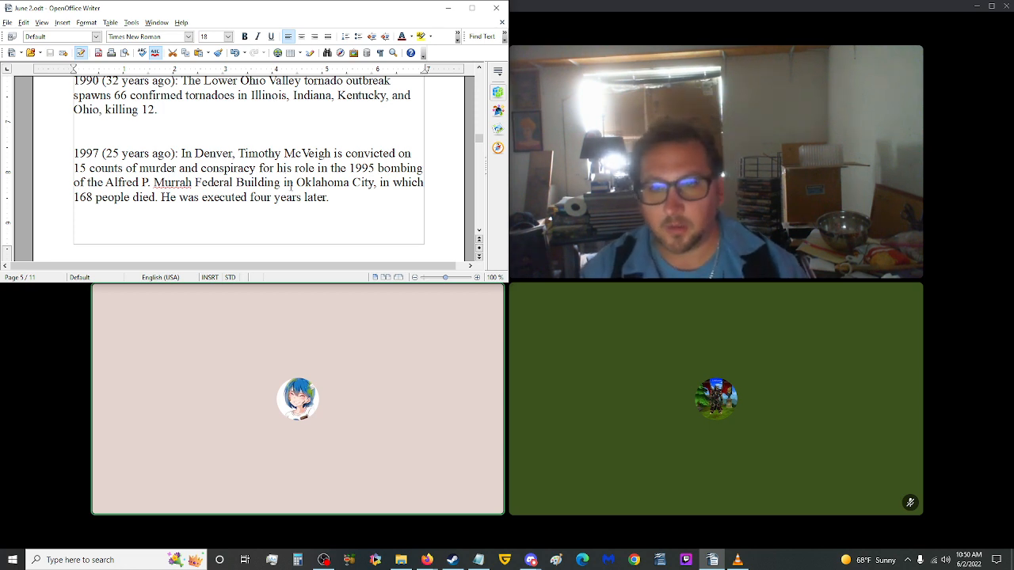
scroll("down", 3)
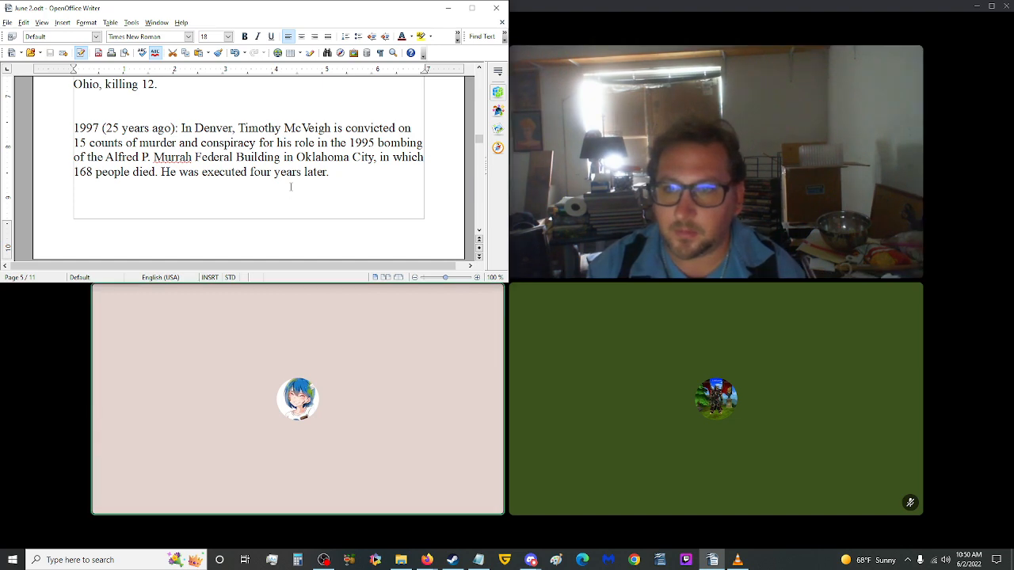
scroll("down", 3)
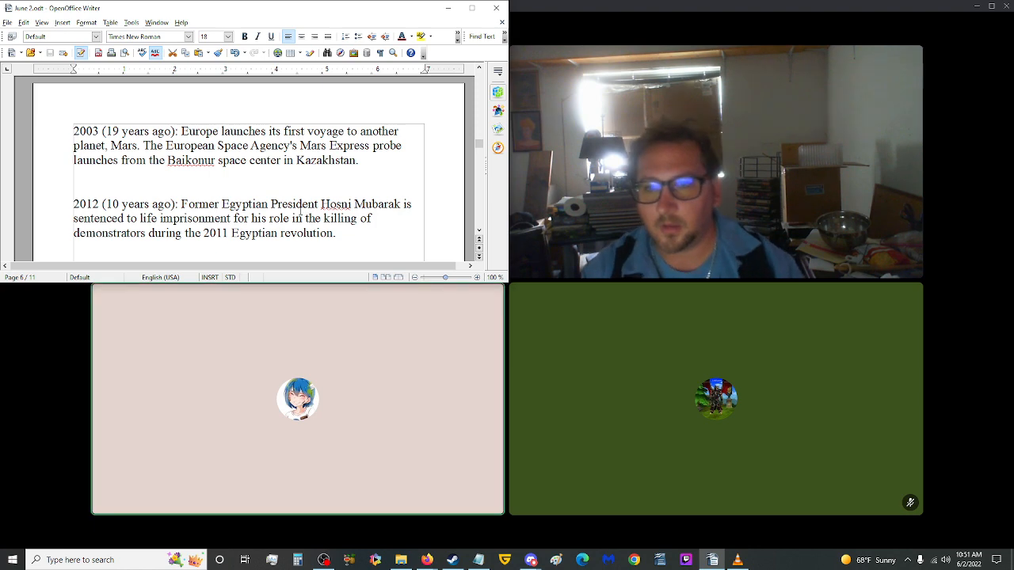
scroll("up", 3)
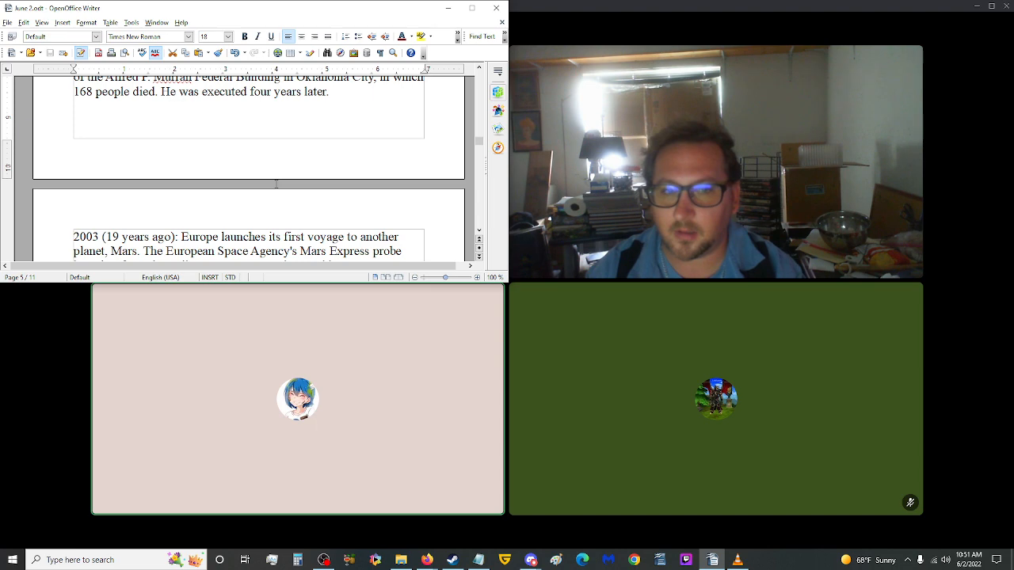
scroll("down", 3)
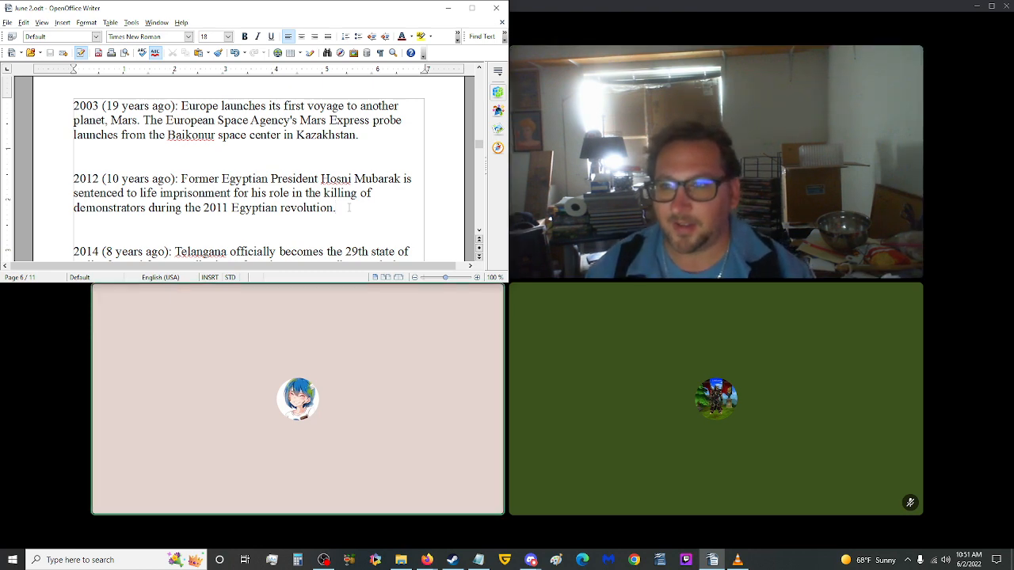
scroll("down", 3)
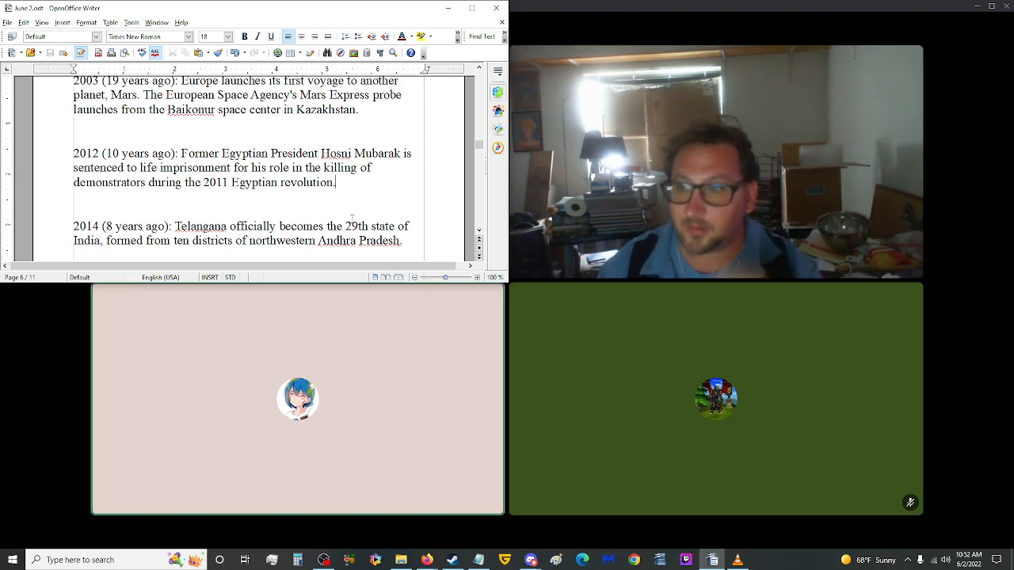
scroll("down", 3)
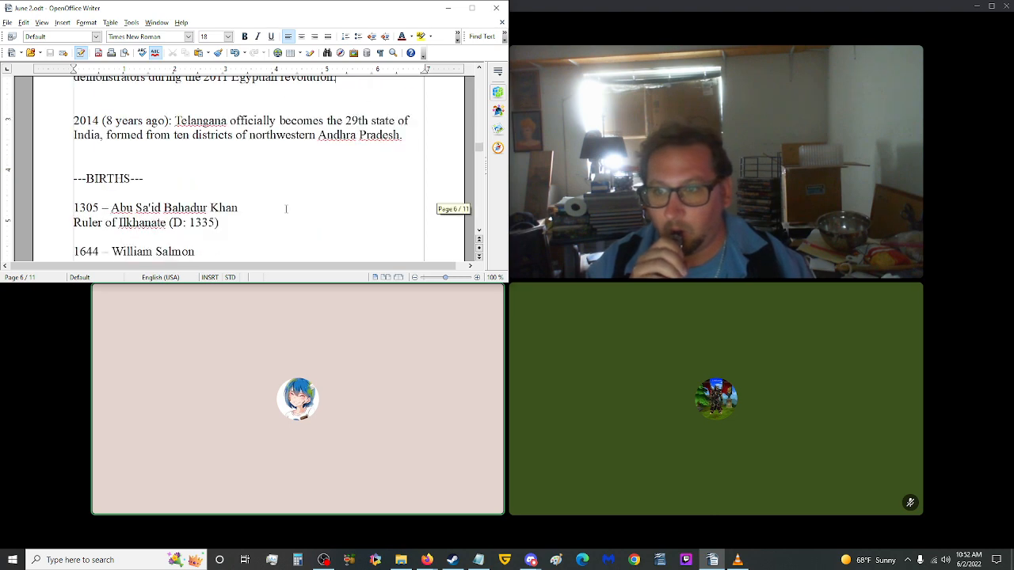
scroll("up", 3)
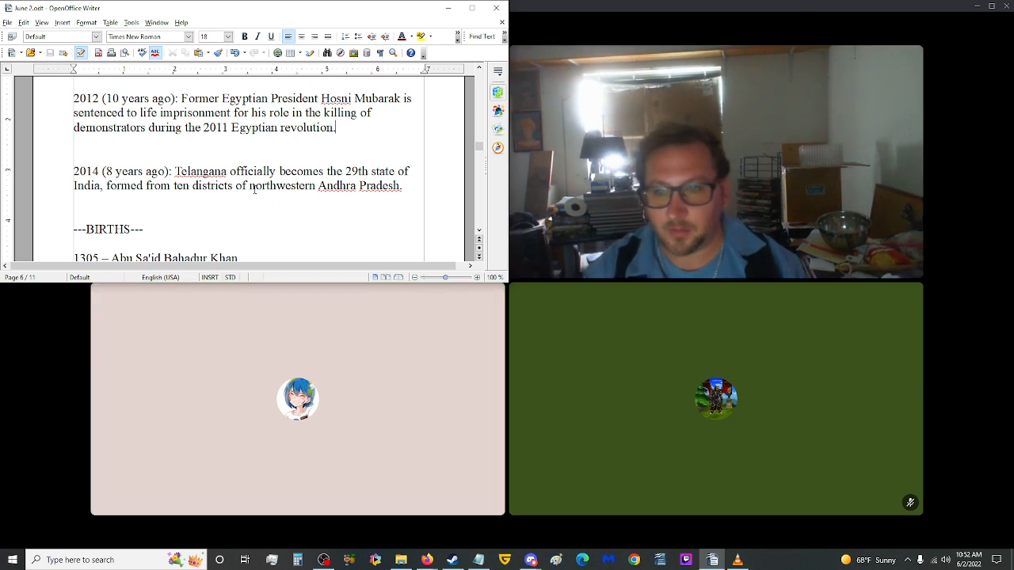
scroll("down", 3)
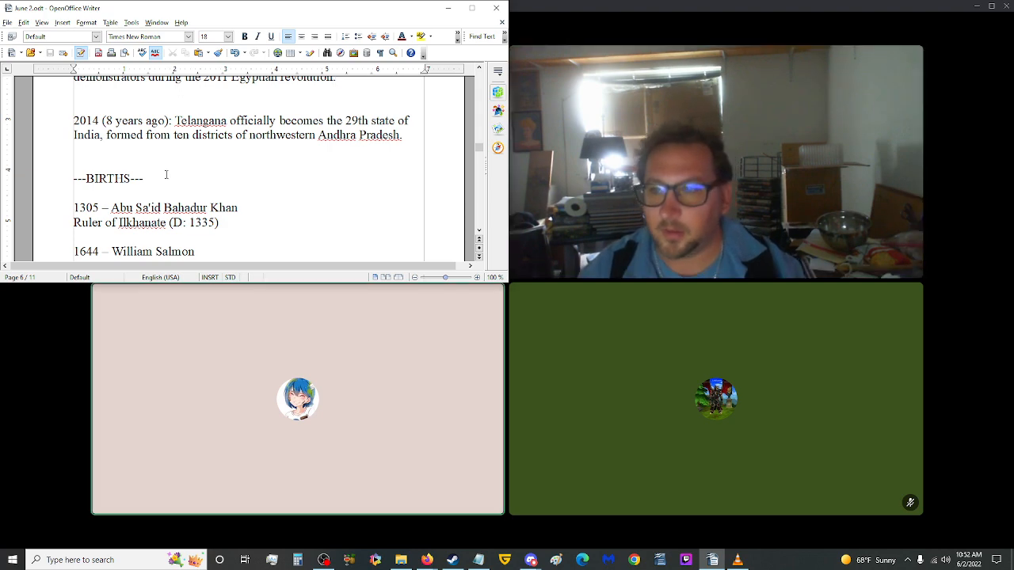
scroll("up", 3)
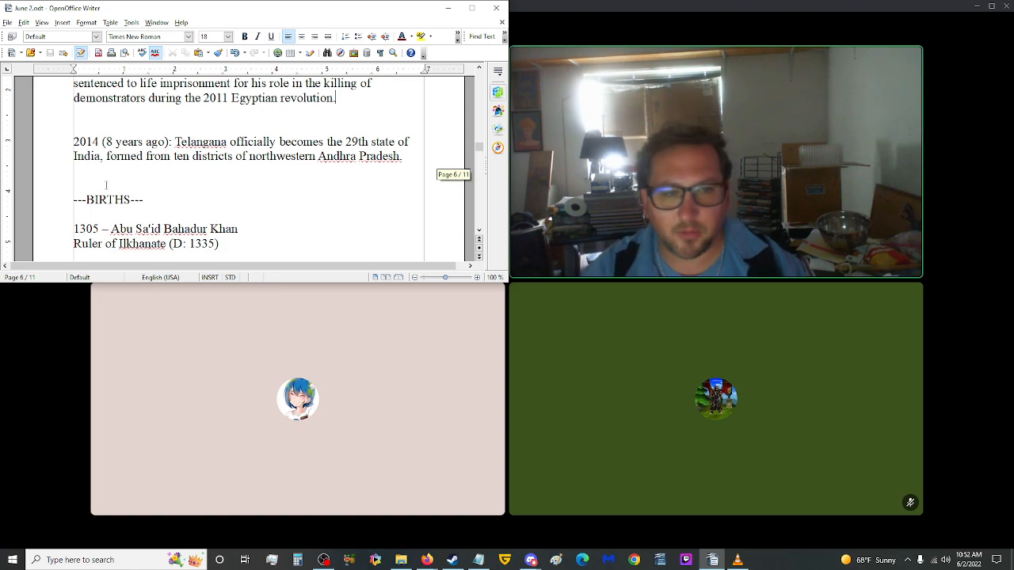
scroll("up", 3)
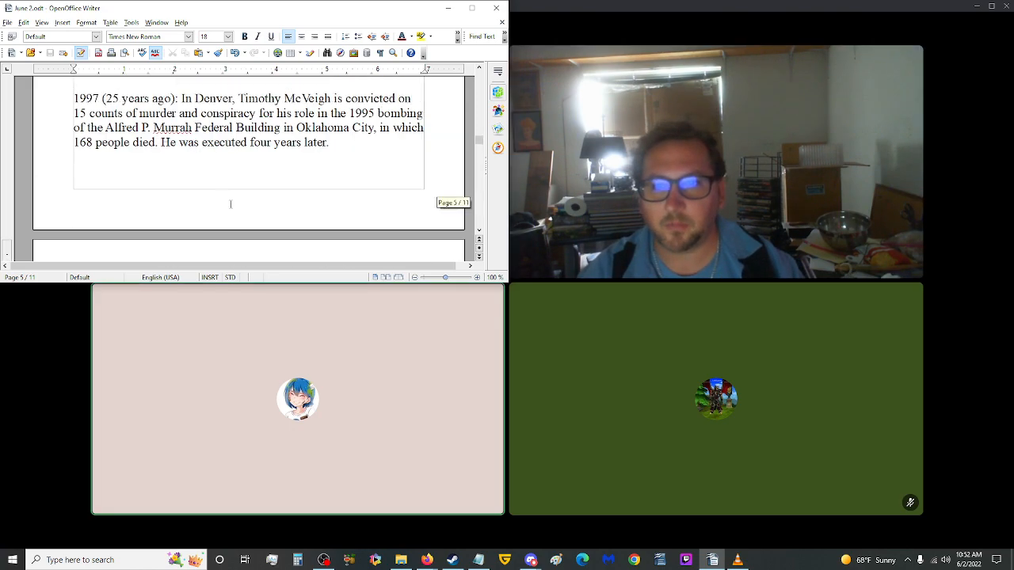
- Scroll down from the opening page through the 1676–1896 event entries
scroll("up", 3)
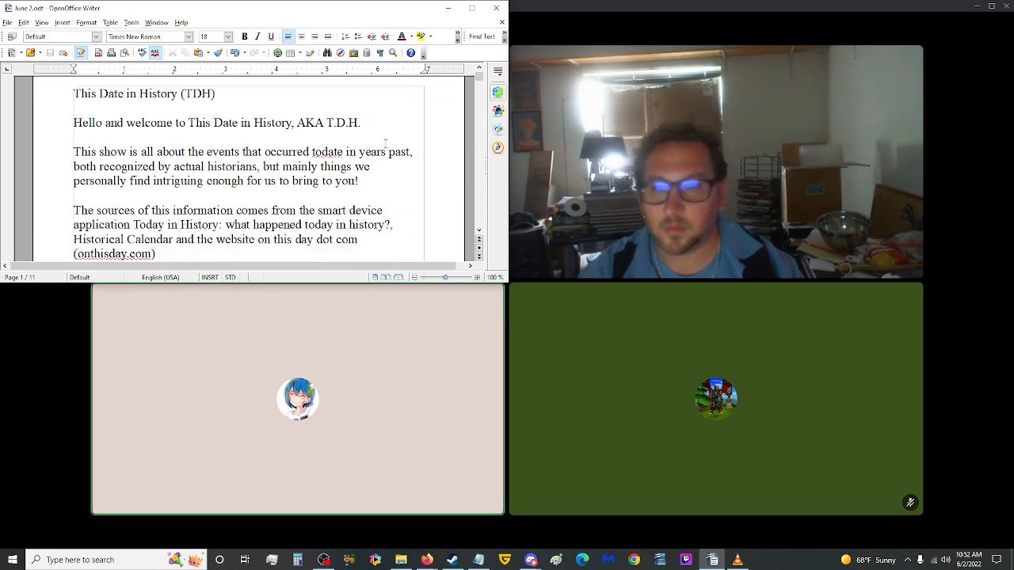
scroll("down", 3)
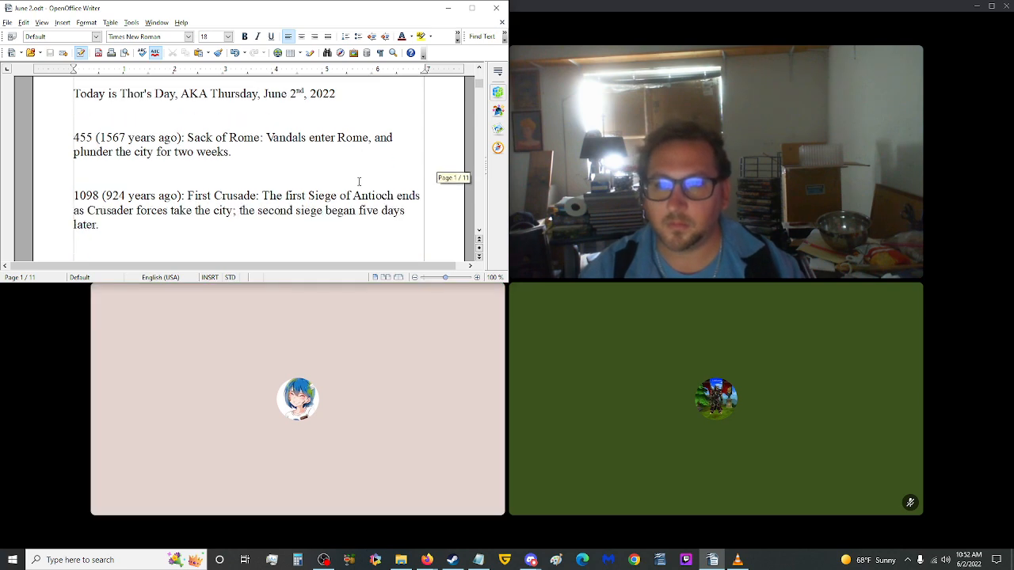
scroll("down", 3)
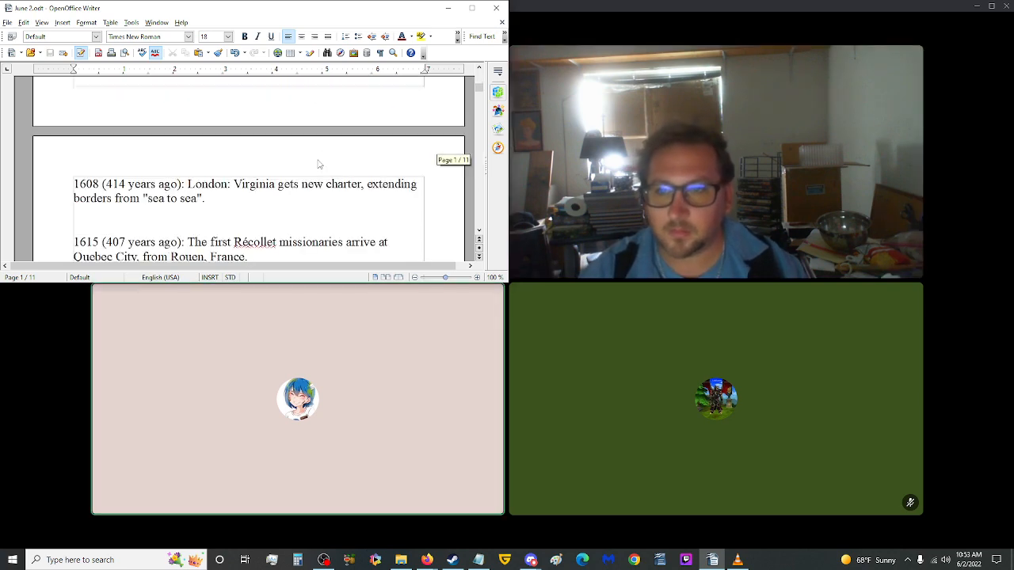
scroll("down", 3)
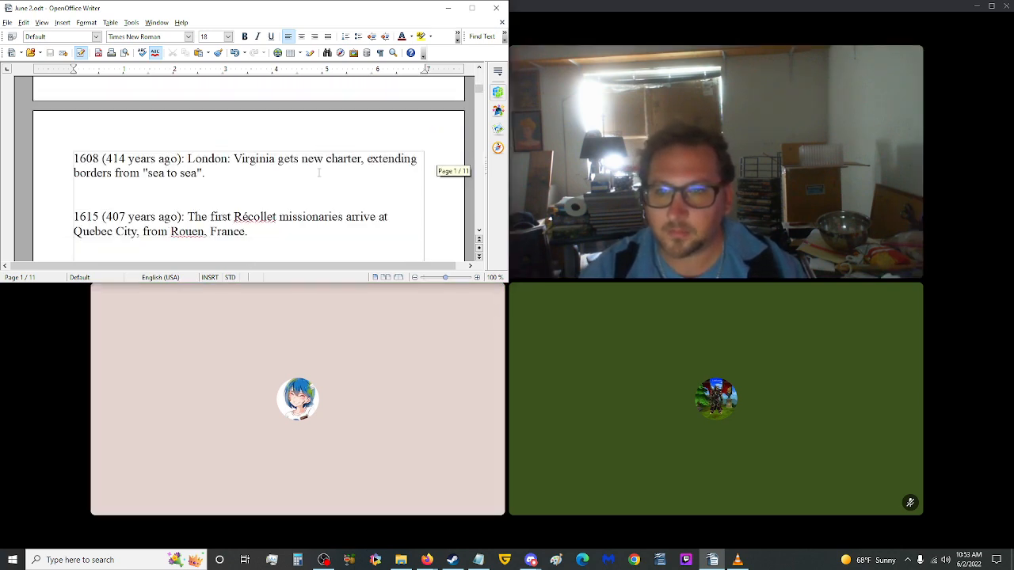
scroll("down", 3)
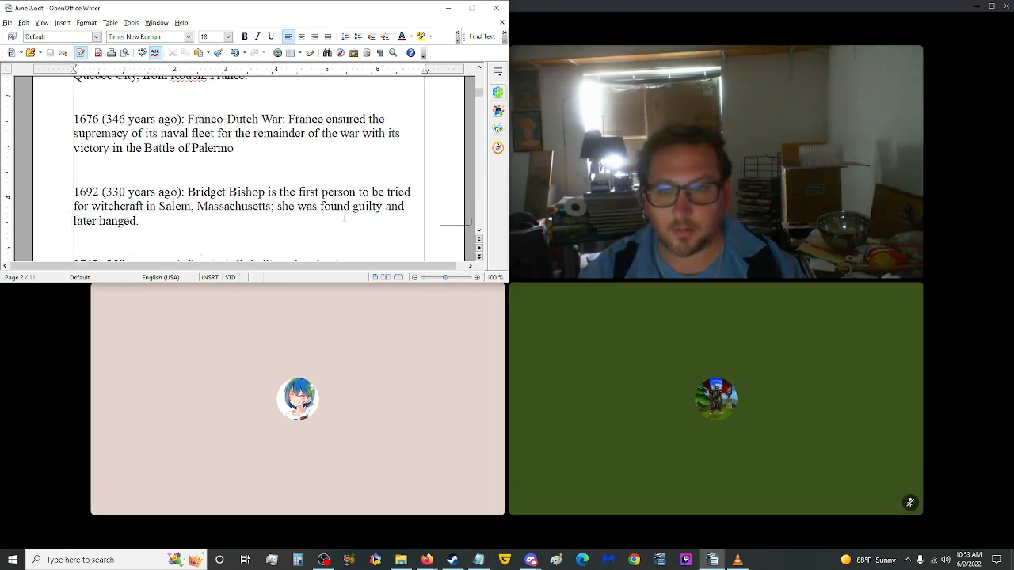
scroll("down", 3)
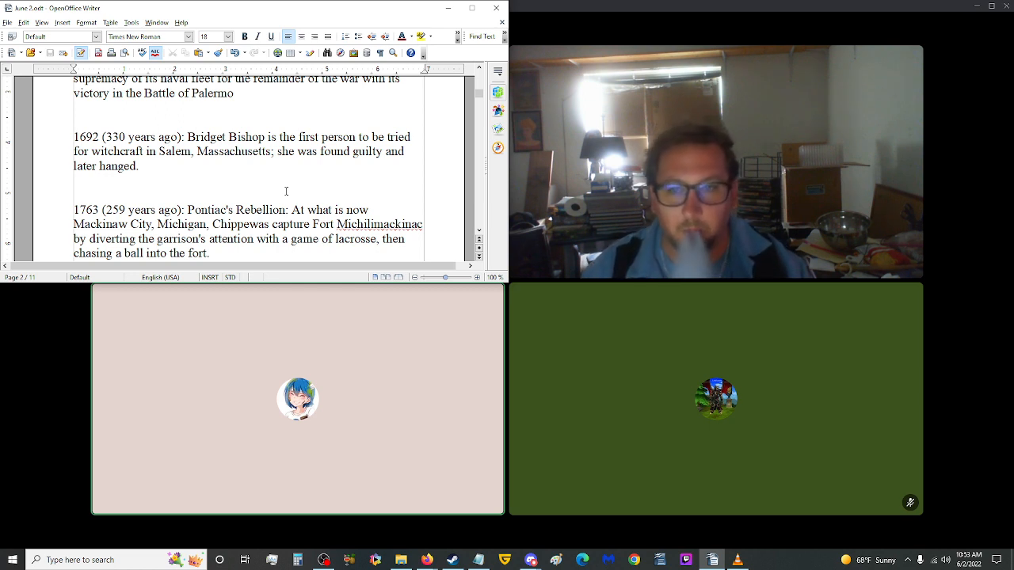
mouse_move(284, 187)
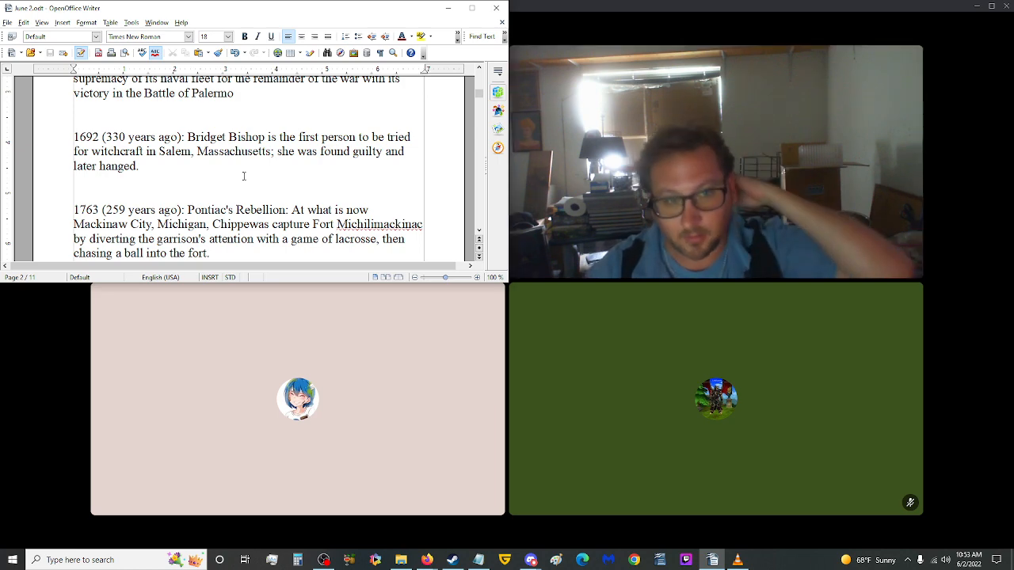
- Continue scrolling to the 1953 coronation and 1955 Belgrade declaration entries on page 4
scroll("down", 3)
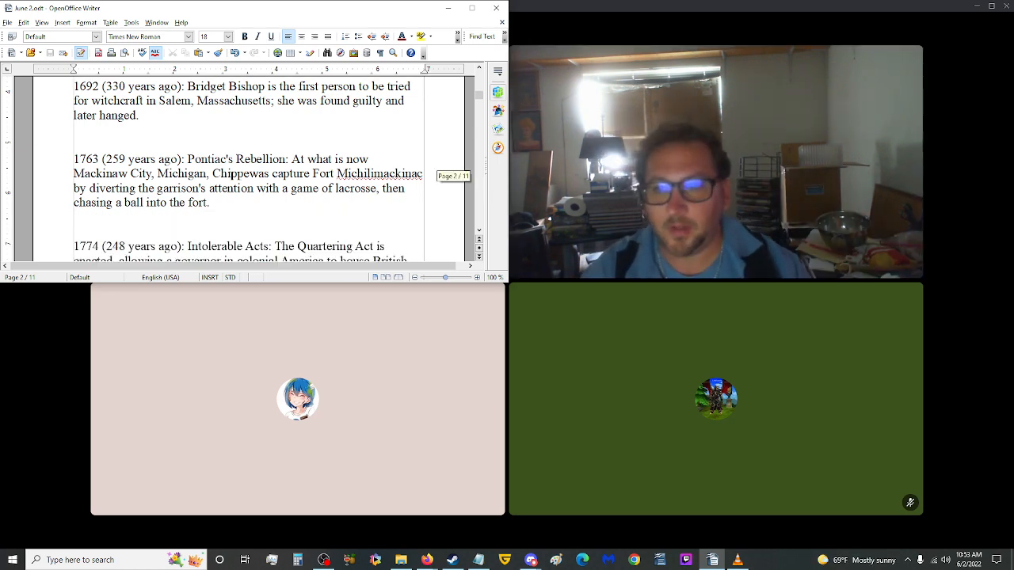
scroll("down", 3)
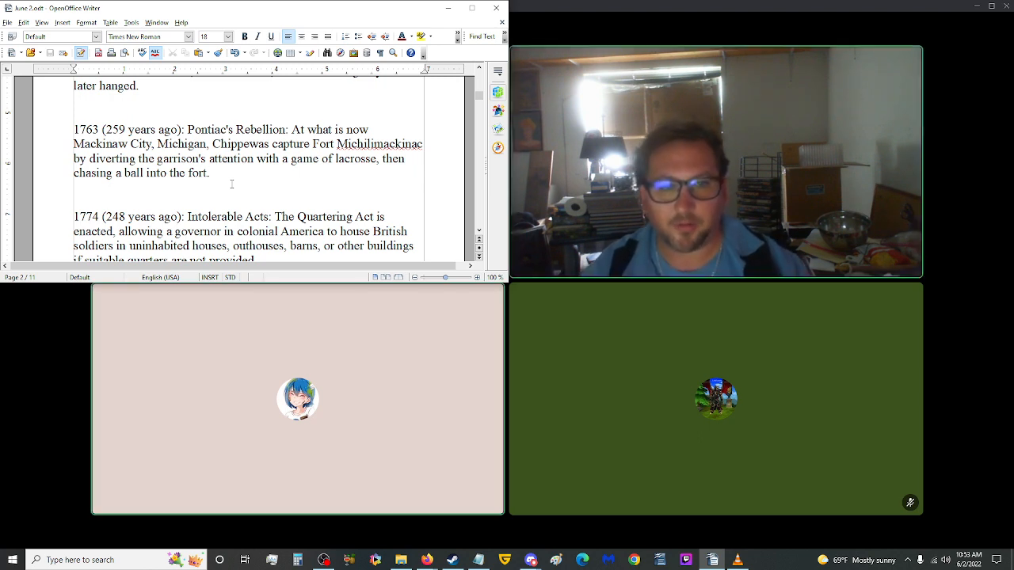
scroll("down", 3)
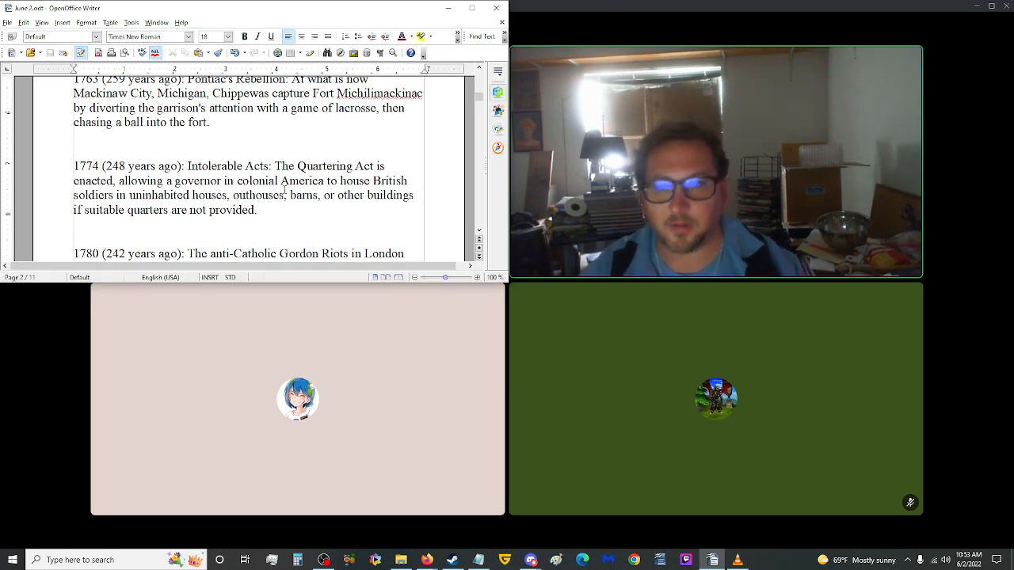
scroll("down", 3)
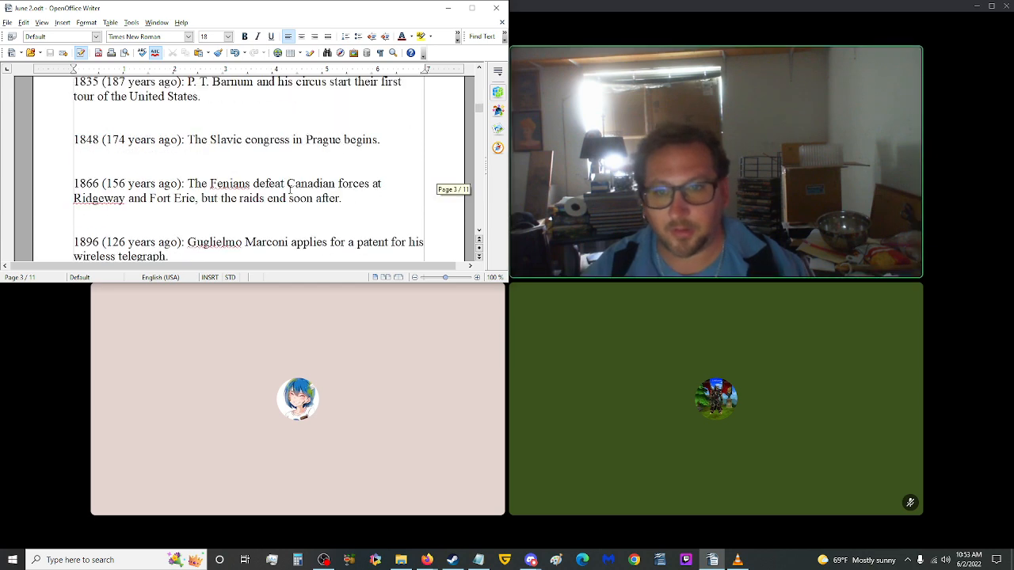
scroll("down", 3)
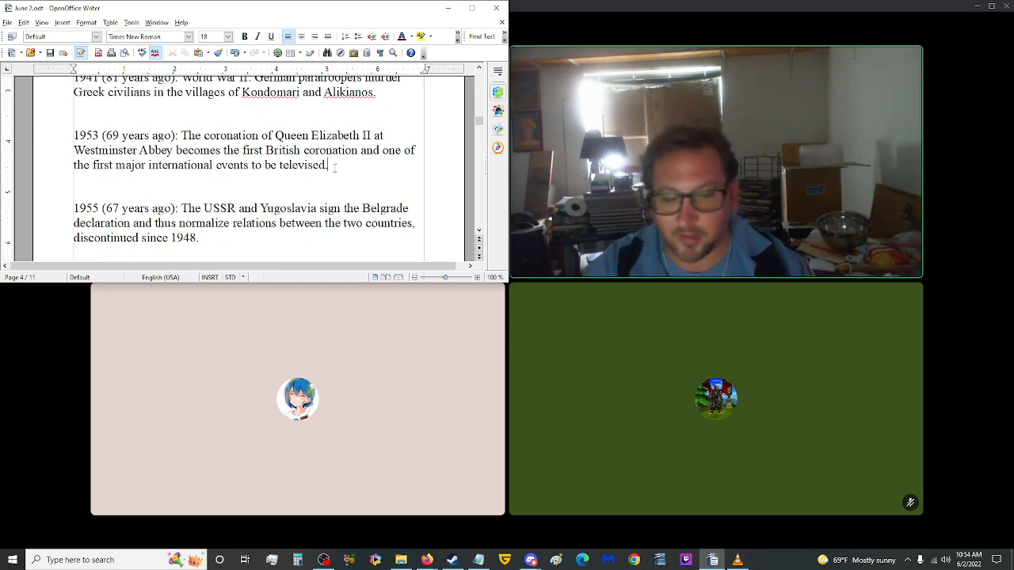
- Scroll through the ---BIRTHS--- entries from 1305 past 1918 Windham to the 1927 W. Watts Biggers line
scroll("down", 3)
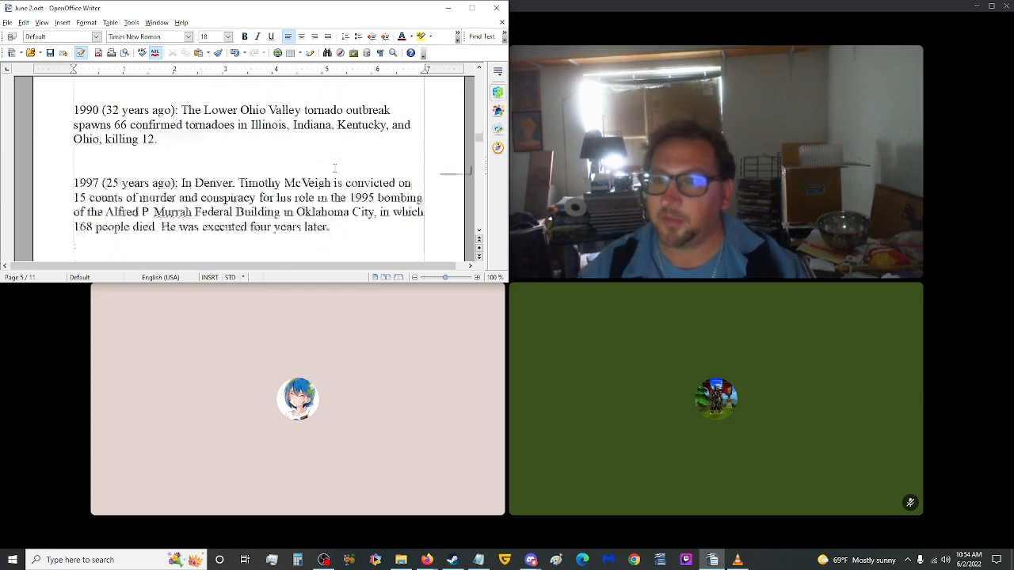
scroll("down", 3)
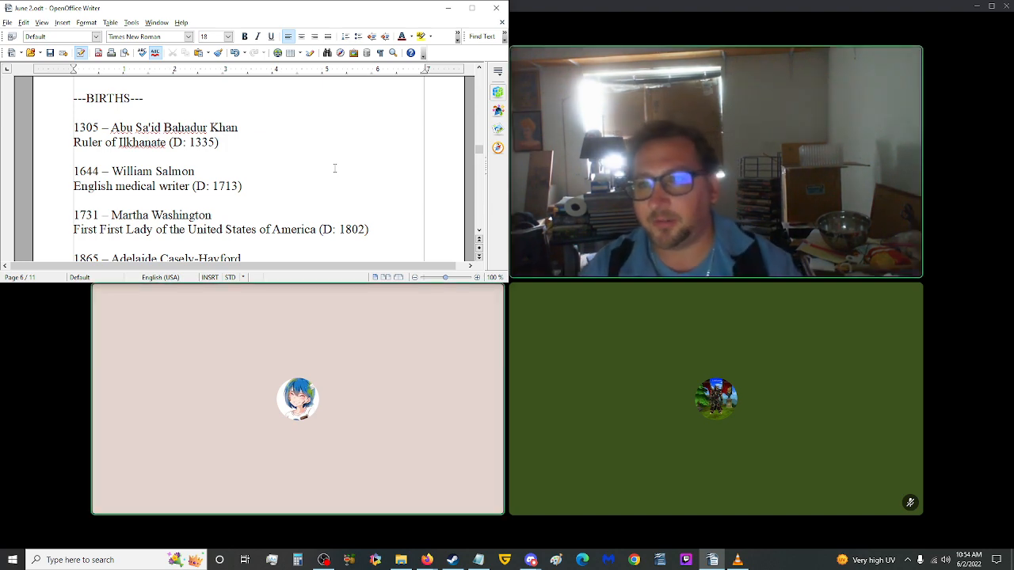
scroll("down", 3)
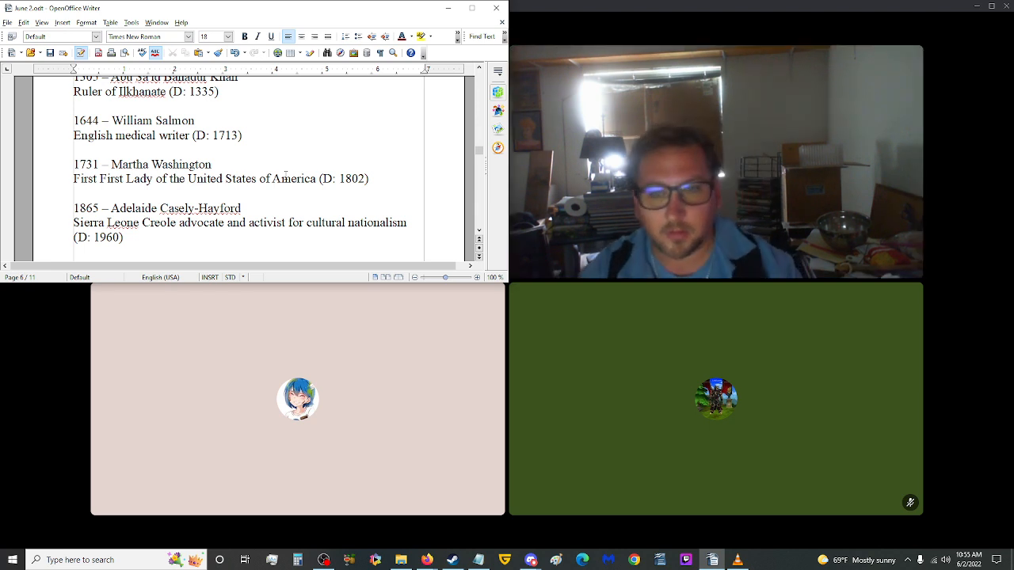
scroll("down", 3)
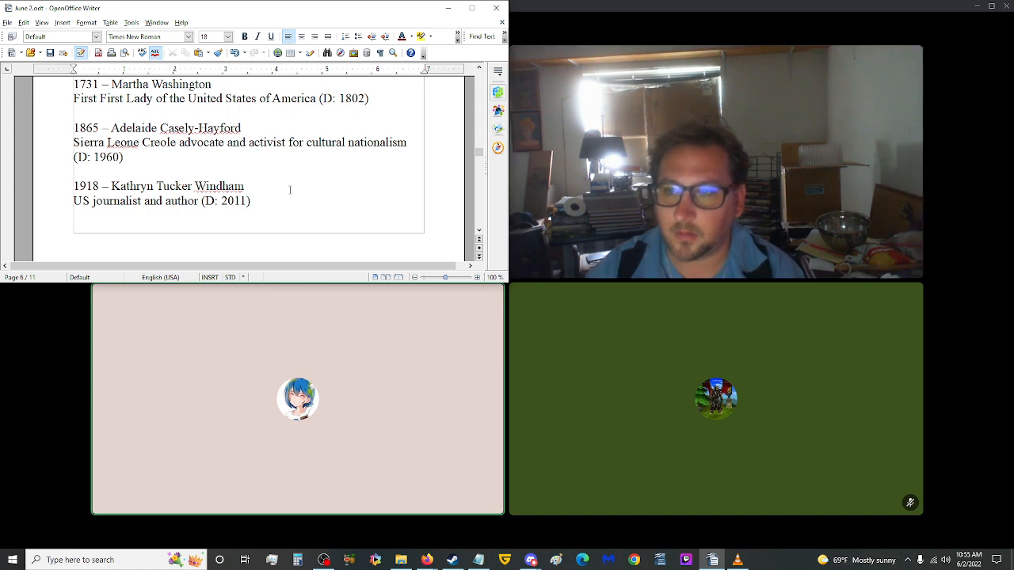
scroll("down", 3)
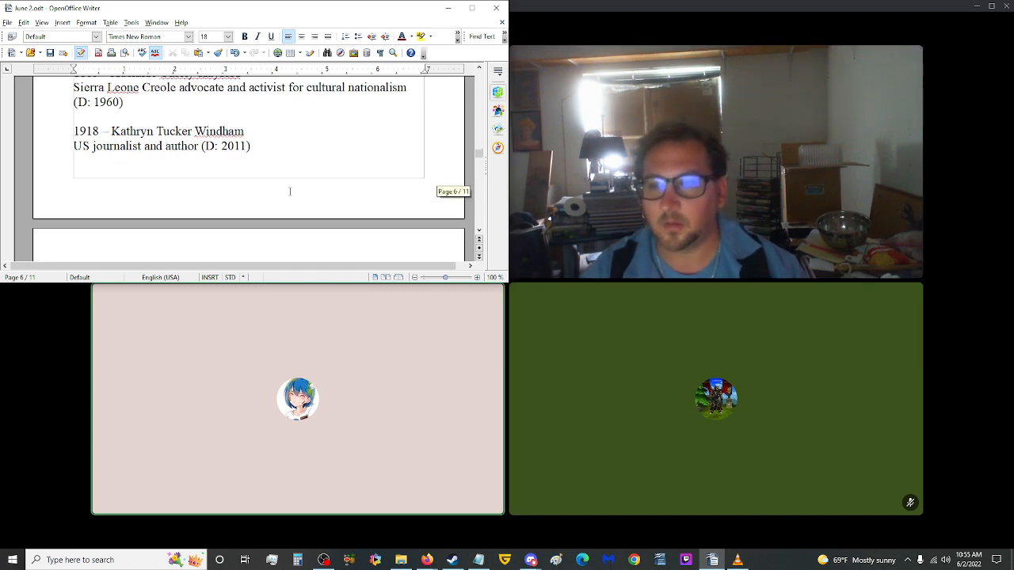
scroll("down", 3)
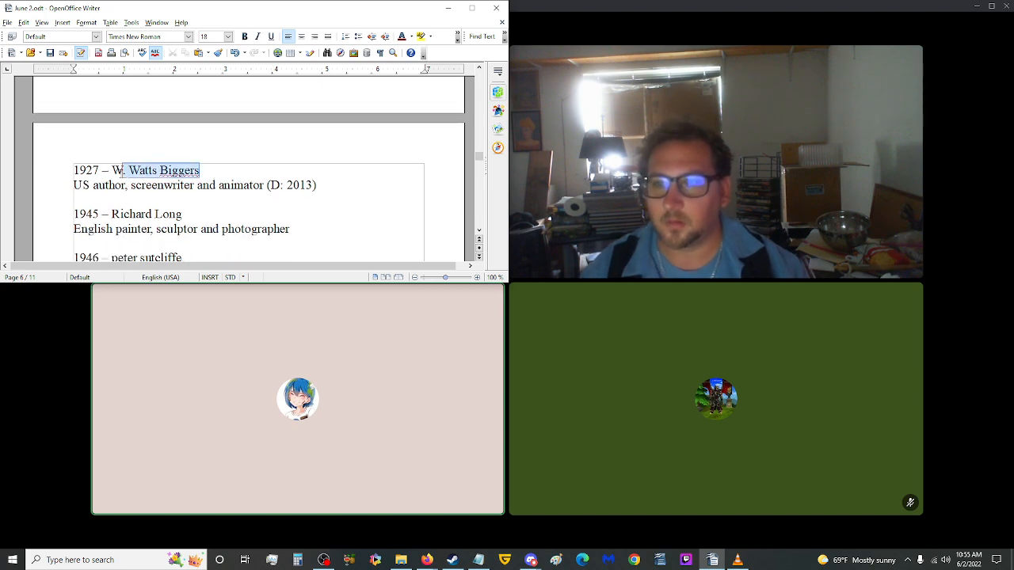
- Look up W. Watts Biggers on Google and make the 1927 entry read William Watts "Buck" Biggers
key("alt+tab")
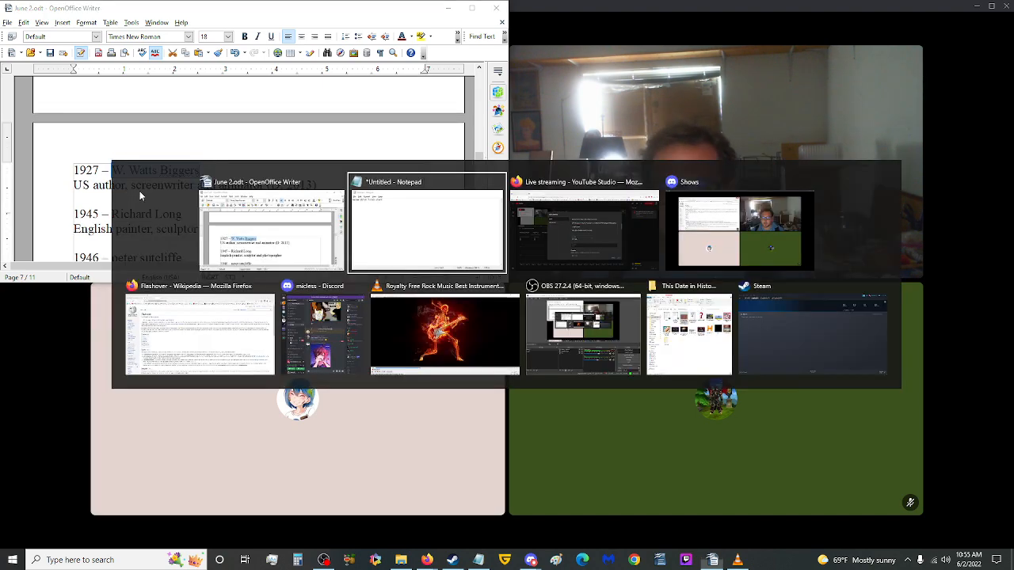
left_click(203, 332)
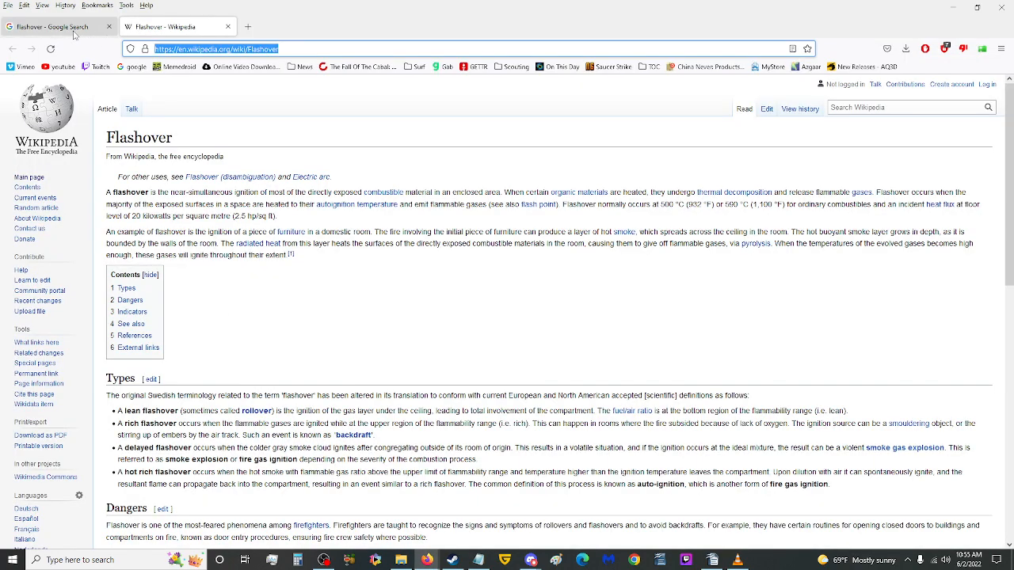
left_click(55, 26)
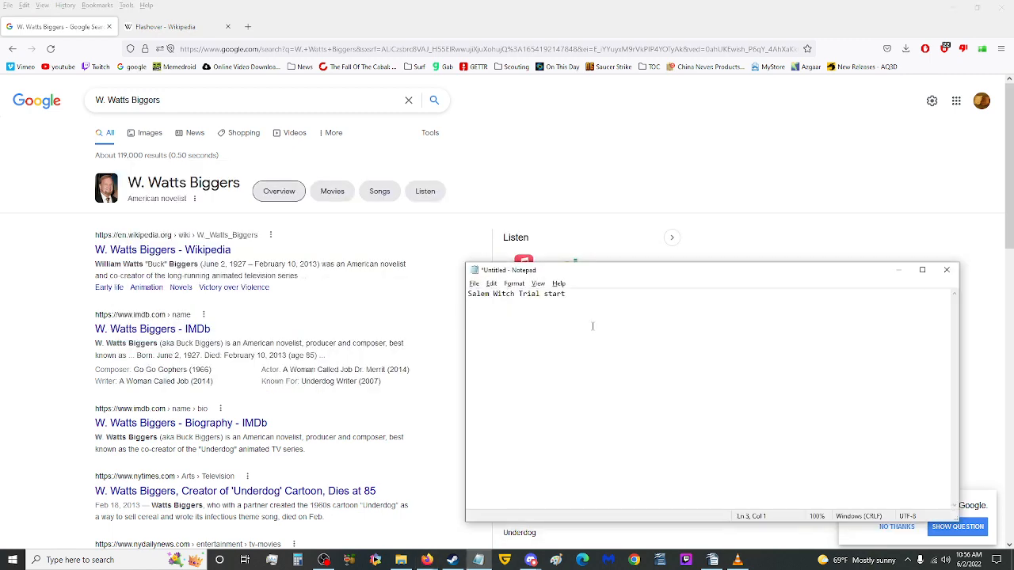
type("William Watts \"Buck\" Biggers")
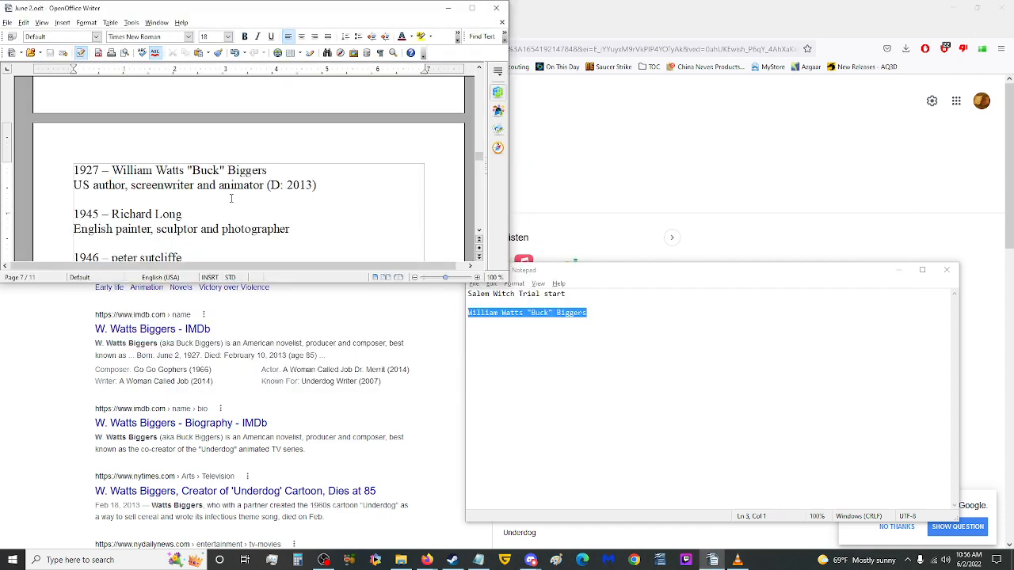
key("alt+tab")
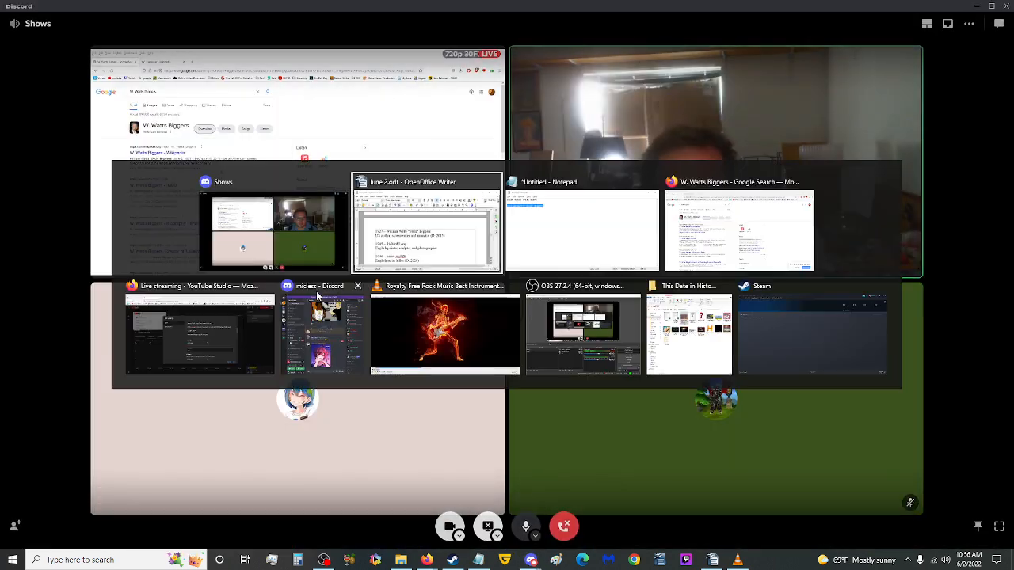
left_click(427, 225)
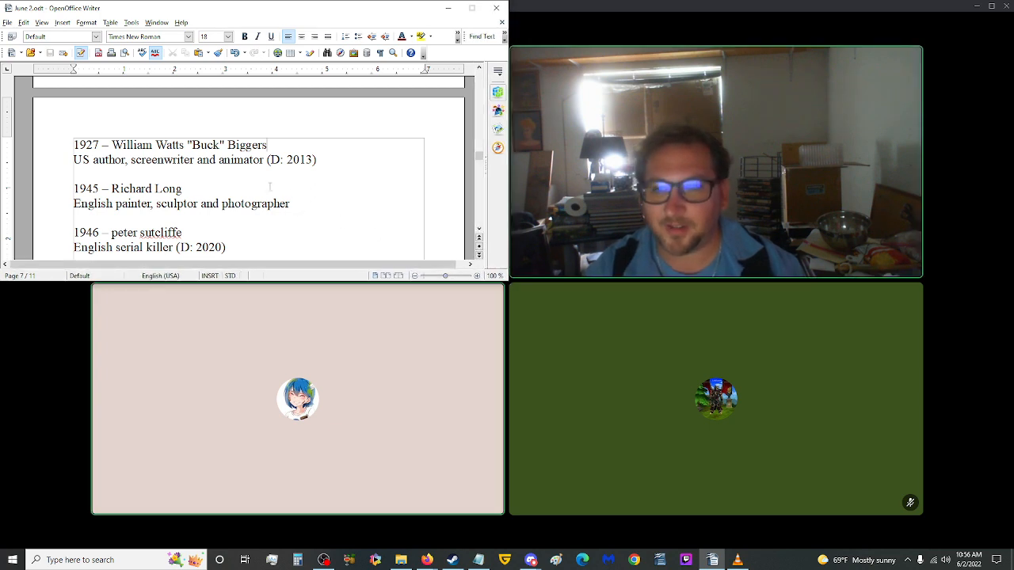
scroll("down", 3)
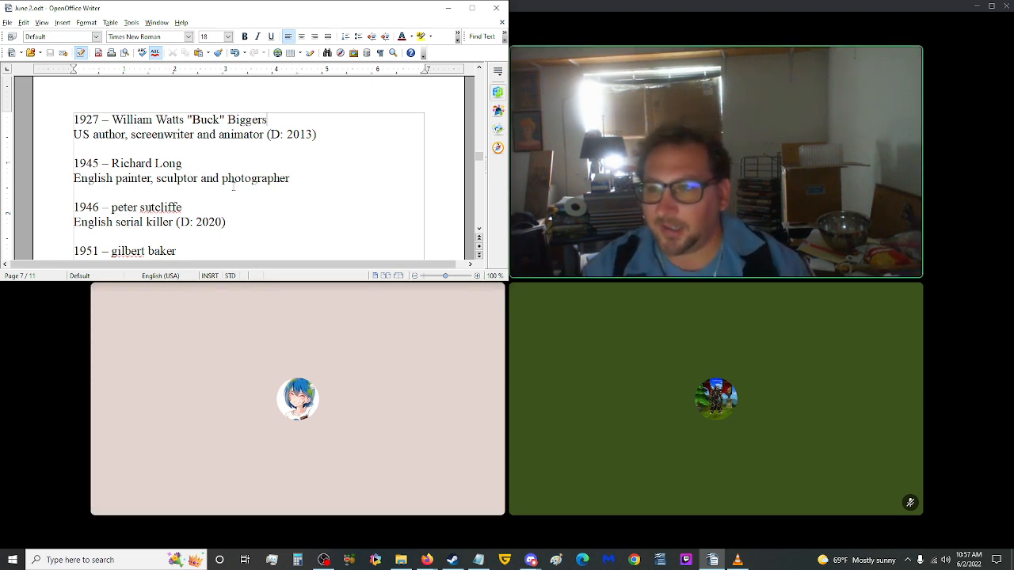
scroll("up", 3)
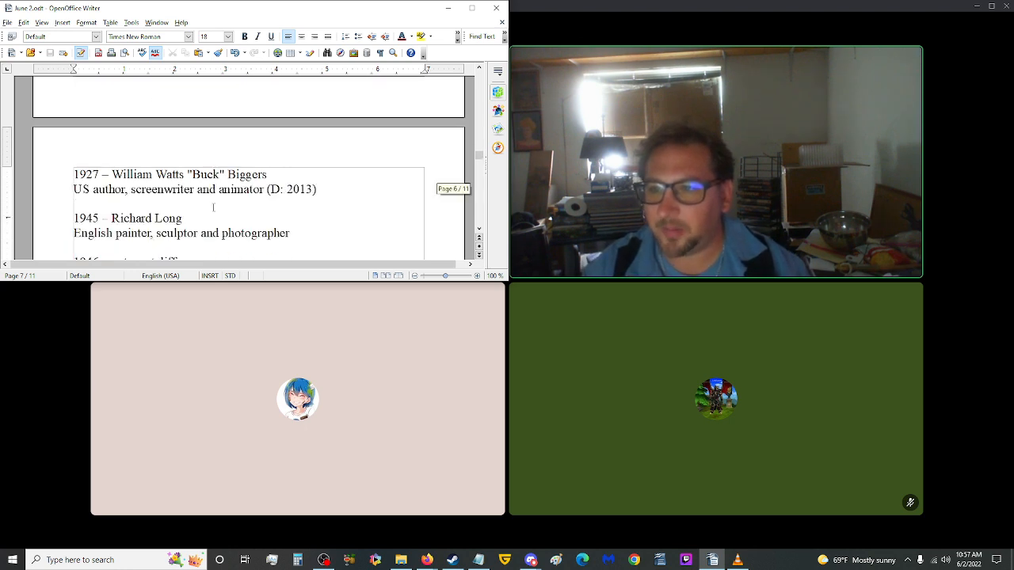
scroll("up", 3)
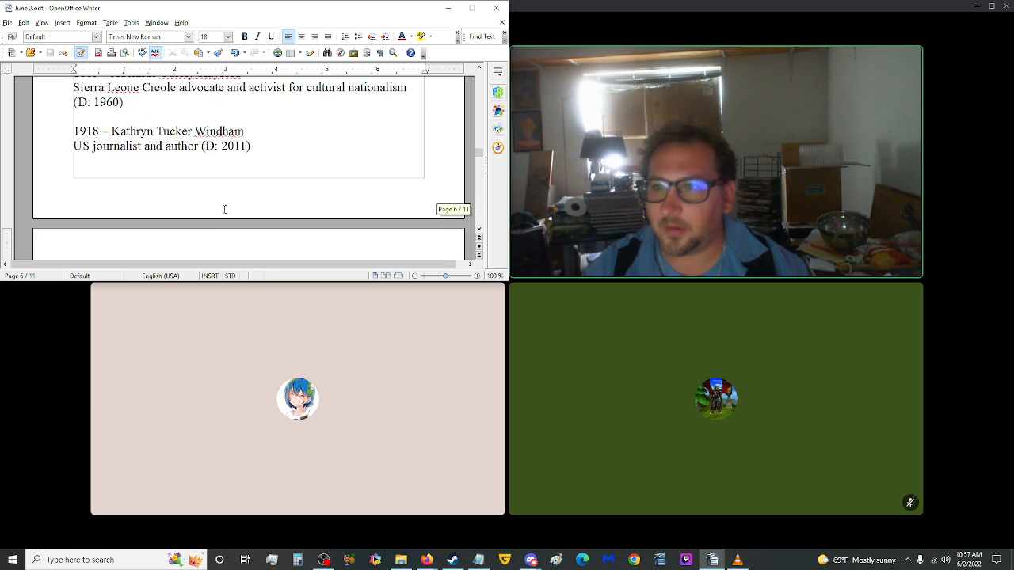
scroll("down", 3)
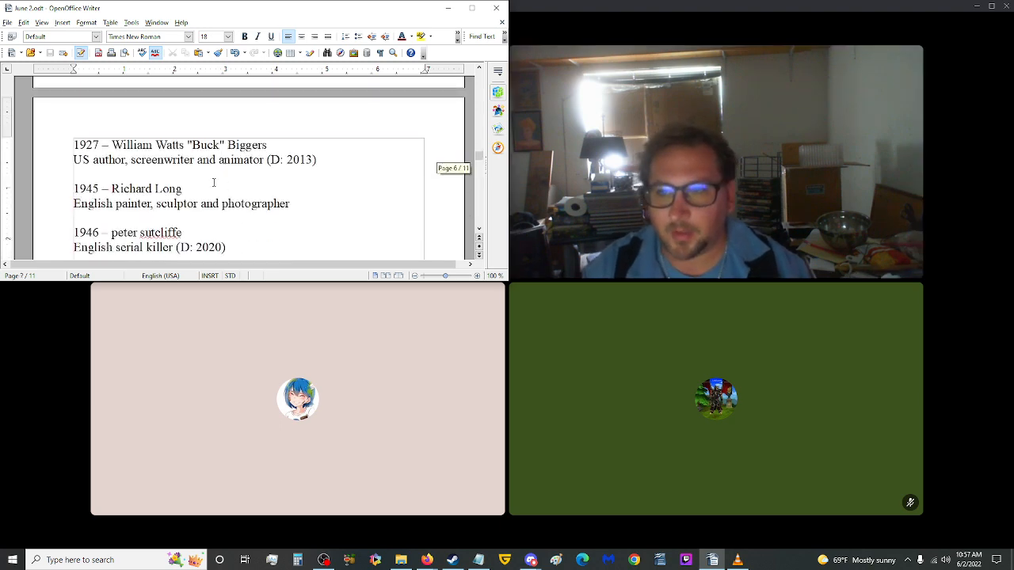
scroll("down", 3)
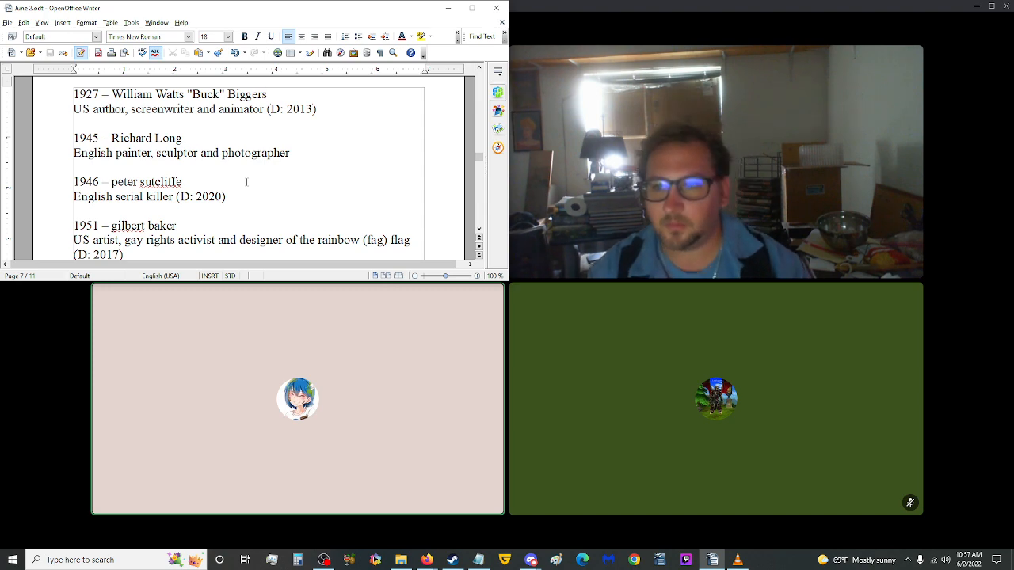
scroll("down", 3)
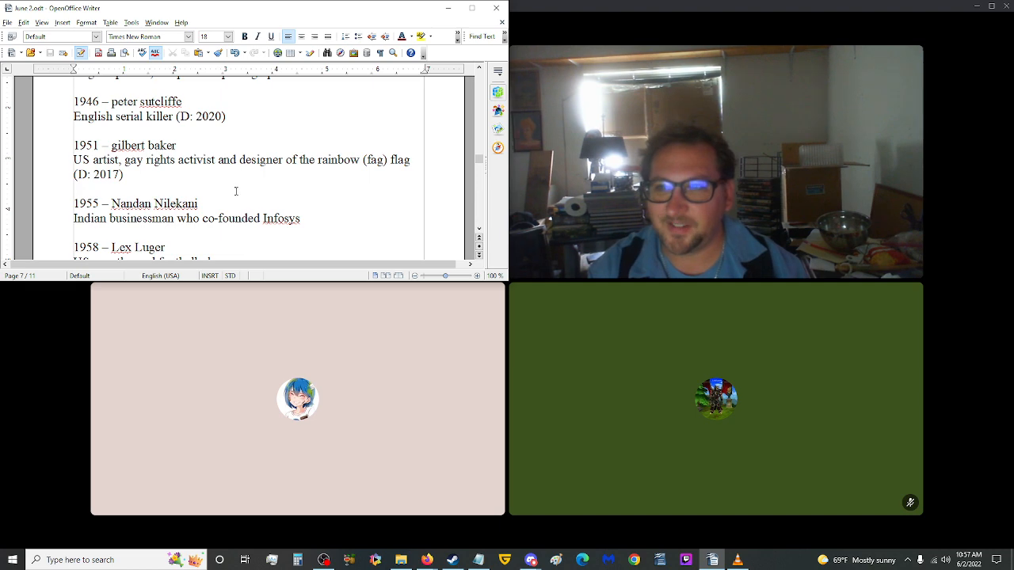
scroll("down", 3)
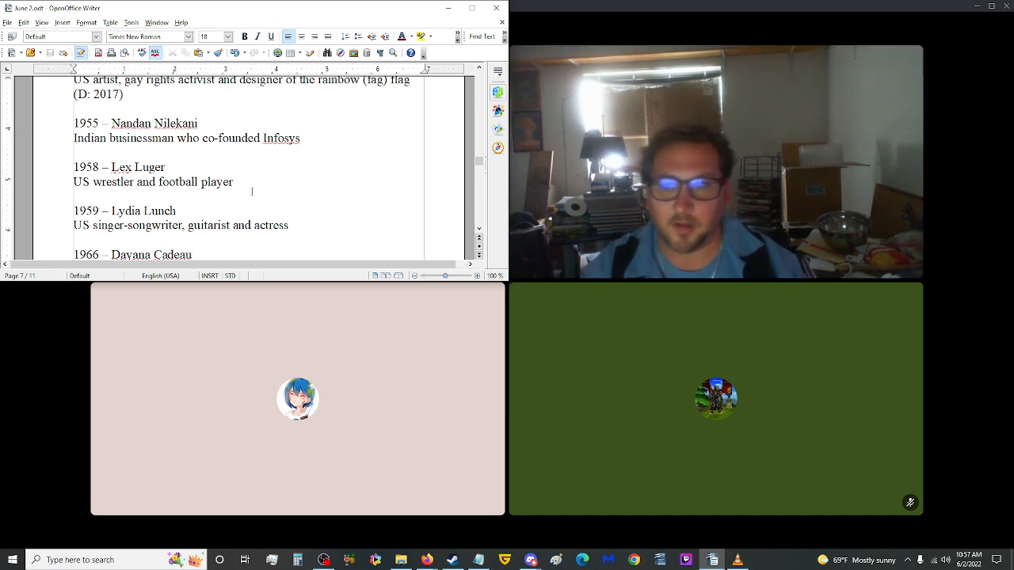
scroll("down", 3)
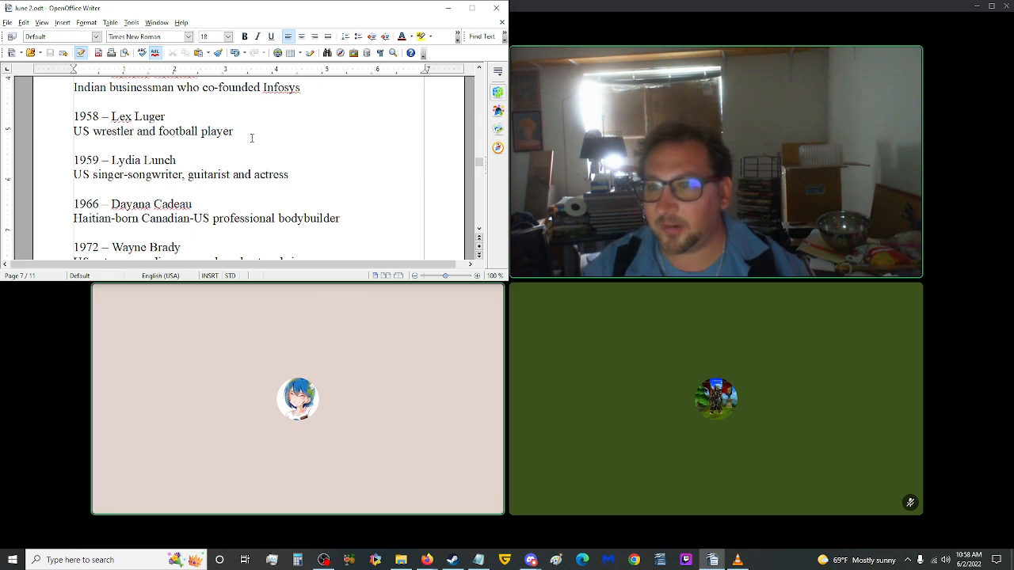
scroll("up", 3)
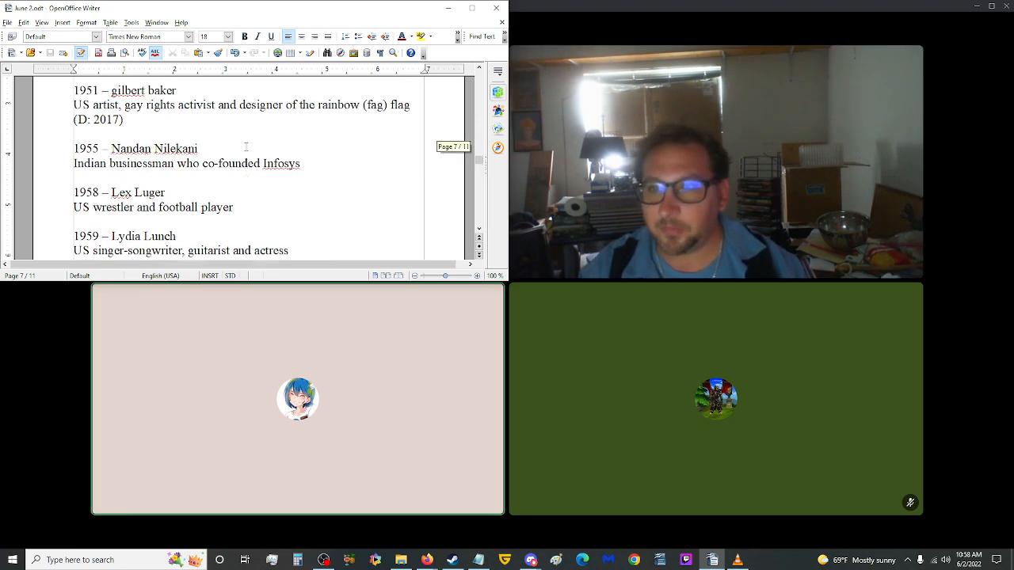
scroll("down", 3)
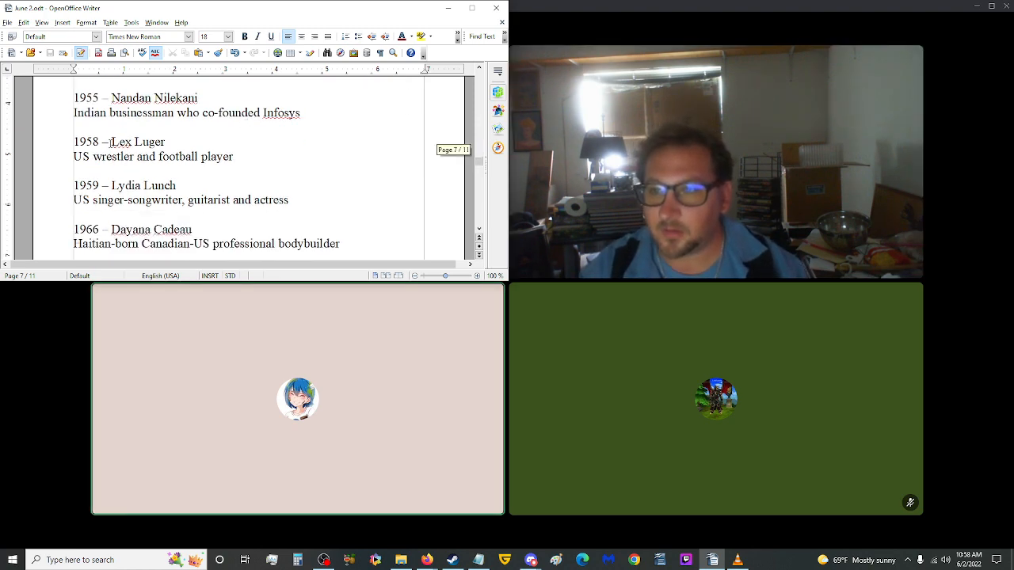
- Copy 'Lex Luger' from the 1958 entry and find his birth name in the Google results
double_click(124, 143)
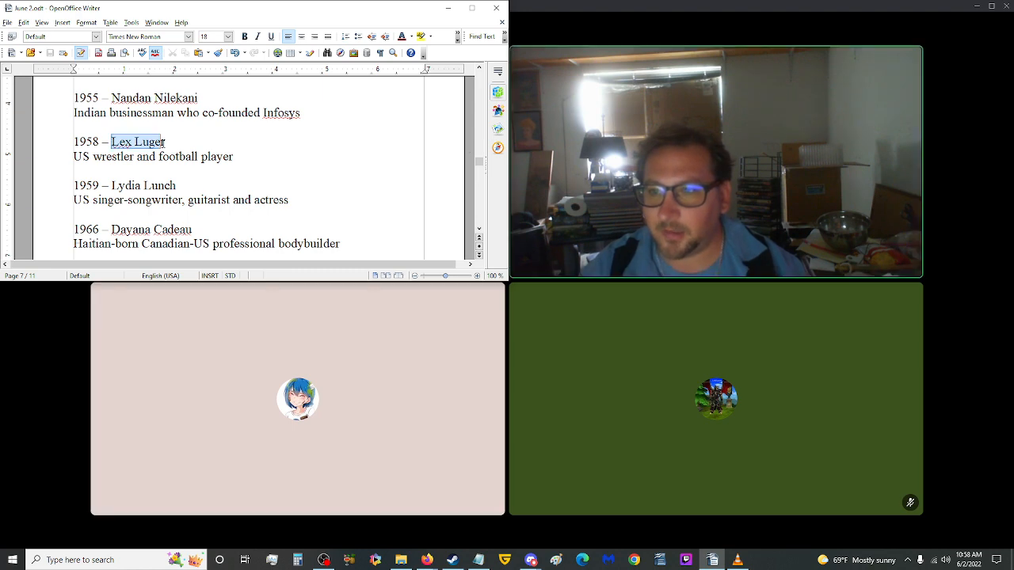
key("alt+tab")
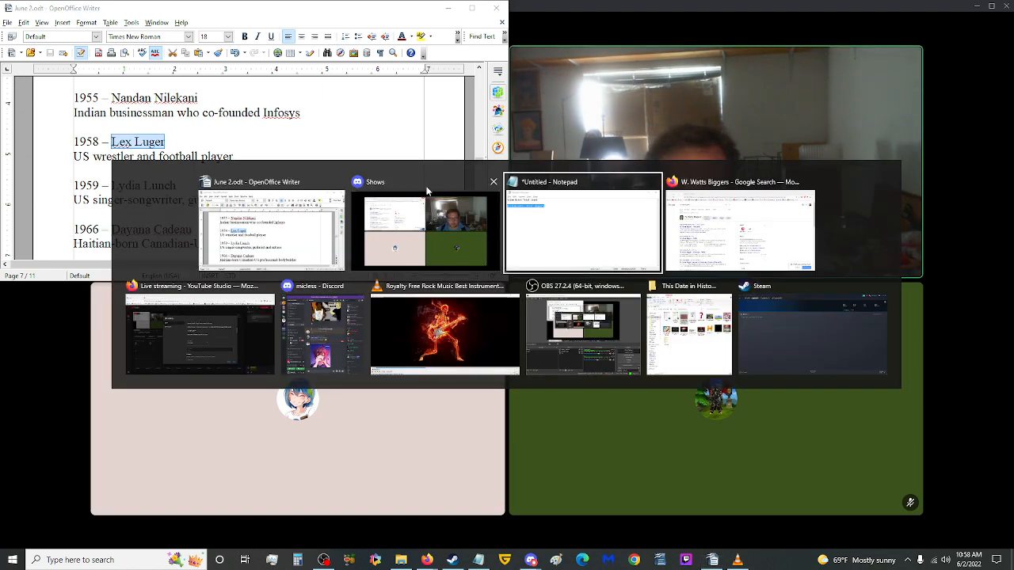
left_click(738, 225)
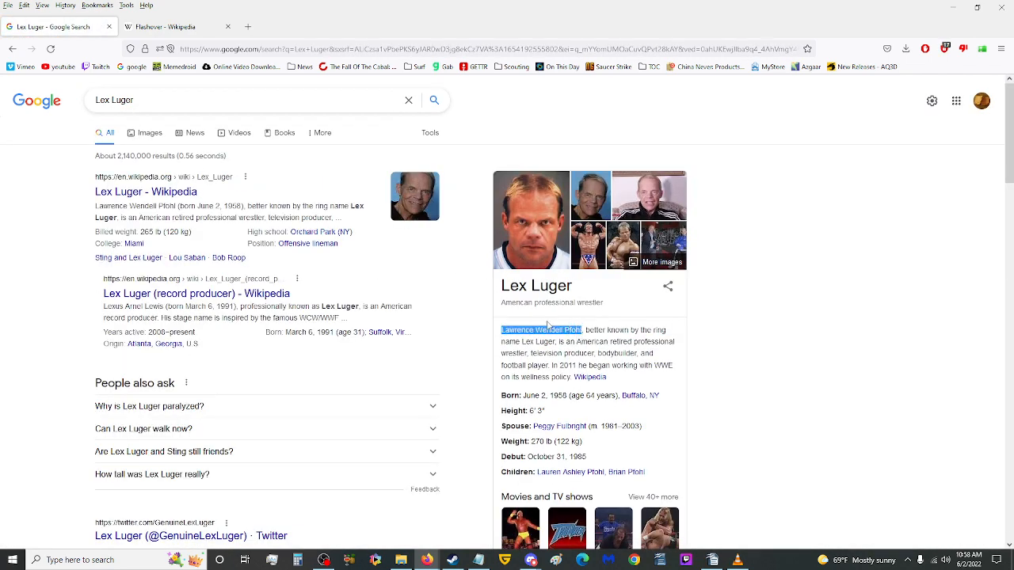
key("alt+tab")
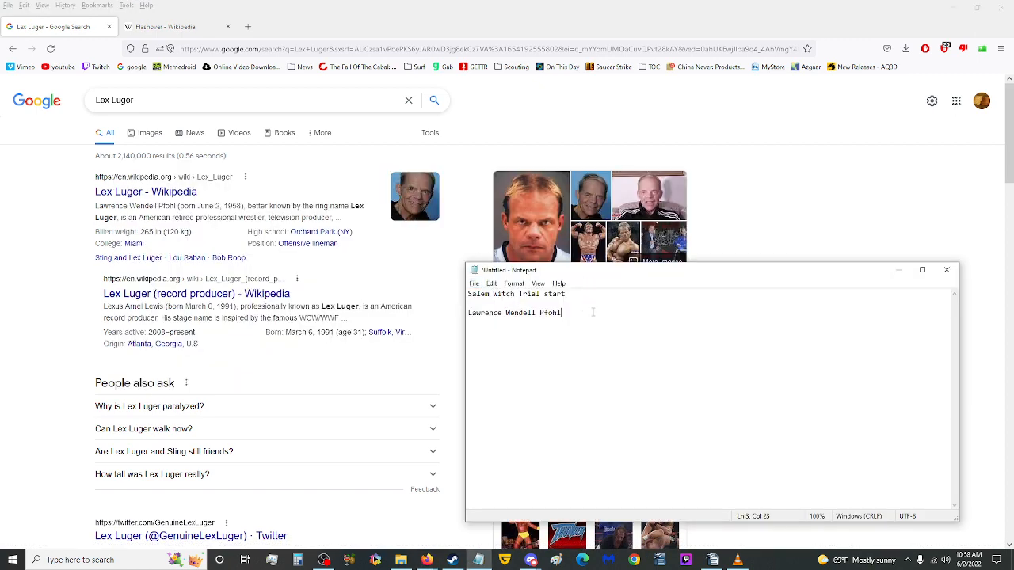
- Paste the birth name via Notepad so the entry reads Lawrence Wendell Pfohl AKA Lex Luger
key("alt+tab")
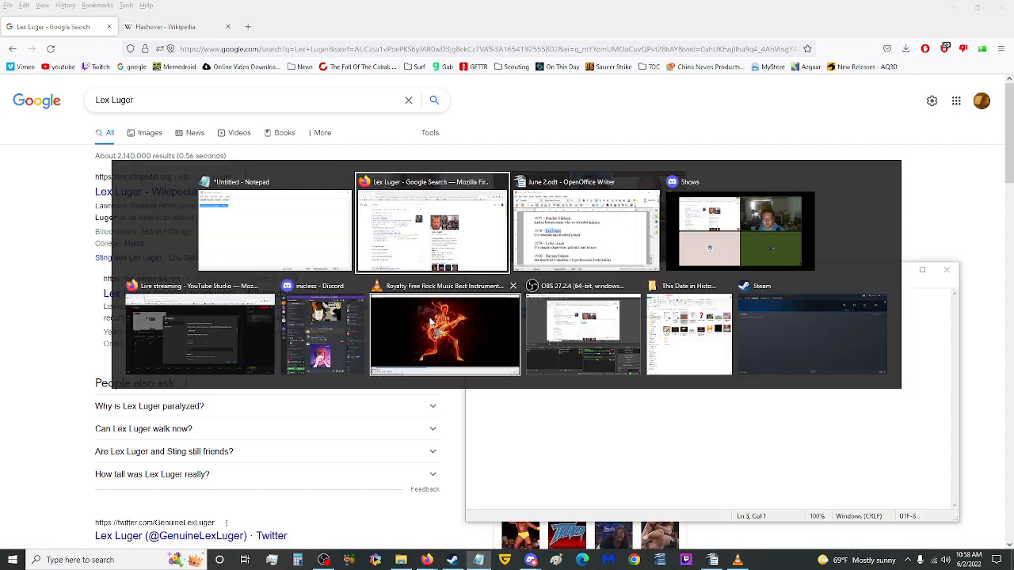
left_click(585, 225)
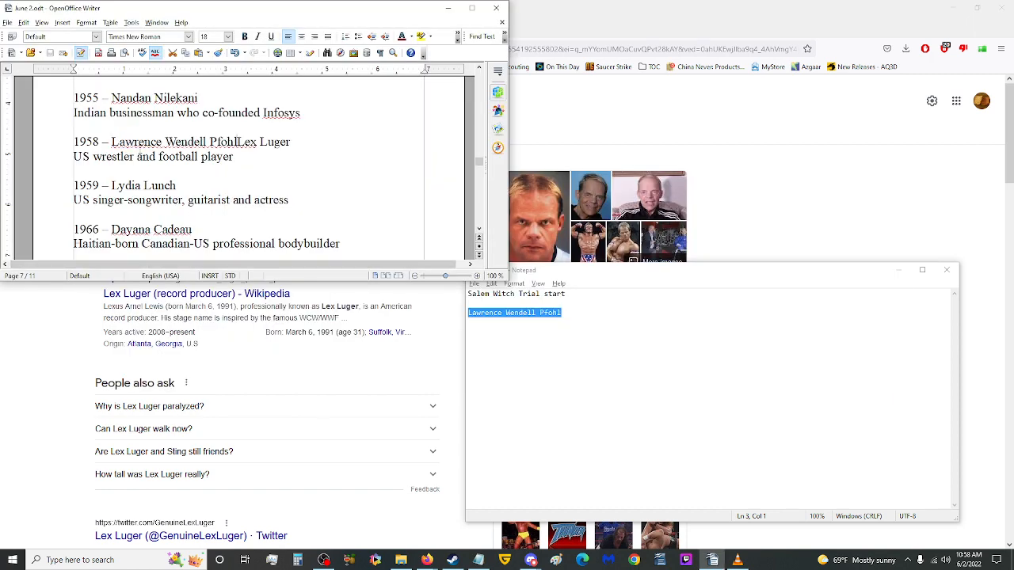
type("AKA")
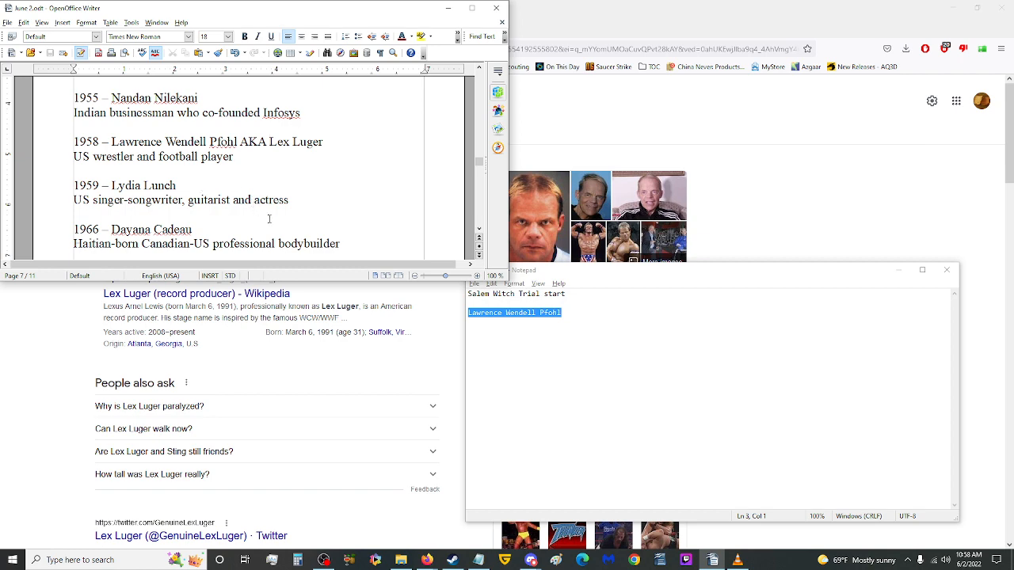
key("alt+tab")
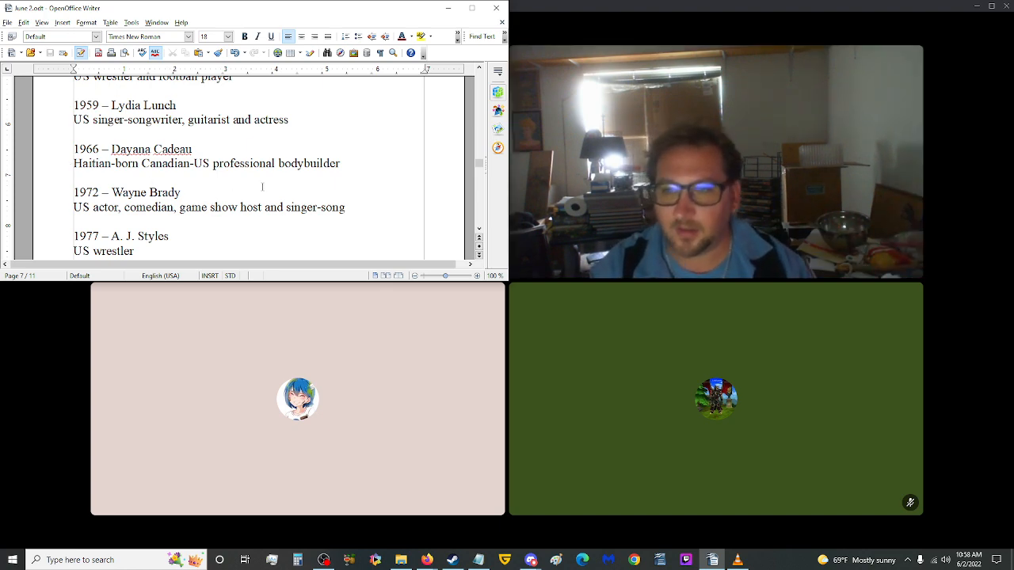
- Search Google for A. J. Styles from the 1977 entry and select his real name in the results
scroll("down", 3)
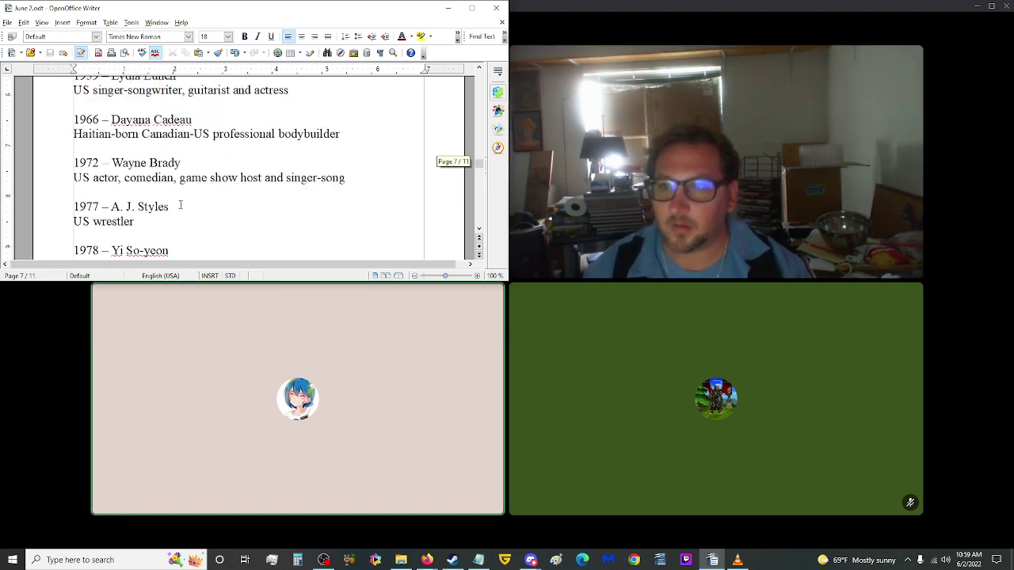
double_click(140, 206)
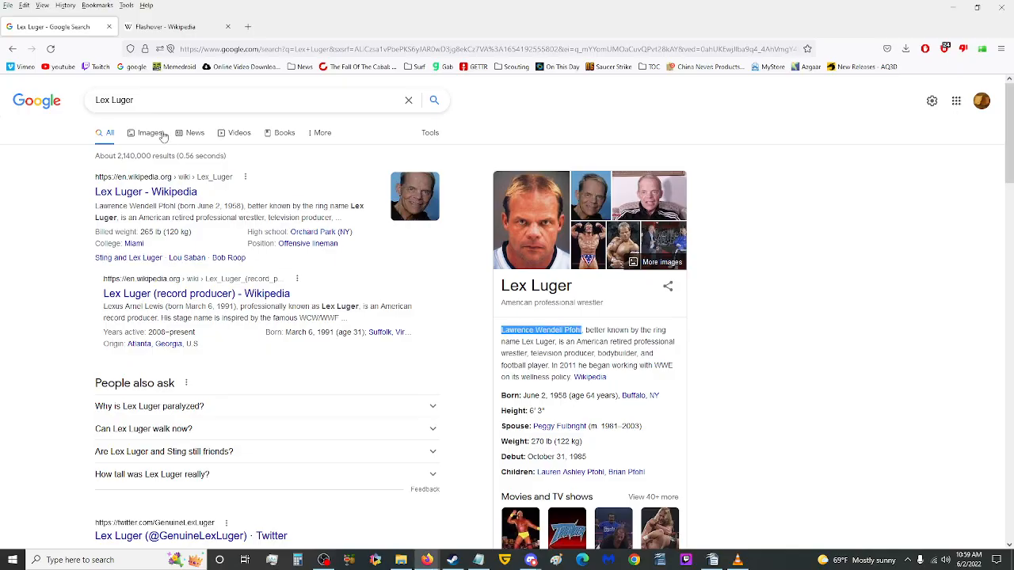
type("A. J. Styles")
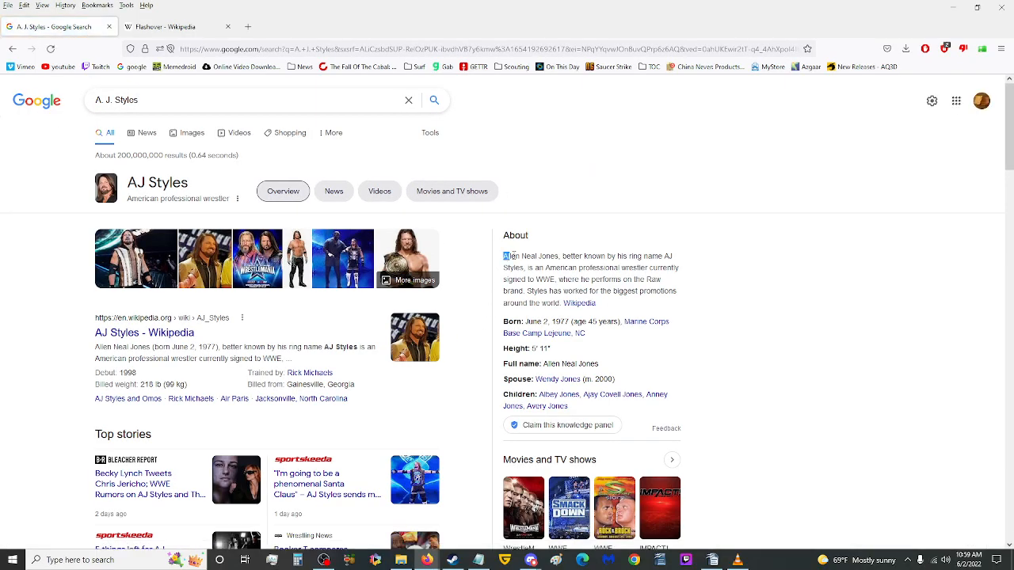
double_click(529, 257)
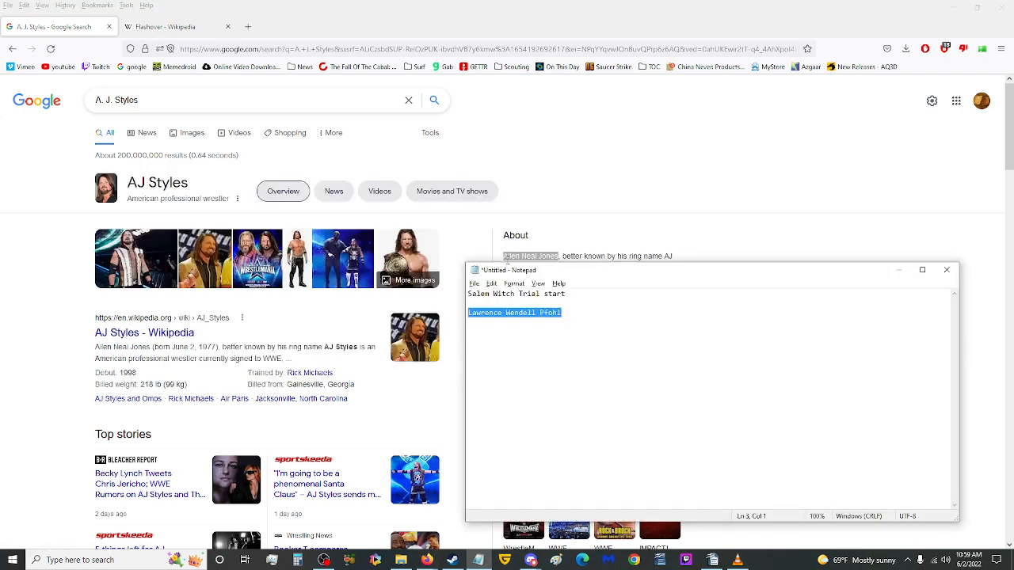
- Carry Allen Neal Jones through Notepad so the entry reads Allen Neal Jones AKA A. J. Styles
type("Allen Neal Jones")
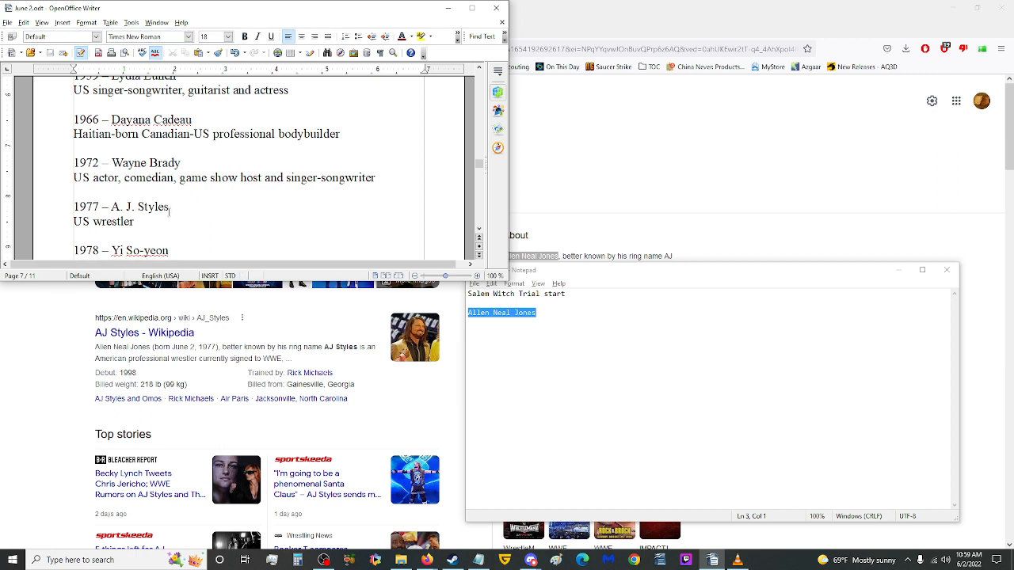
double_click(152, 206)
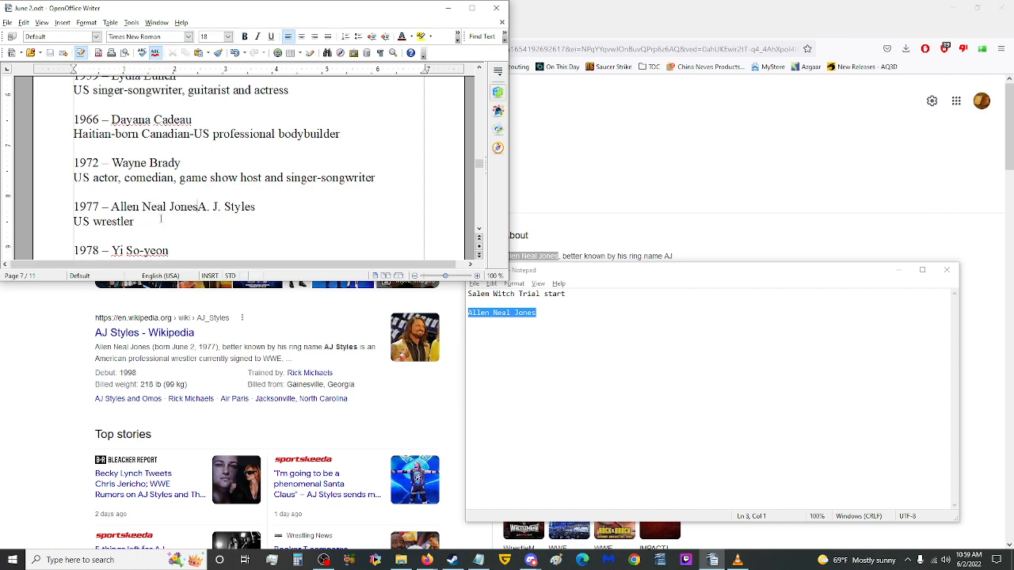
type("AKA")
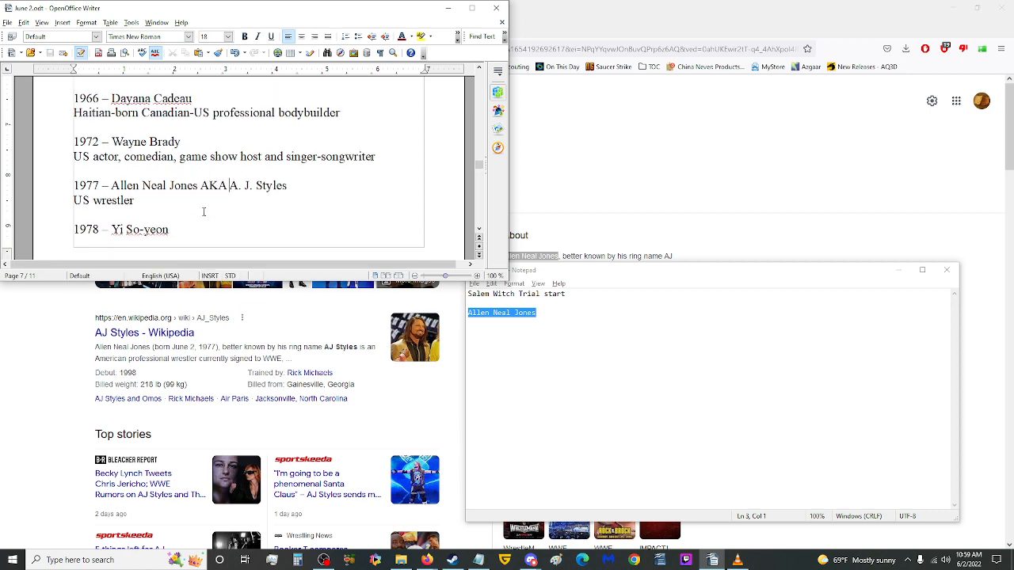
scroll("down", 3)
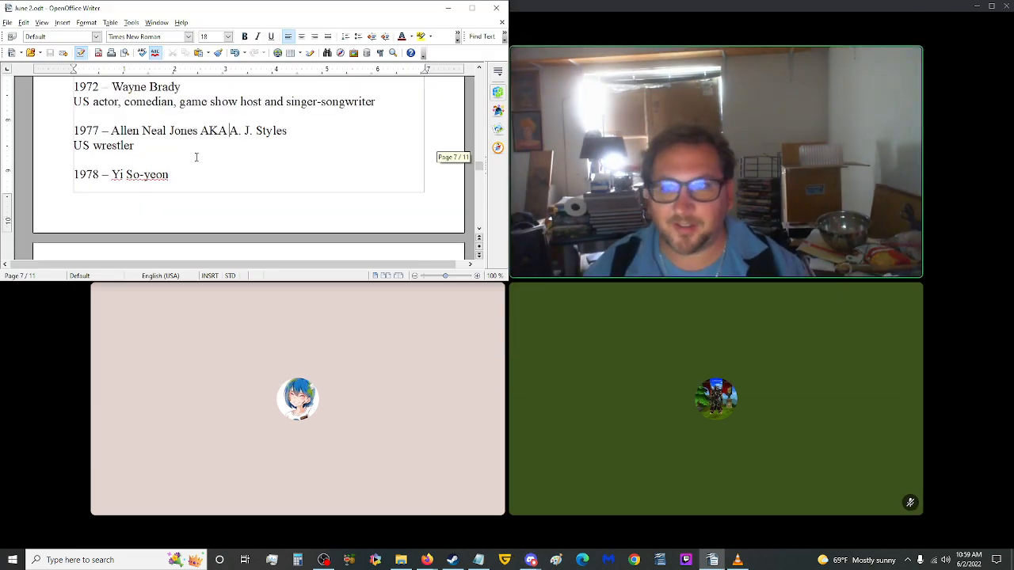
scroll("up", 3)
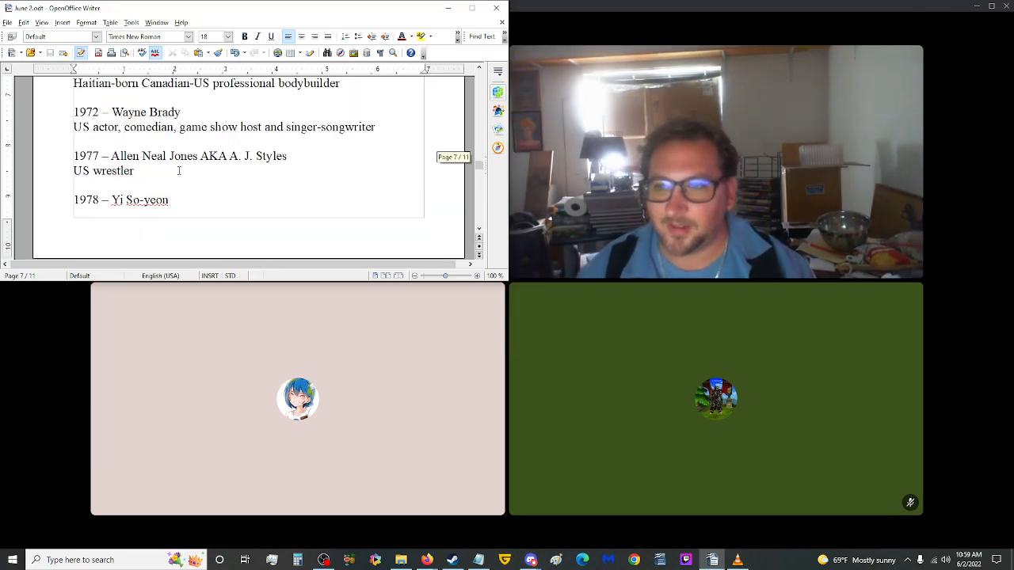
scroll("down", 3)
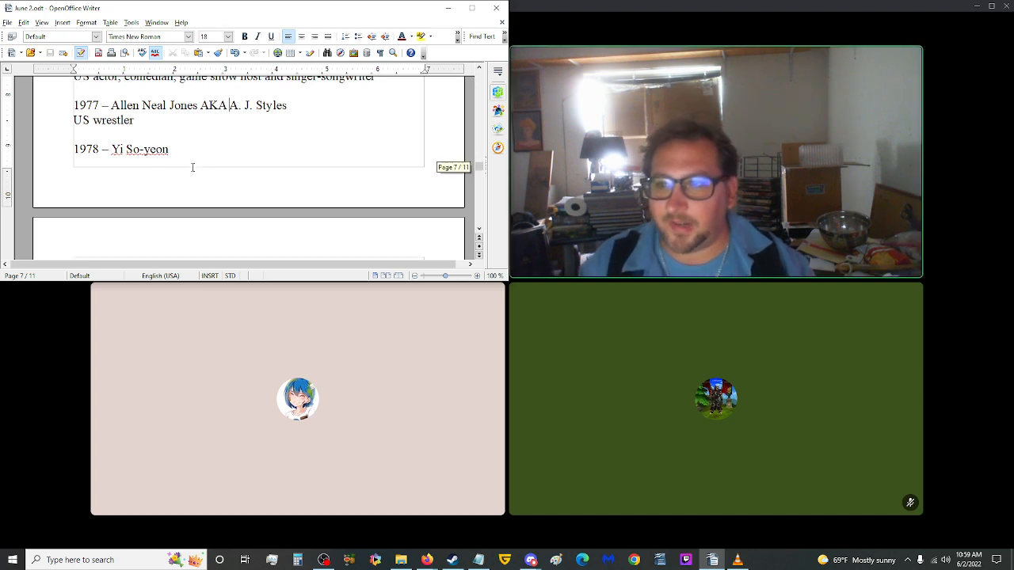
scroll("down", 3)
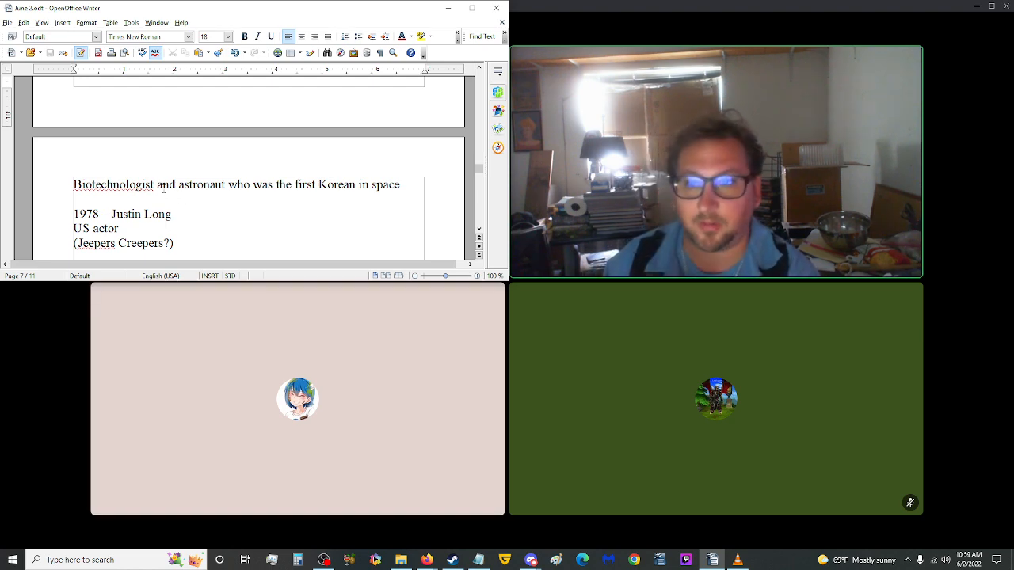
scroll("down", 3)
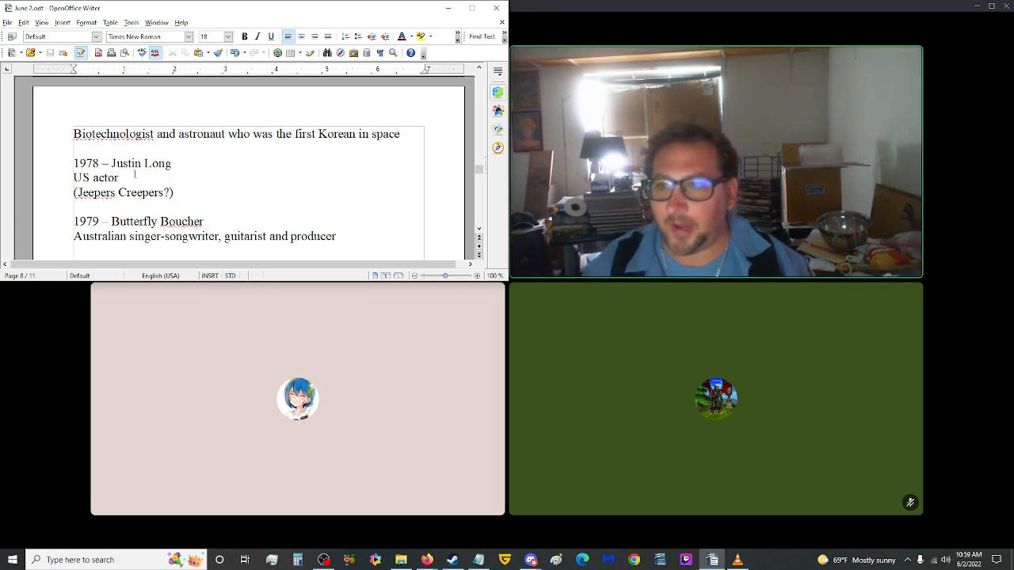
double_click(162, 164)
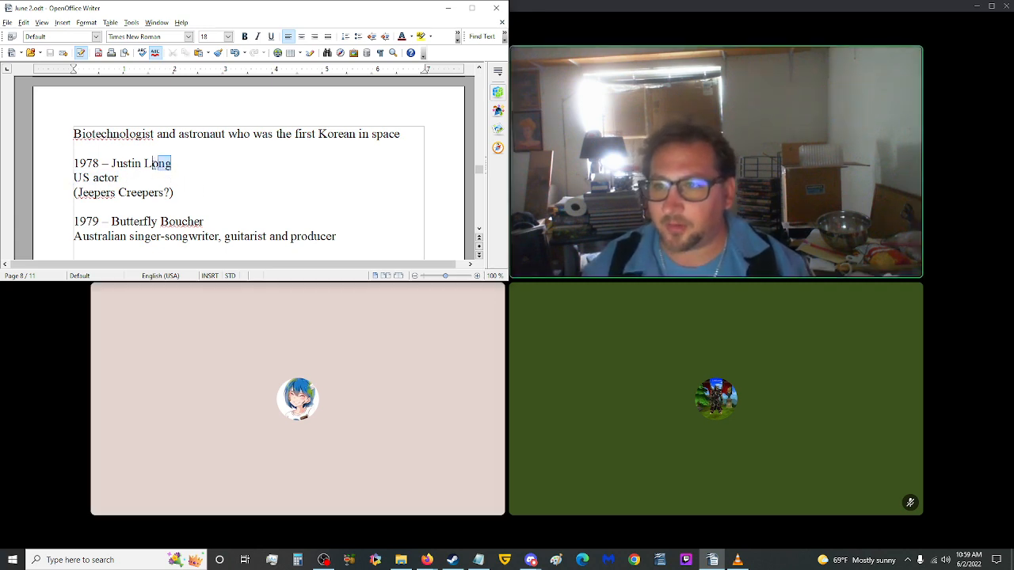
- Check the Justin Long Google results and make the 1978 entry read US actor (Jeepers Creepers) on one line
key("alt+tab")
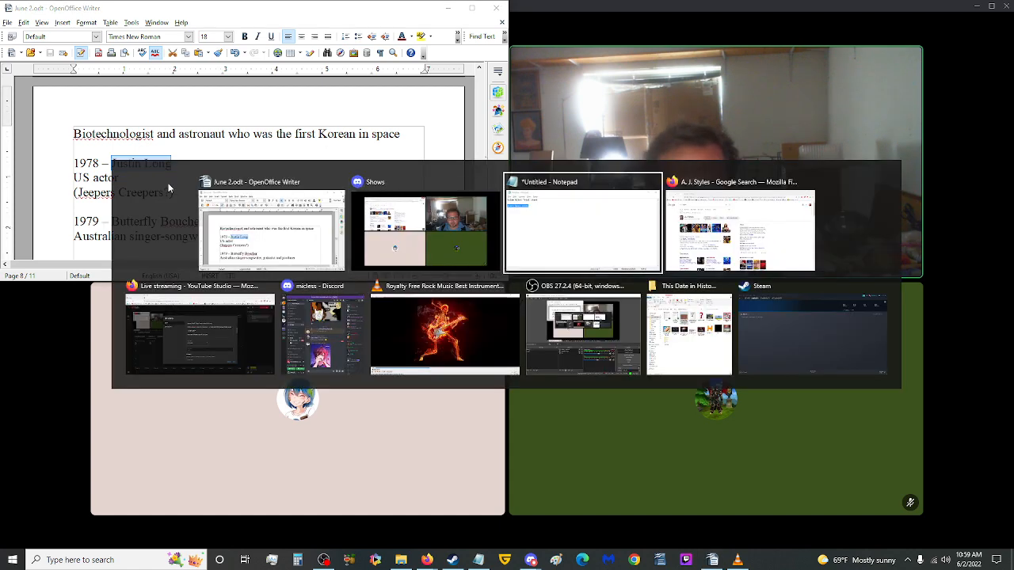
left_click(742, 230)
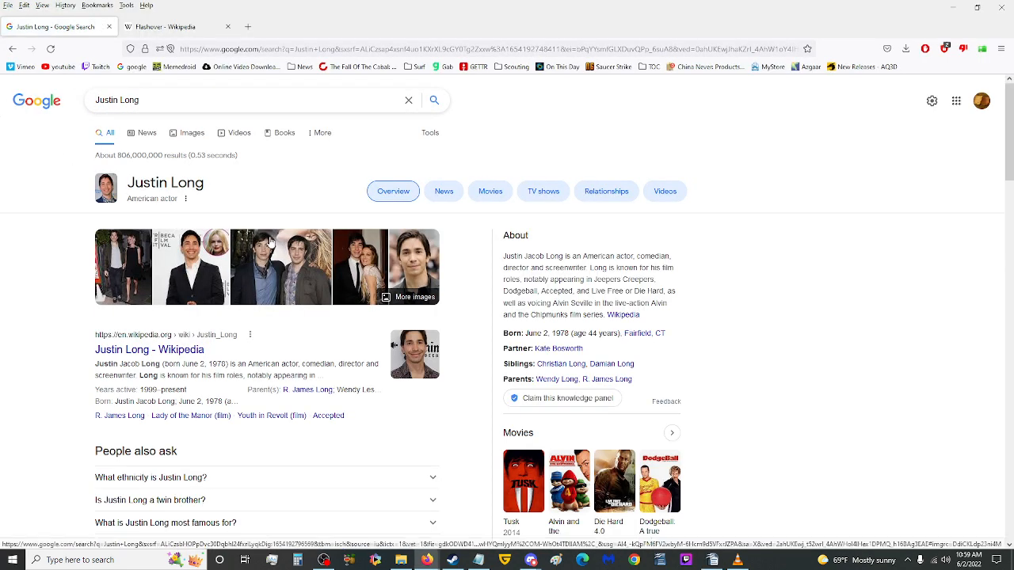
scroll("down", 3)
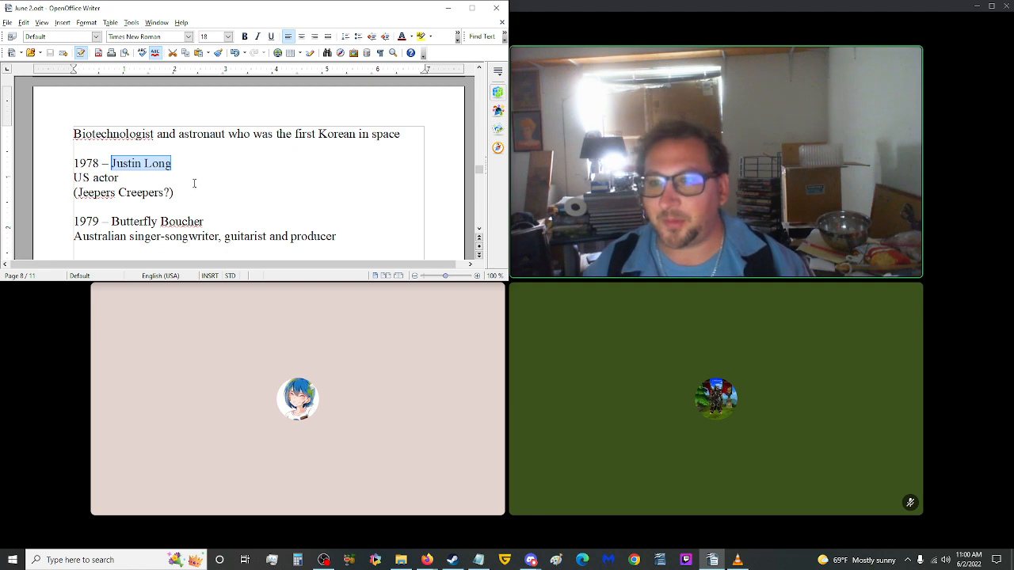
left_click(136, 177)
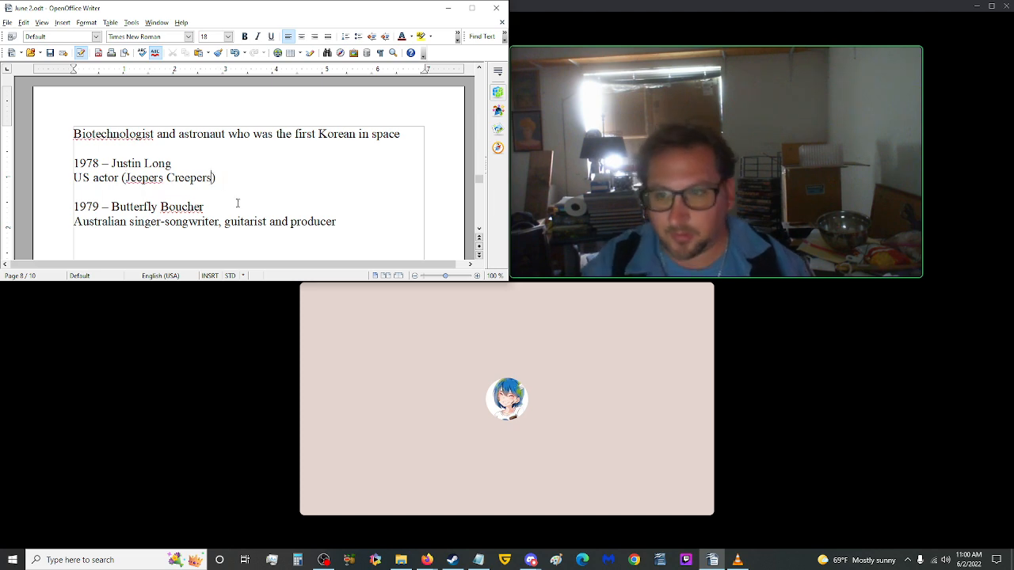
- Copy Butterfly Giselle Grace Boucher from the Google knowledge panel into the Notepad notes
scroll("down", 3)
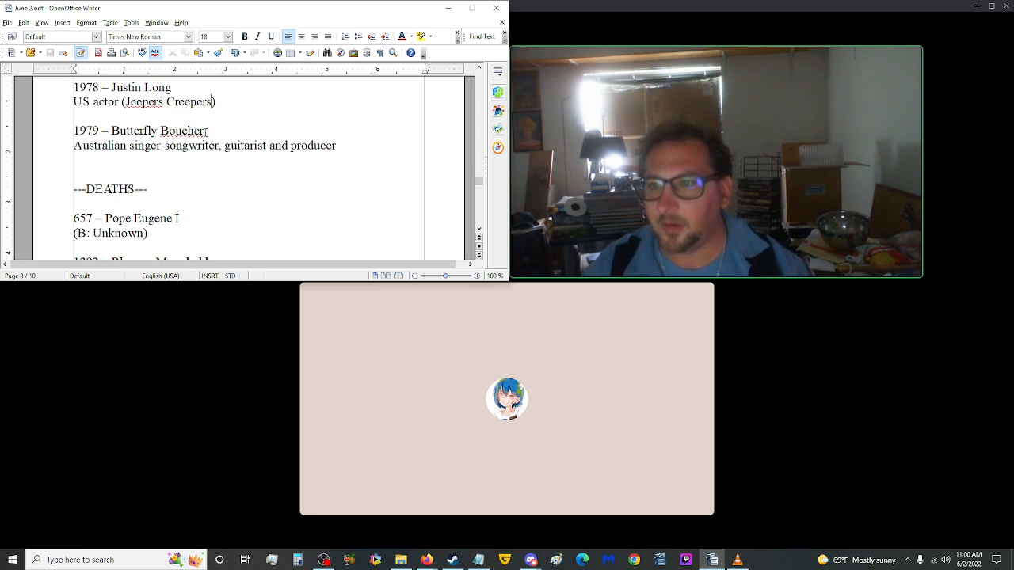
double_click(155, 130)
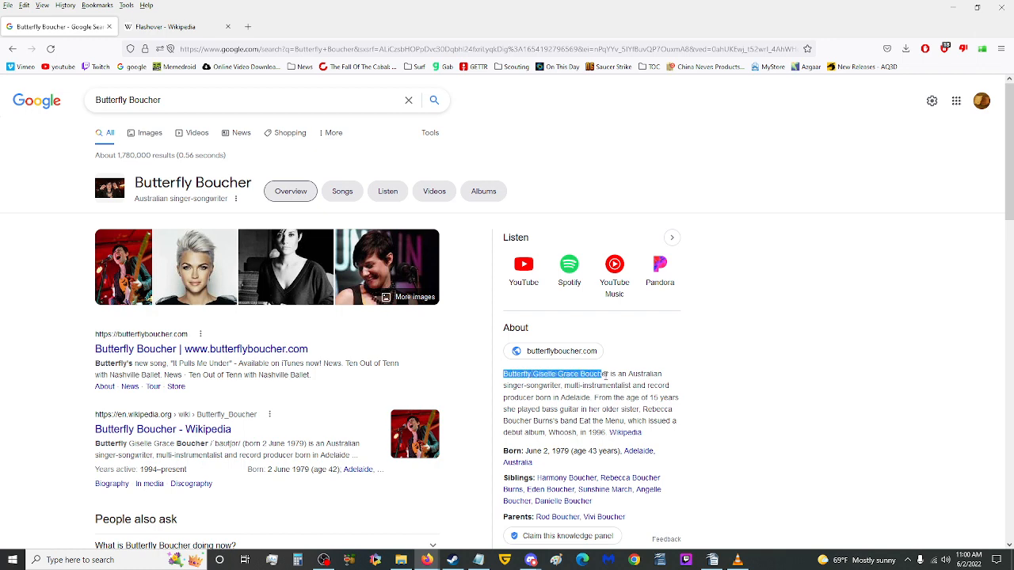
mouse_move(519, 361)
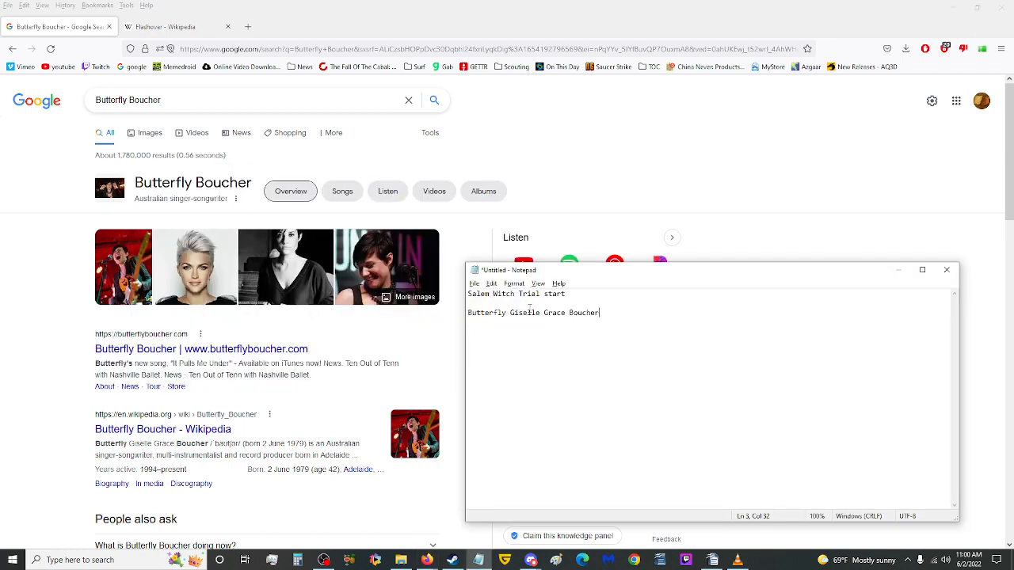
left_click_drag(599, 312, 488, 312)
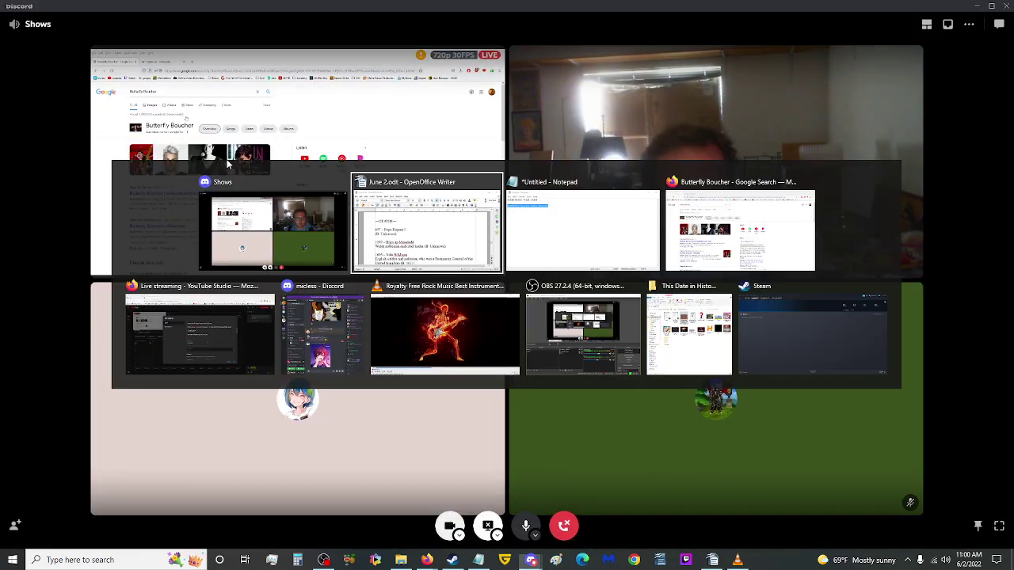
- Return to the Writer script and scroll to the ---DEATHS--- section starting at 657 Pope Eugene I
left_click(427, 230)
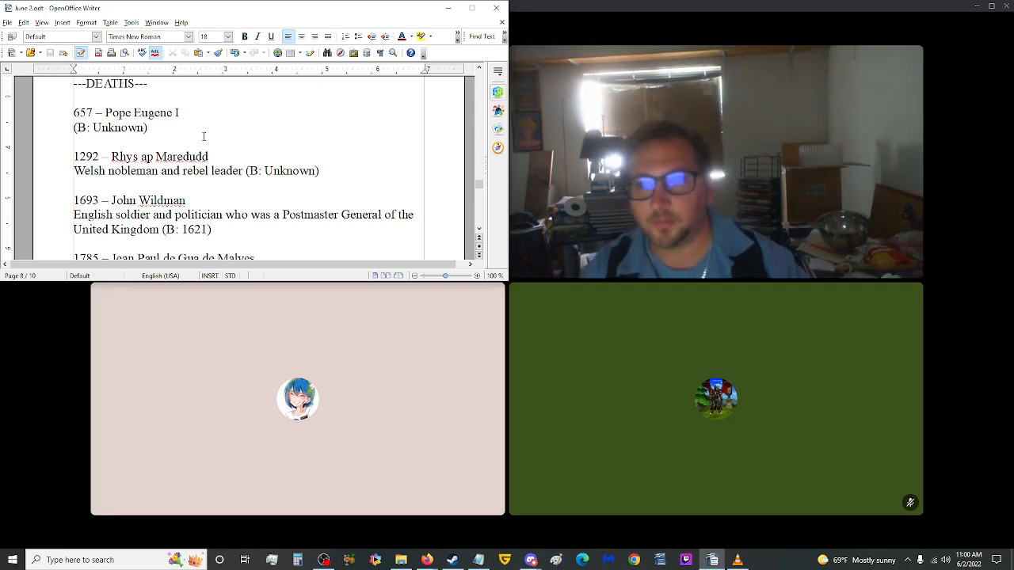
scroll("down", 3)
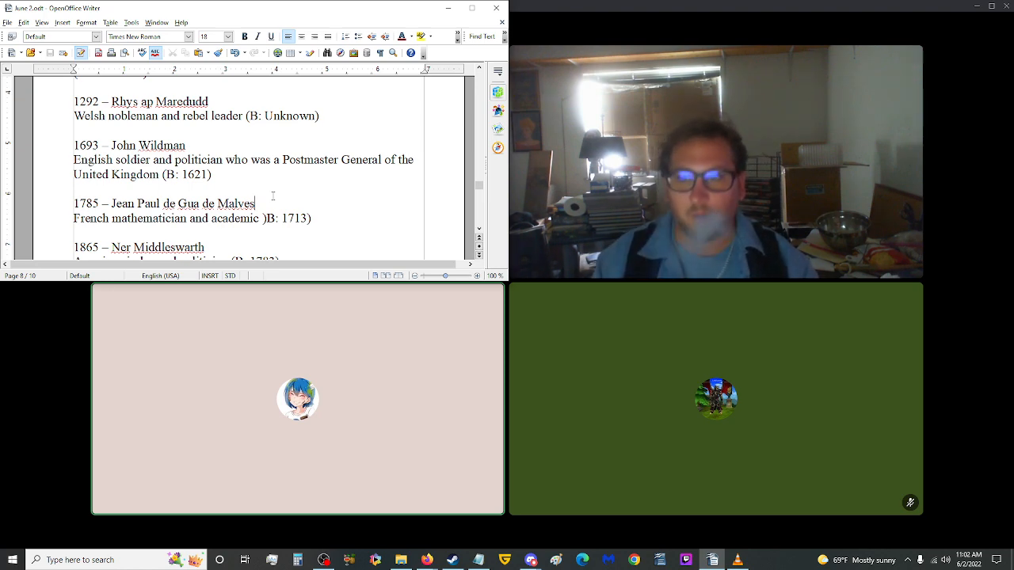
- Scroll through the Deaths entries down to the 1952 Naum Torbov line, checking back up along the way
scroll("down", 3)
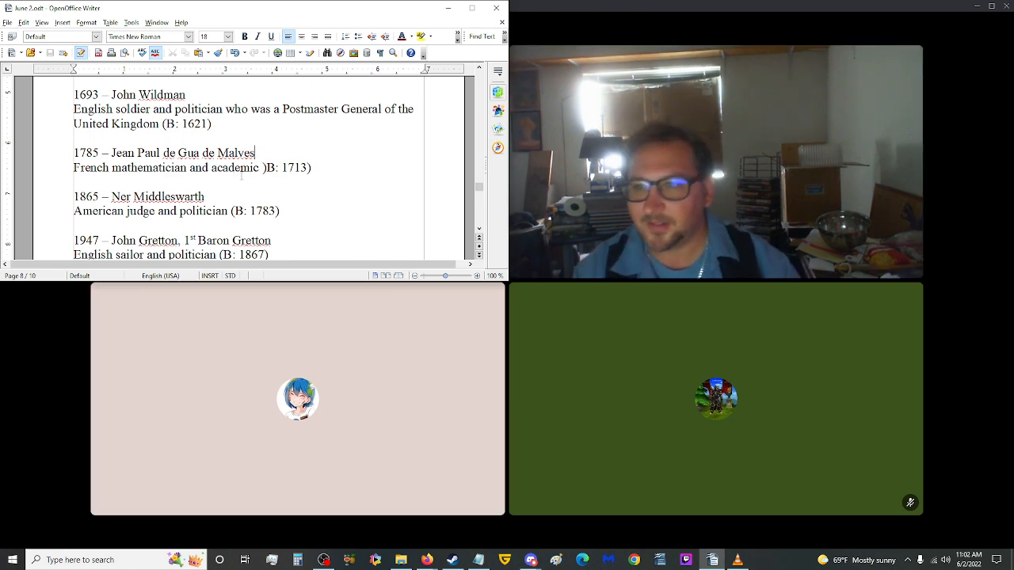
scroll("down", 3)
type("(")
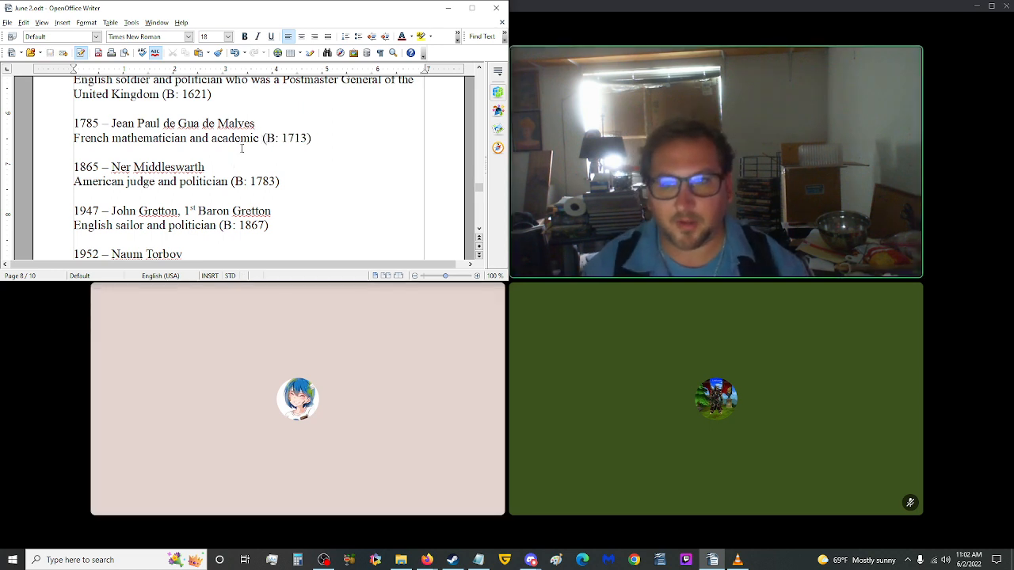
scroll("up", 3)
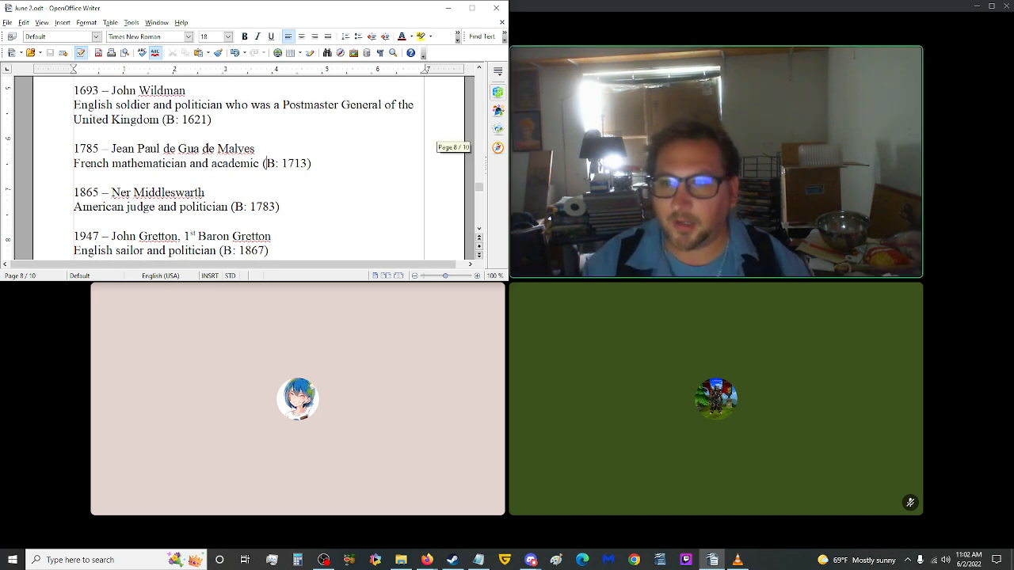
scroll("up", 3)
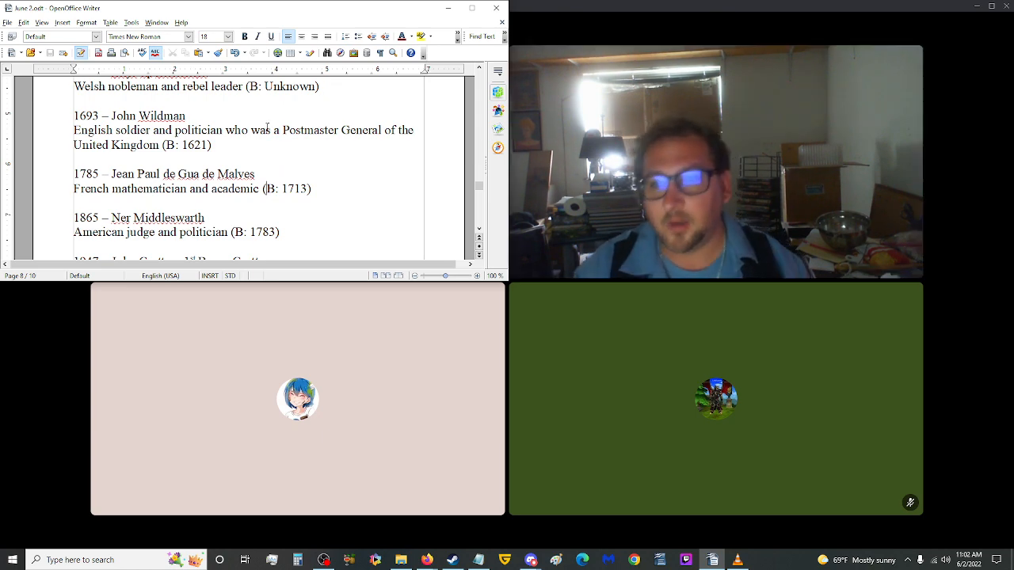
scroll("down", 3)
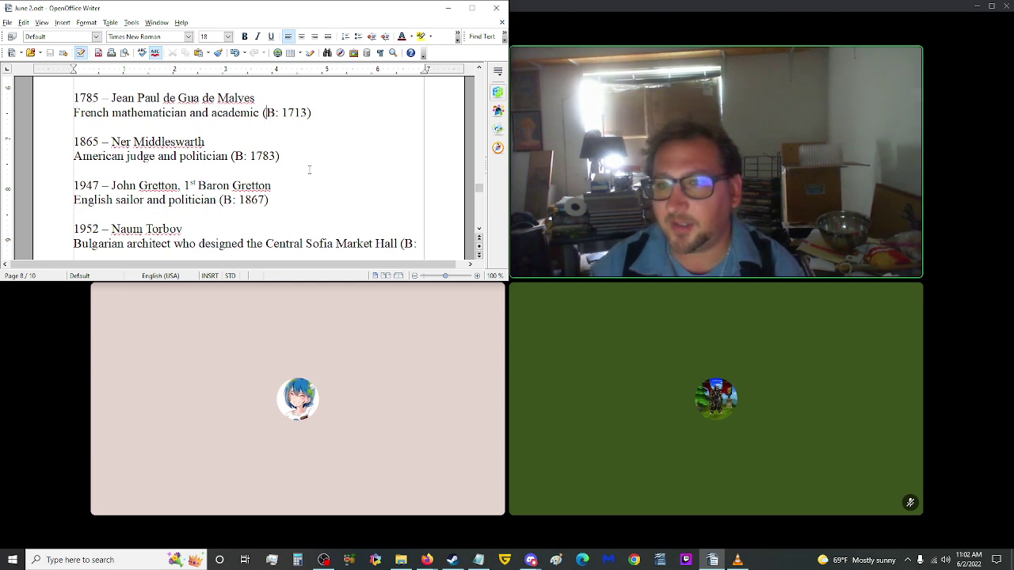
scroll("down", 3)
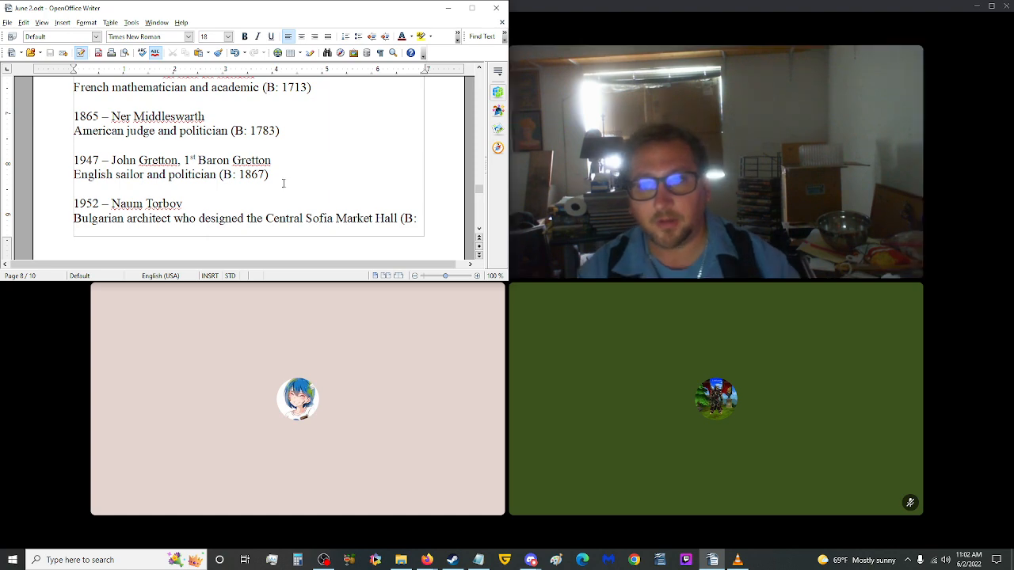
scroll("down", 3)
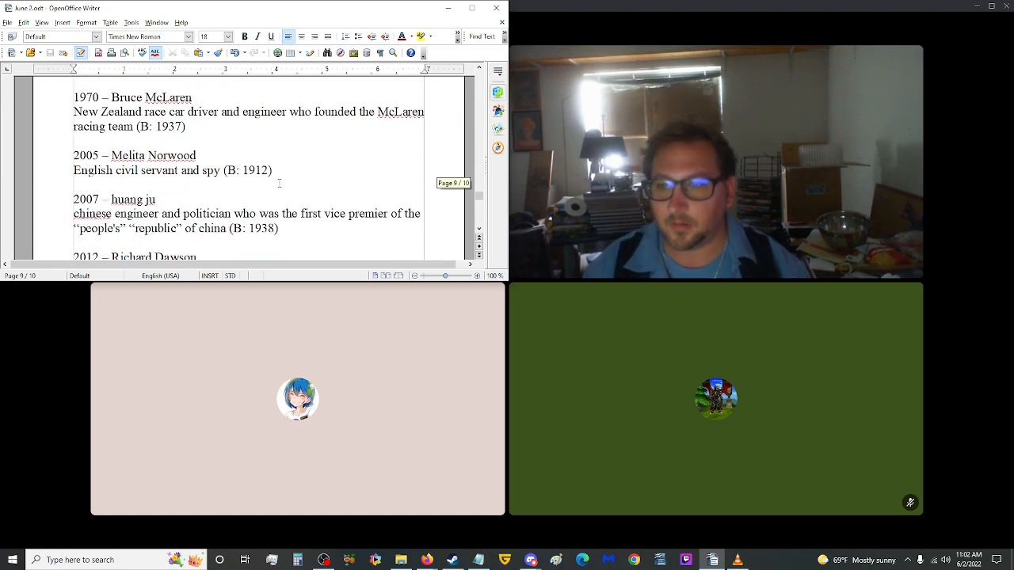
scroll("up", 3)
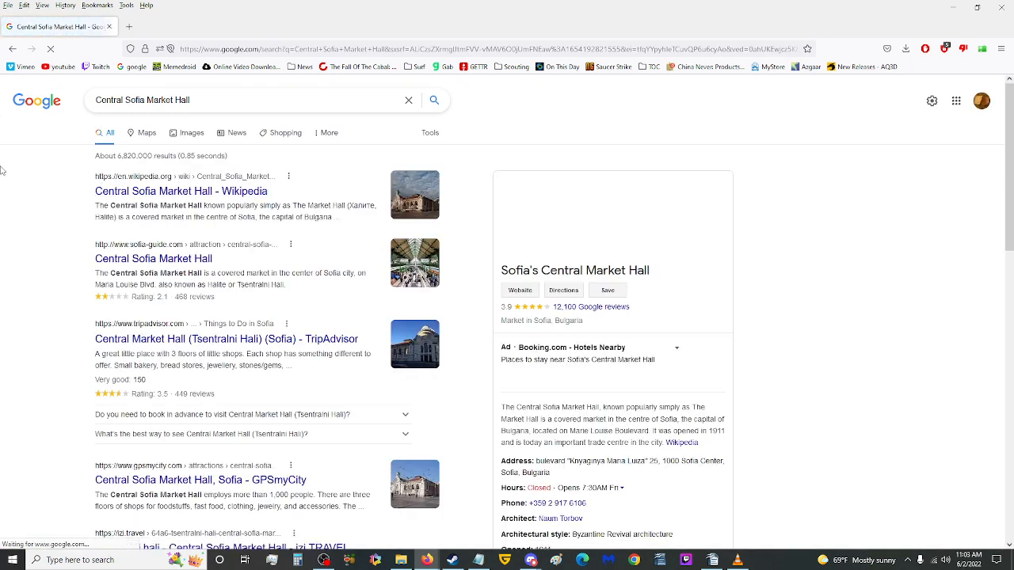
- View an enlarged Google Images photo of Central Sofia Market Hall, then return to the script at 1970 McLaren
left_click(190, 133)
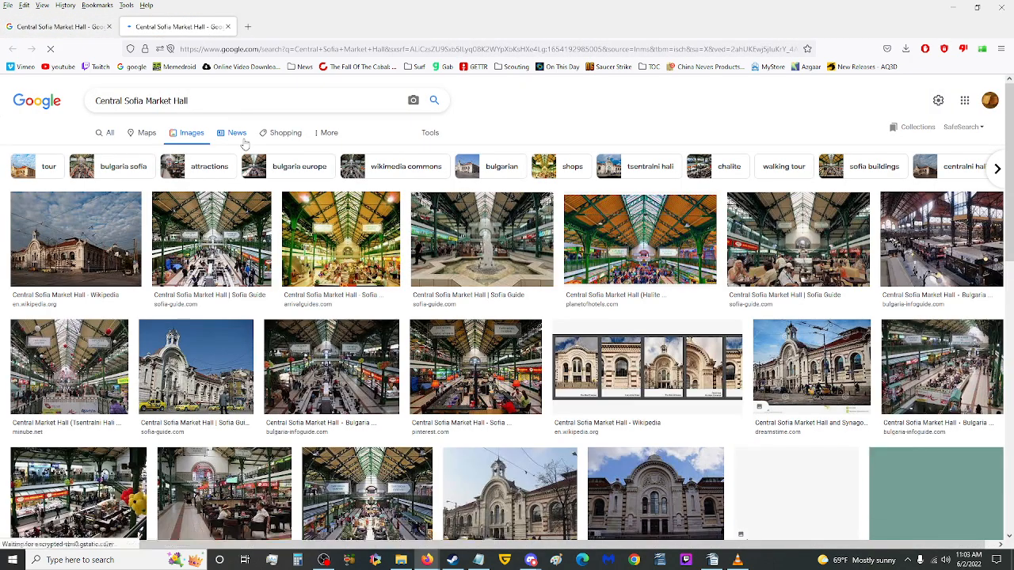
left_click(76, 238)
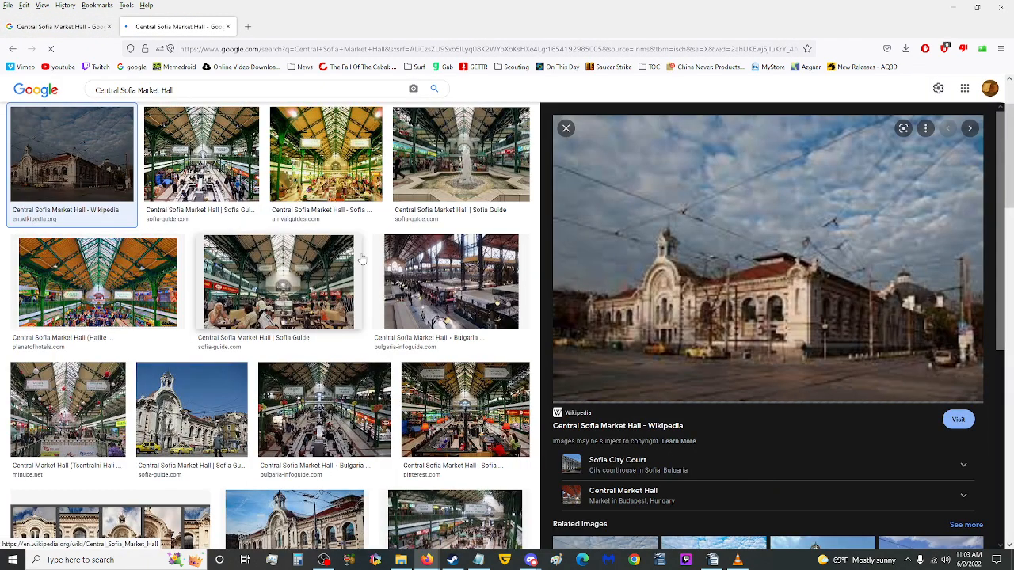
left_click(202, 155)
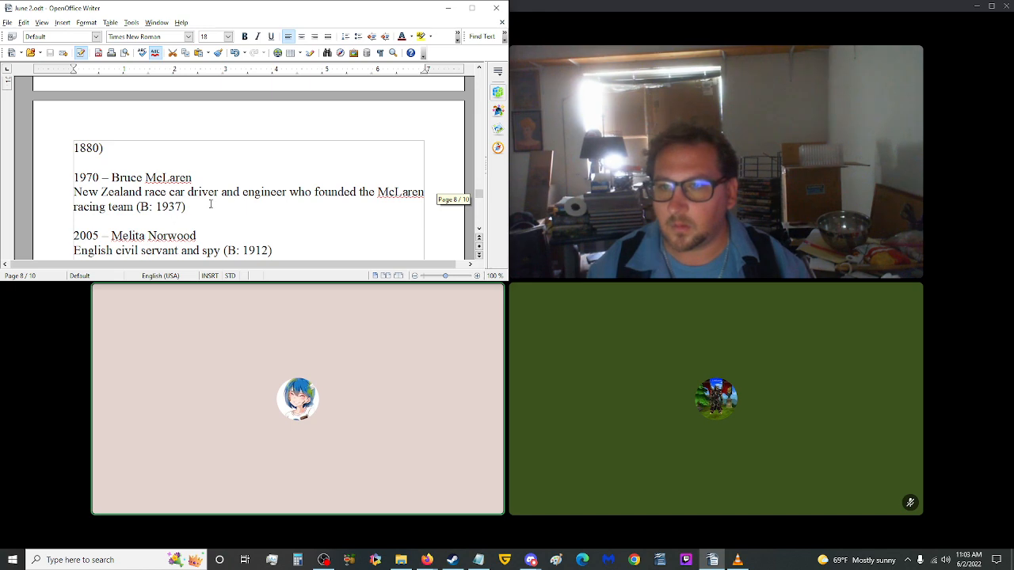
scroll("down", 3)
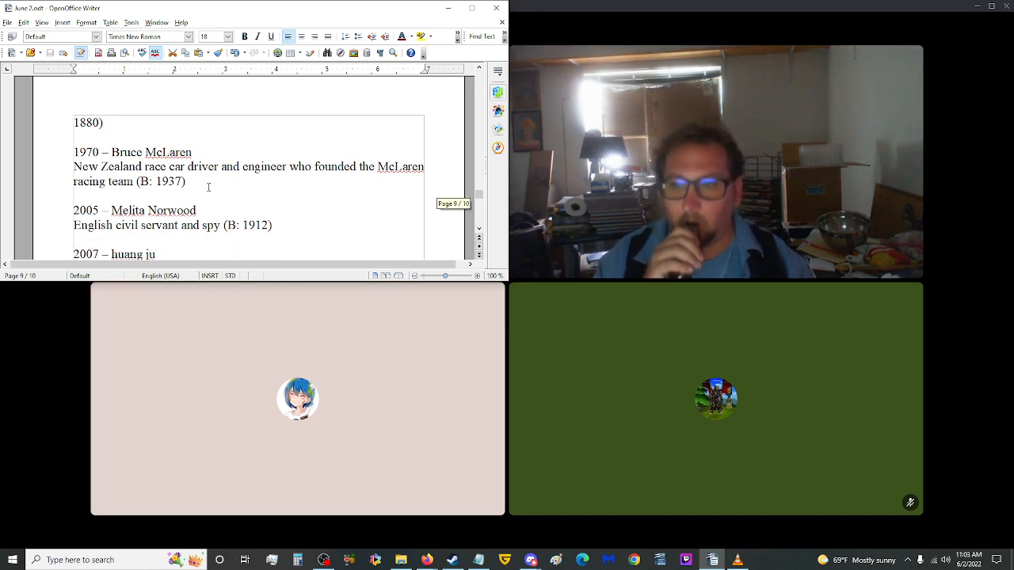
scroll("down", 3)
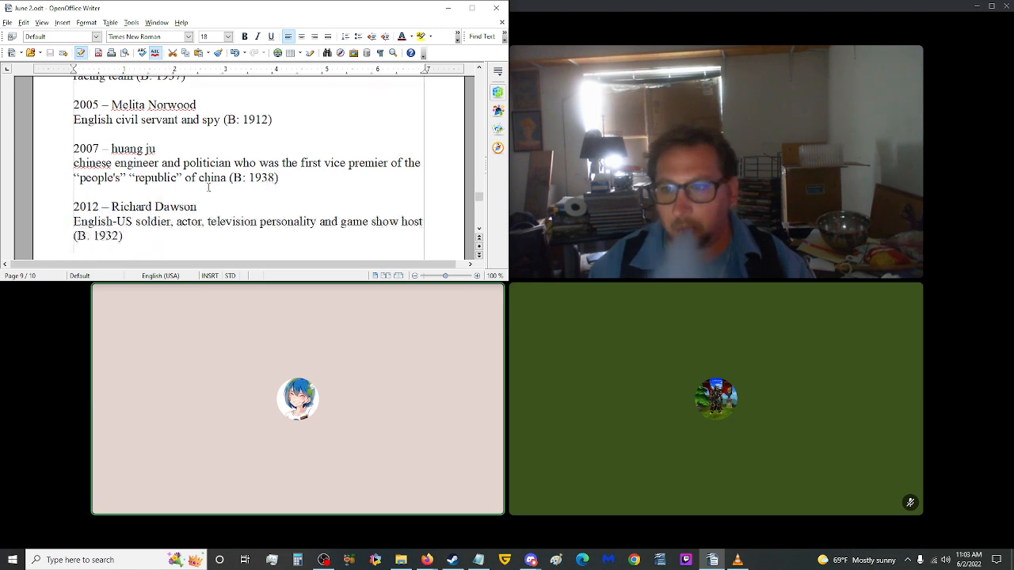
scroll("up", 3)
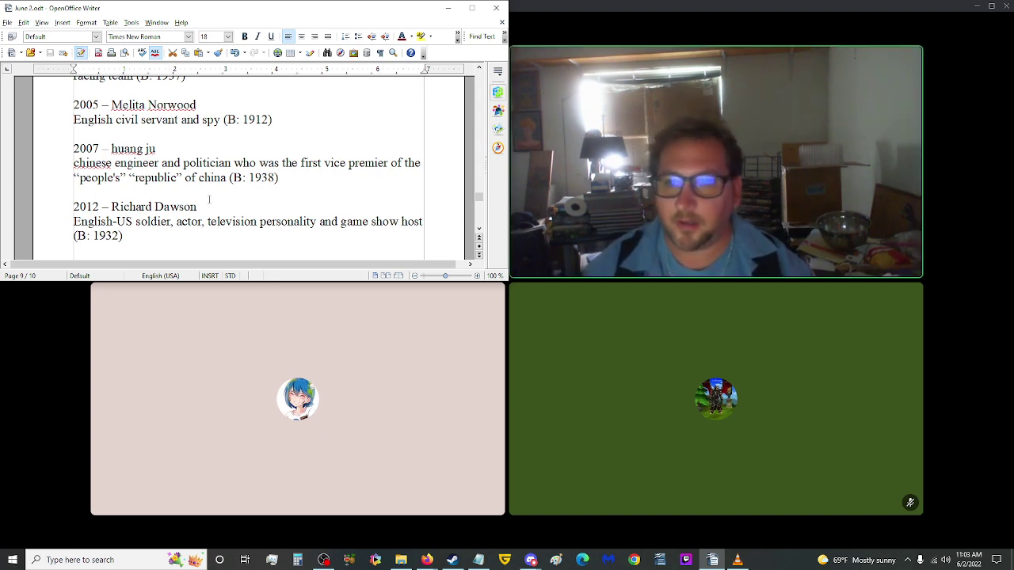
scroll("down", 3)
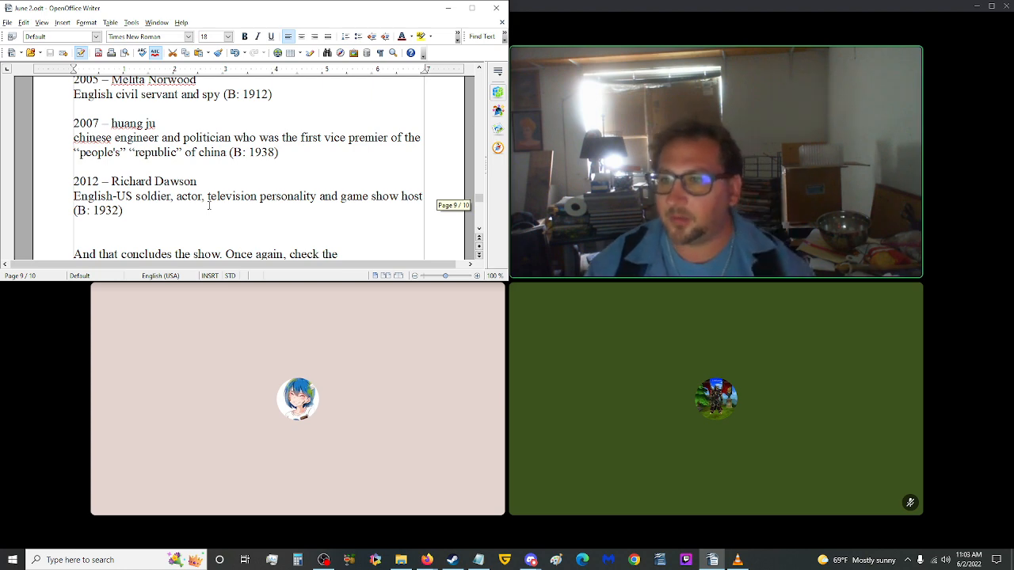
scroll("down", 3)
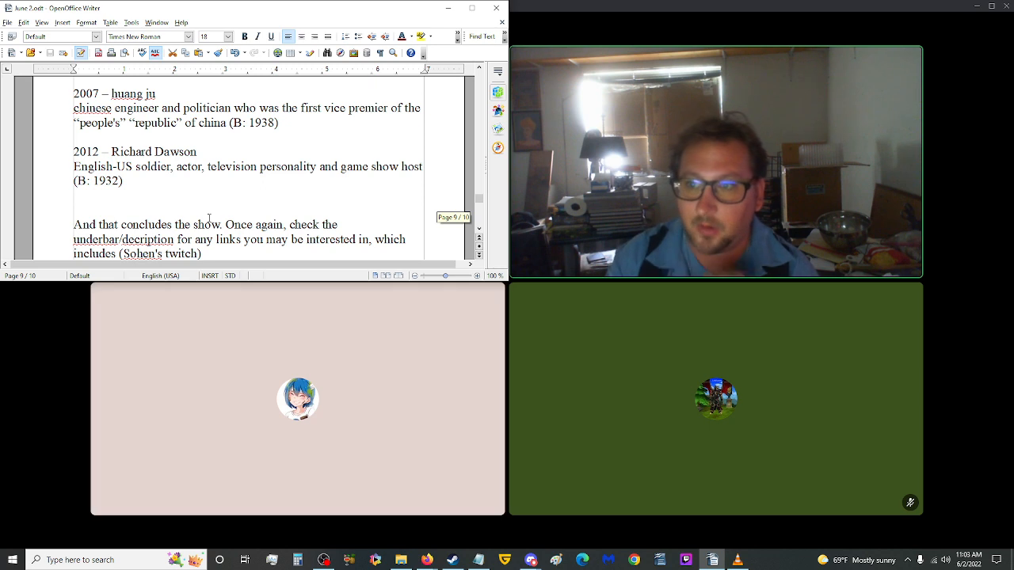
scroll("down", 3)
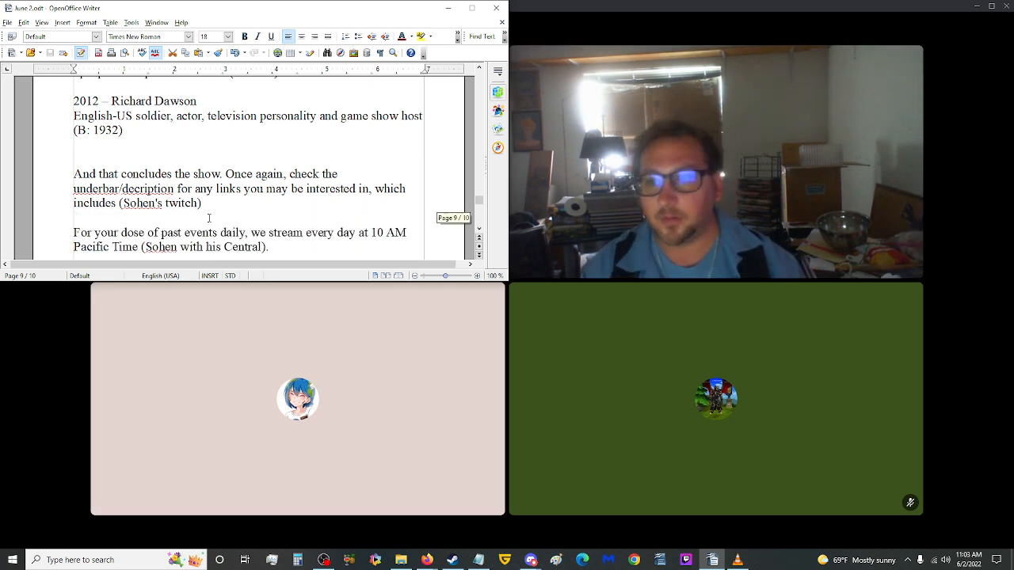
scroll("down", 3)
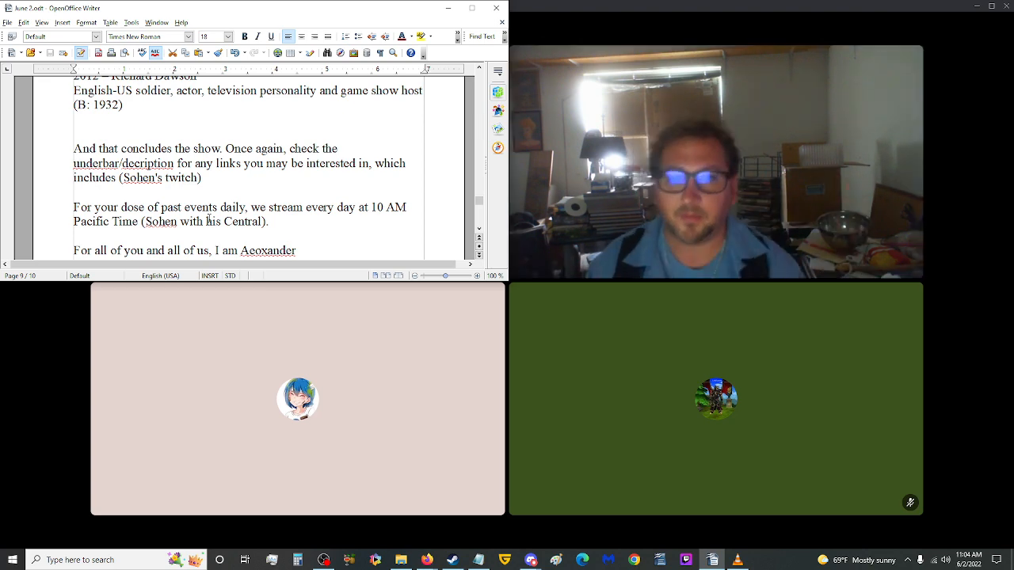
scroll("down", 3)
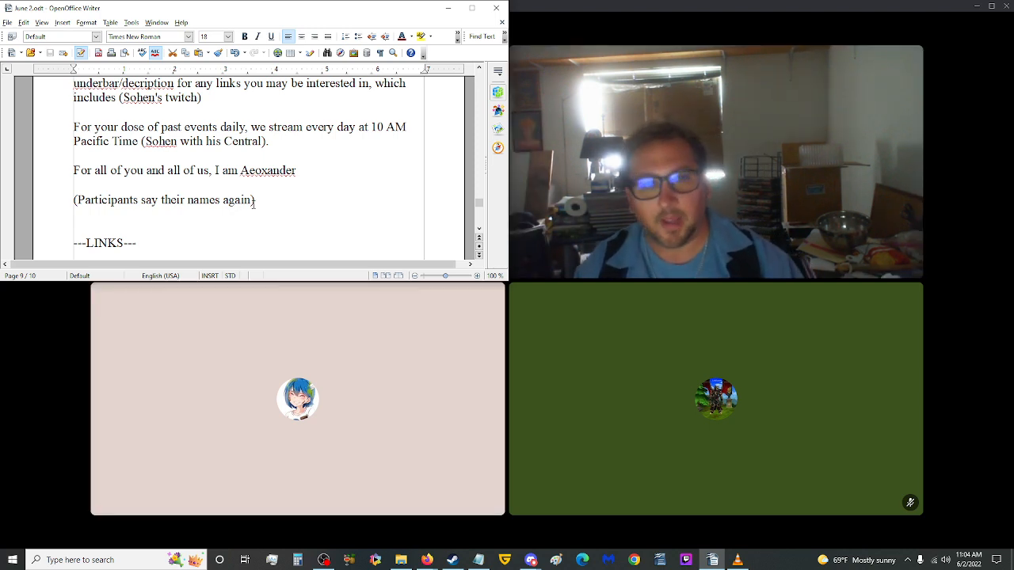
mouse_move(732, 443)
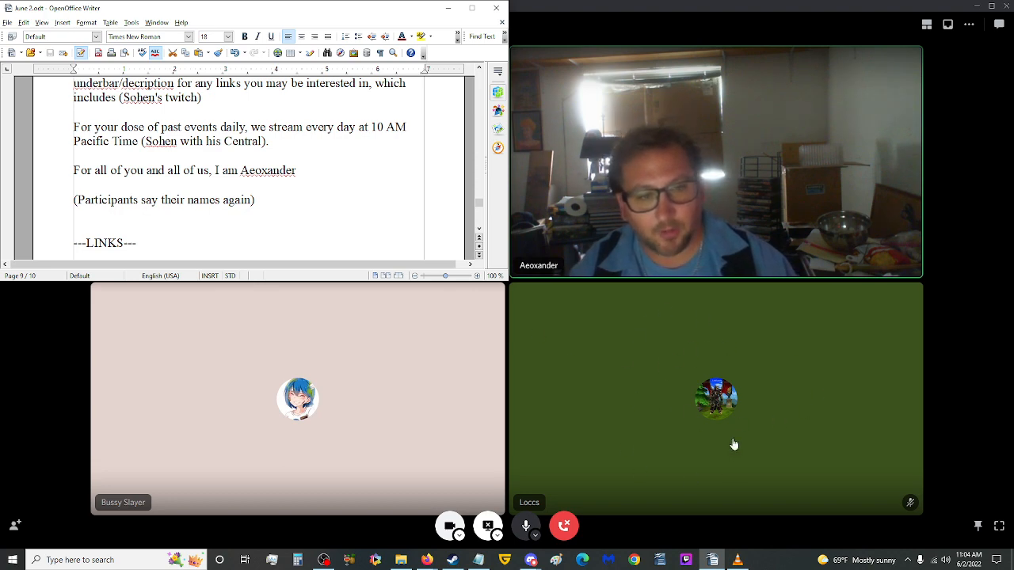
mouse_move(495, 386)
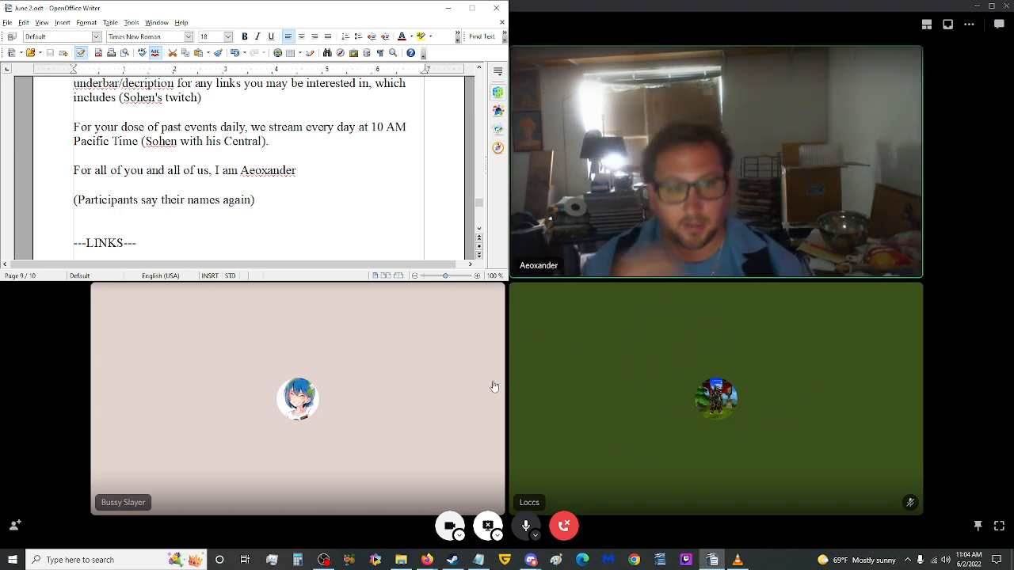